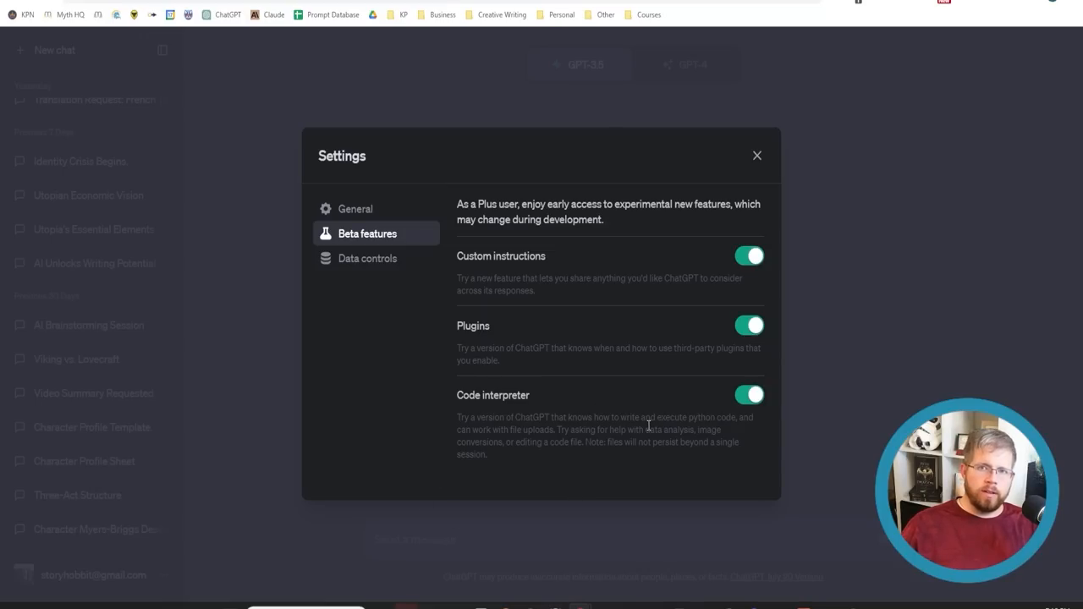
Close the Settings dialog and land on a blank GPT-4 chat.
{"action": "left_click", "coordinate": [756, 155]}
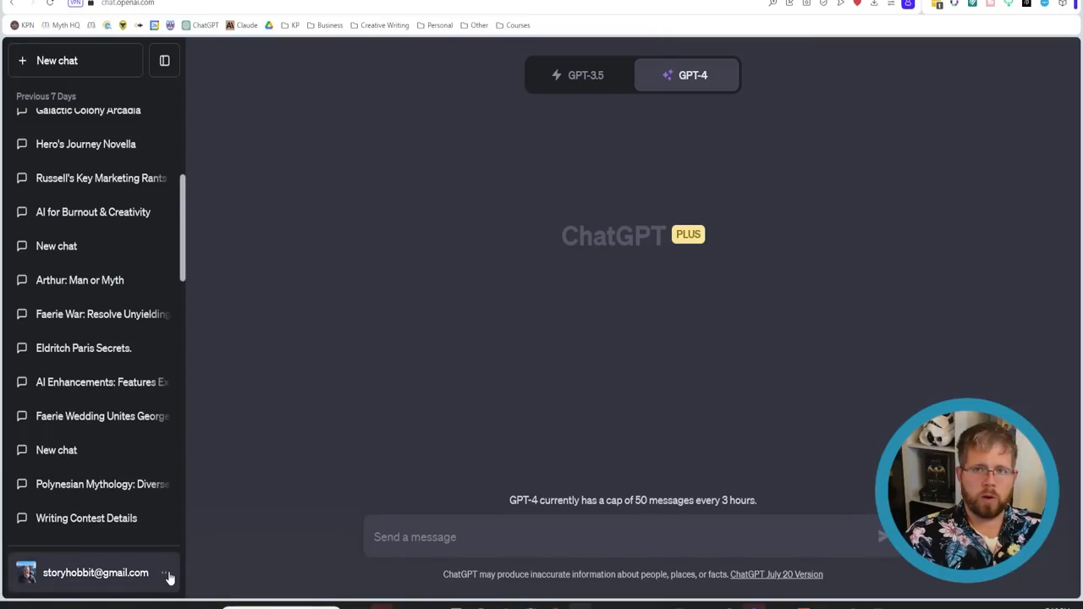
{"action": "mouse_move", "coordinate": [680, 295]}
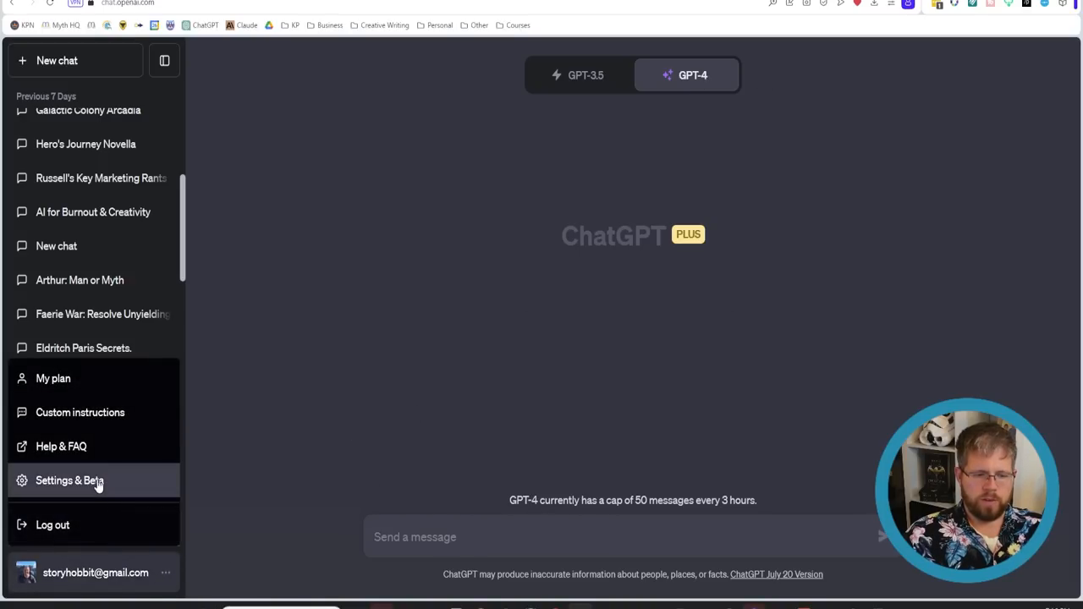
{"action": "left_click", "coordinate": [71, 481]}
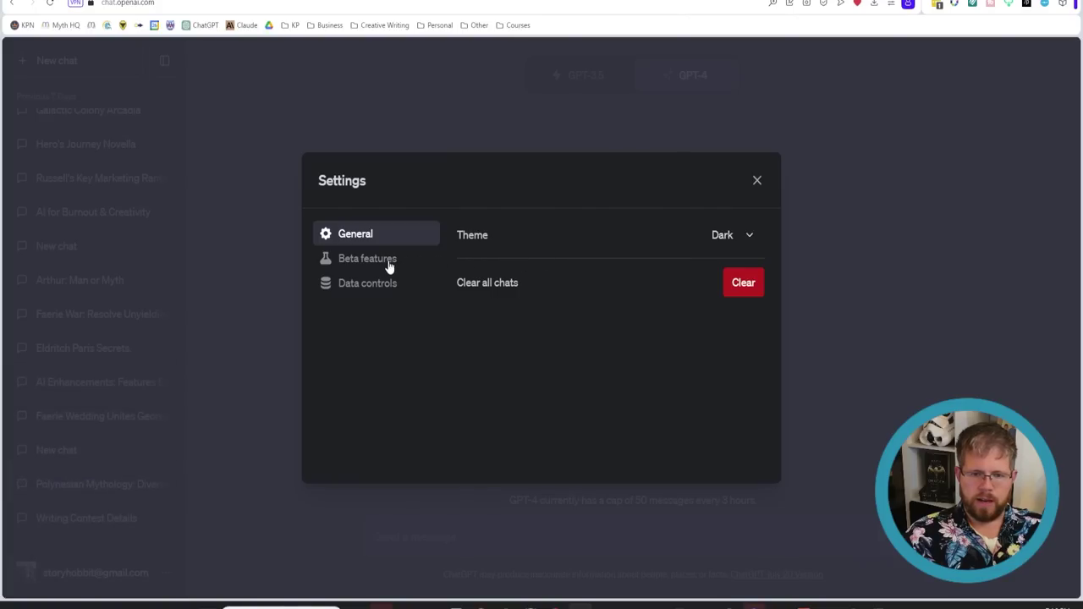
{"action": "left_click", "coordinate": [367, 257]}
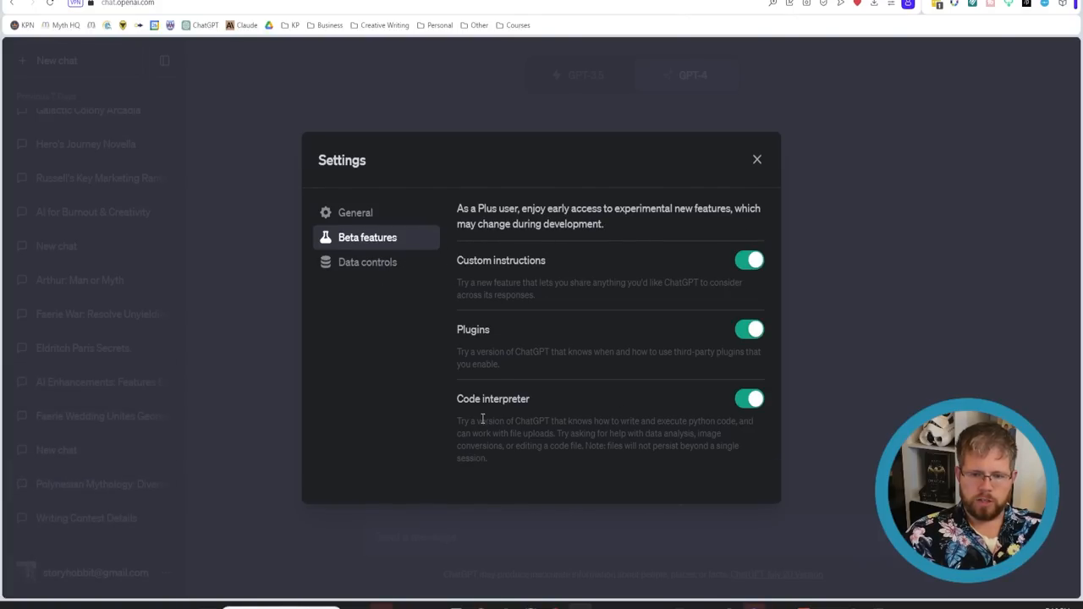
{"action": "left_click_drag", "start_coordinate": [457, 399], "coordinate": [555, 420]}
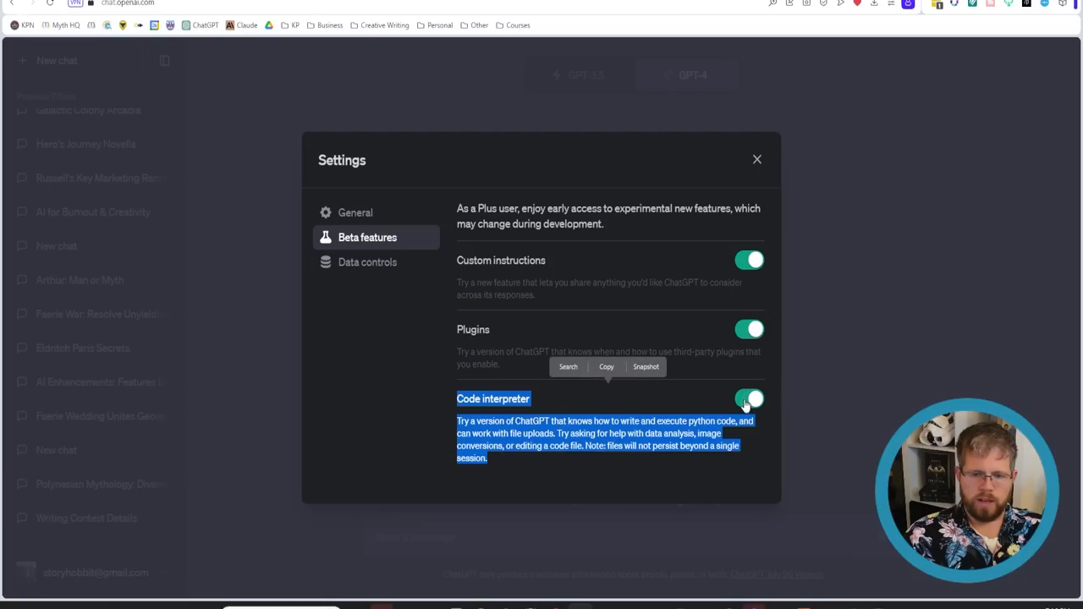
{"action": "mouse_move", "coordinate": [748, 167]}
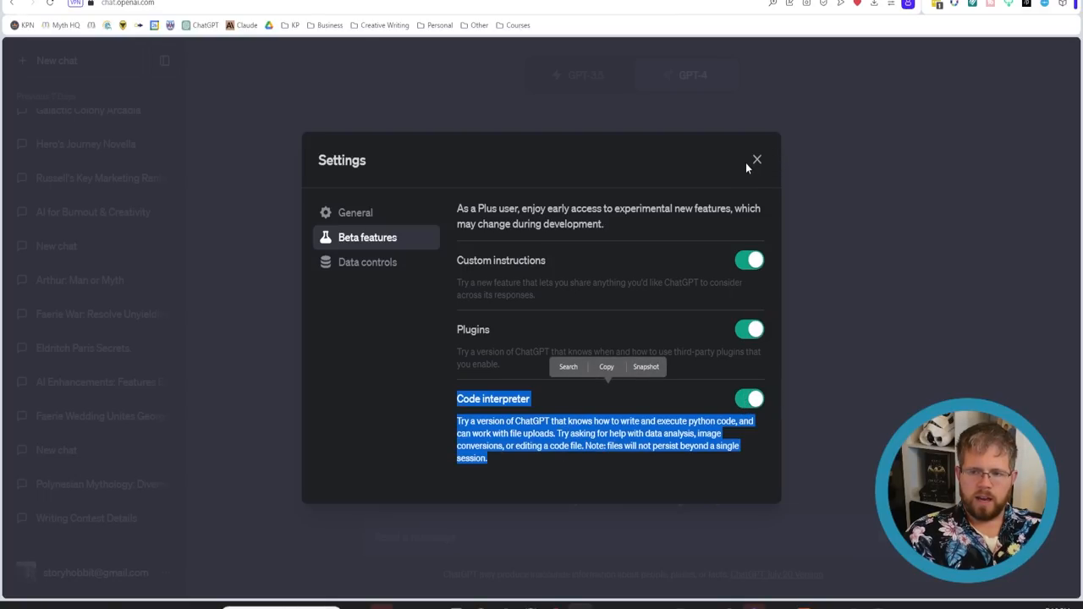
{"action": "left_click", "coordinate": [757, 159]}
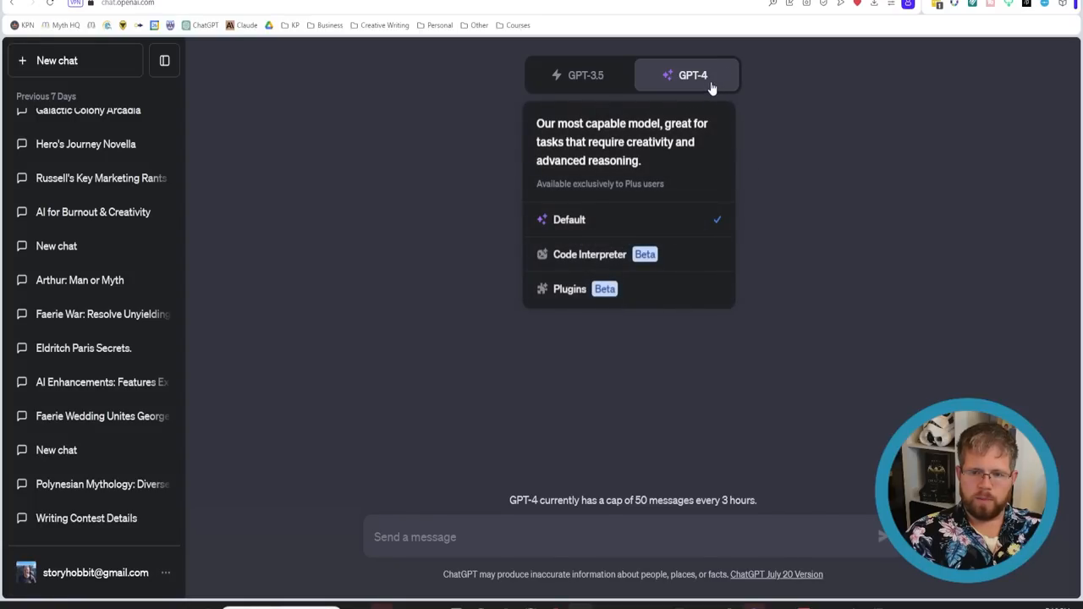
{"action": "mouse_move", "coordinate": [717, 59]}
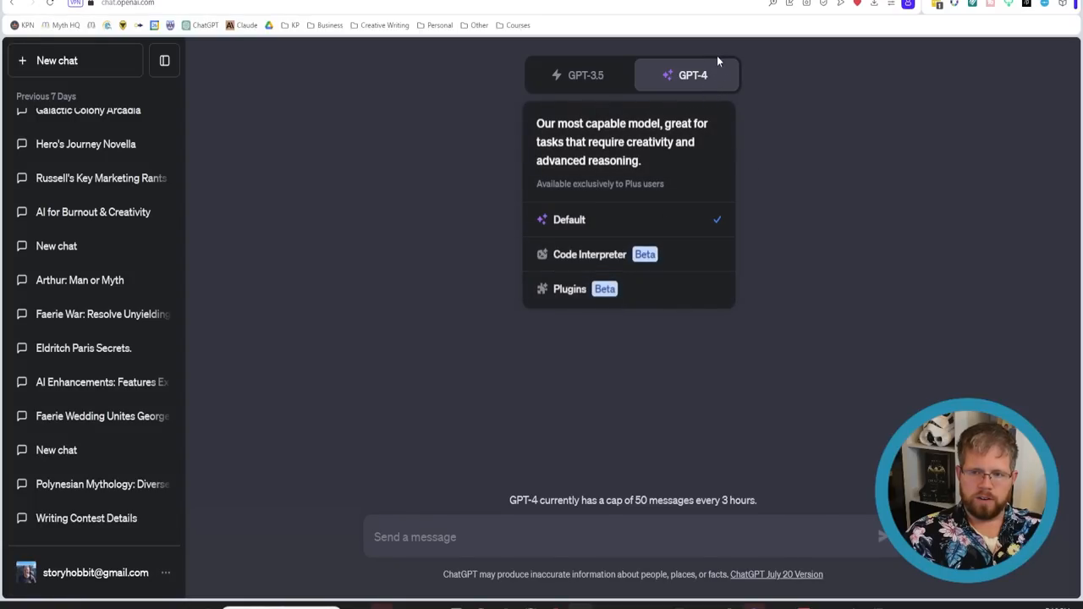
{"action": "mouse_move", "coordinate": [589, 264]}
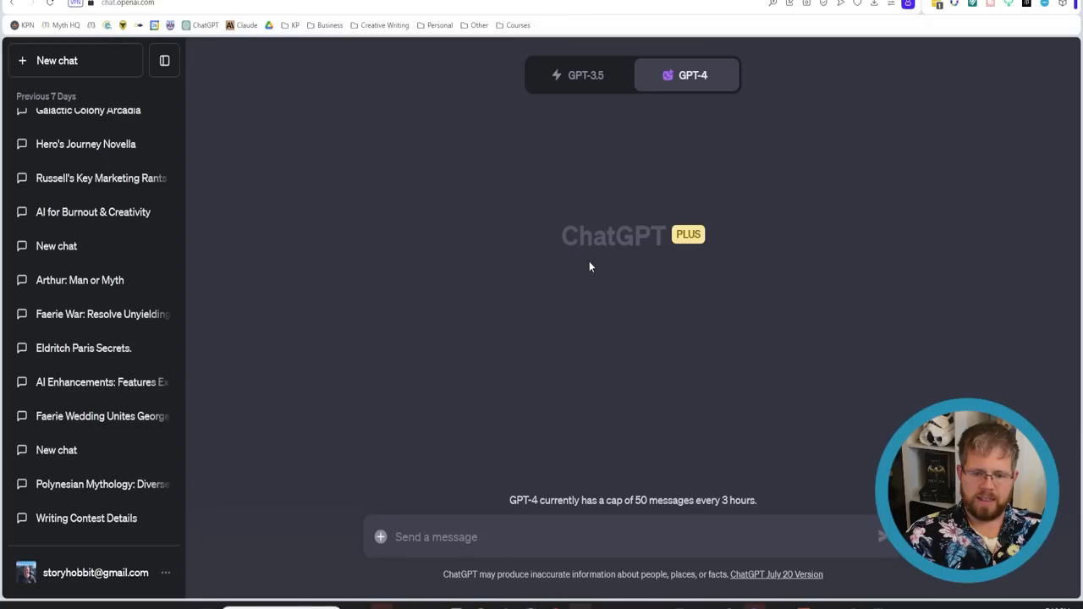
{"action": "mouse_move", "coordinate": [484, 515]}
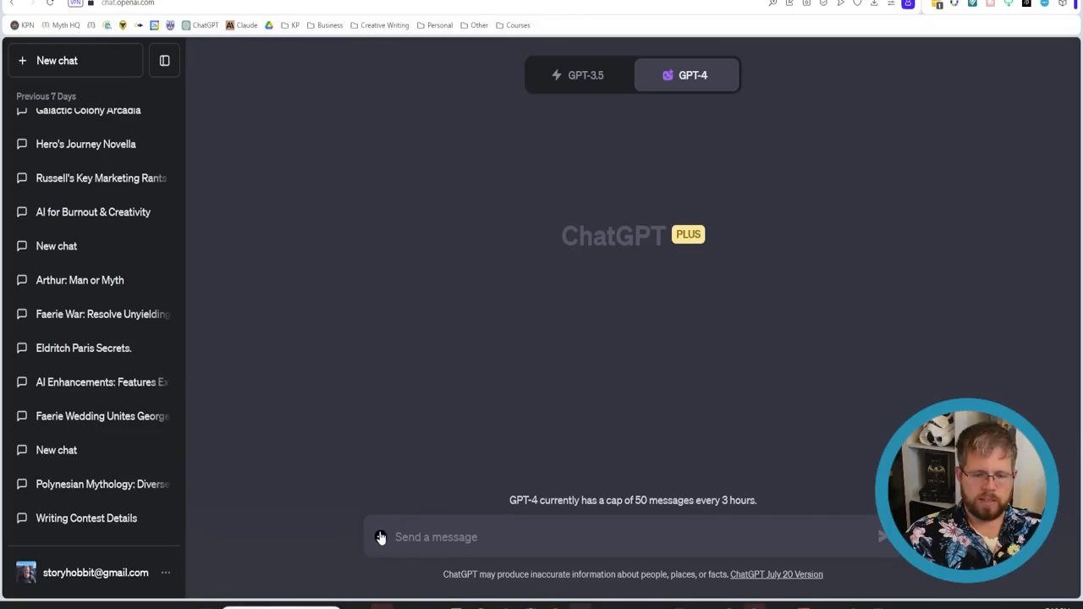
{"action": "mouse_move", "coordinate": [383, 538]}
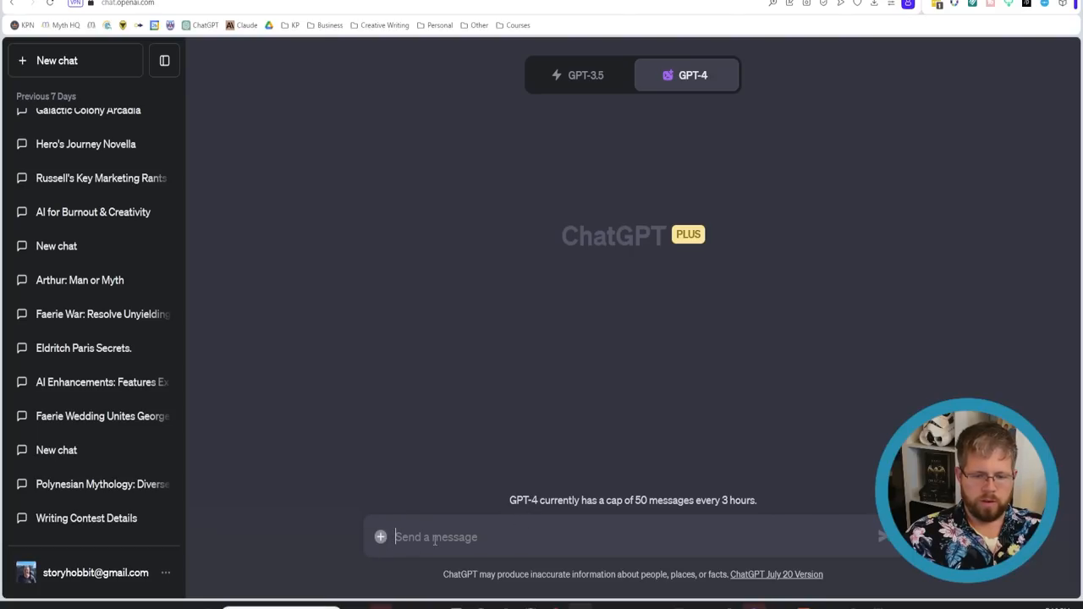
{"action": "mouse_move", "coordinate": [453, 561]}
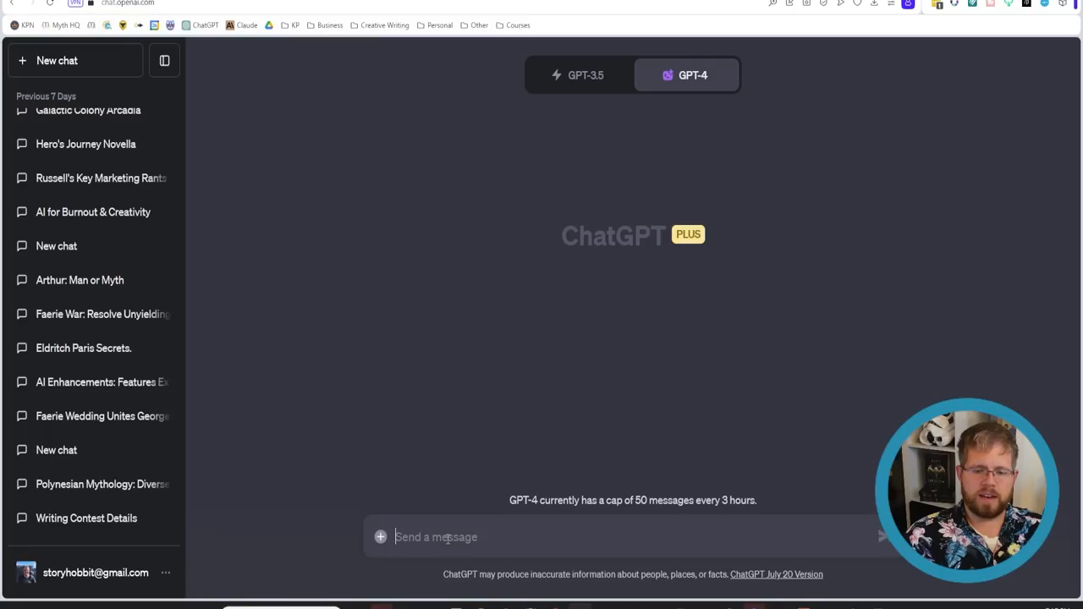
{"action": "left_click", "coordinate": [687, 74]}
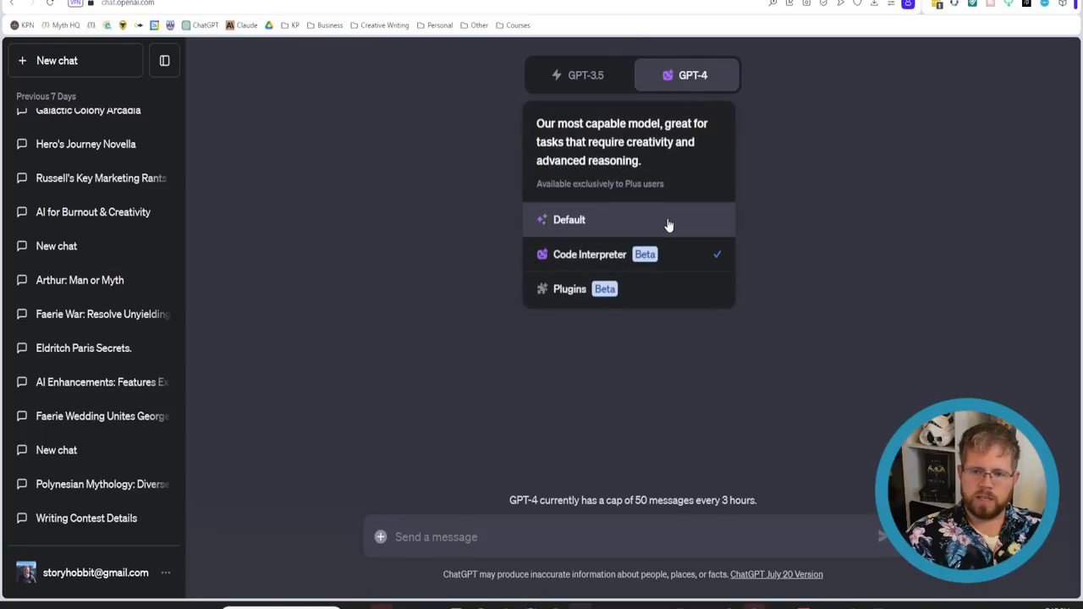
{"action": "left_click", "coordinate": [448, 536]}
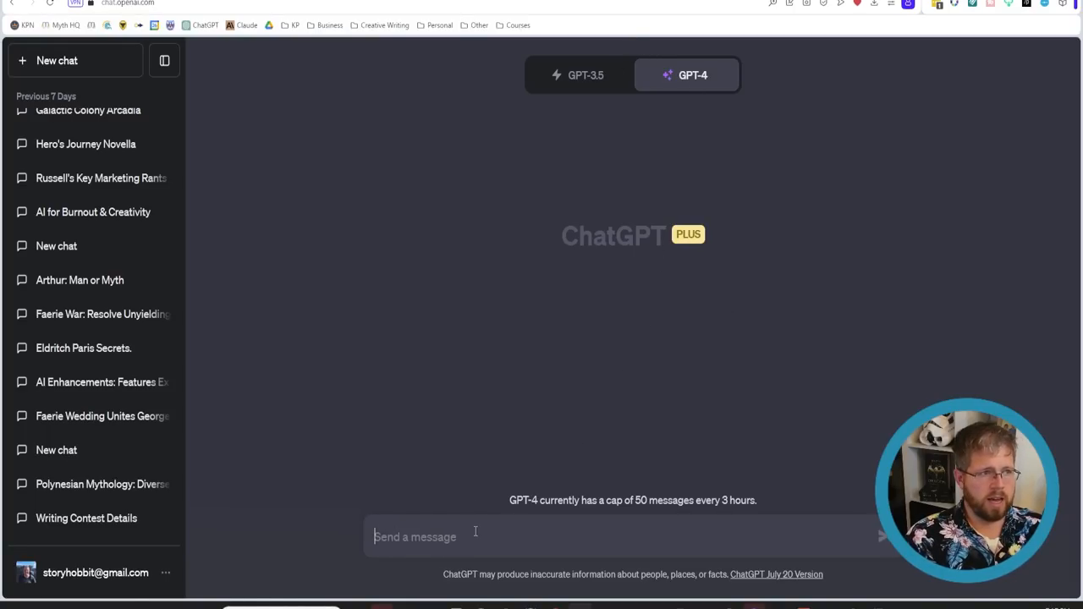
Send a prompt asking for a worldbuilding sheet for a colony-ship sci-fi novel series, ignoring the 'worldbuilding' spelling flag.
{"action": "type", "text": "Give me a worldbuilding sheet for a science fiction novel series that takes place on a colony space ship heading for distant parts of the galaxy. Include specific details about the ship, including what the people do on the ship for recreation, daily activities, work, etc."}
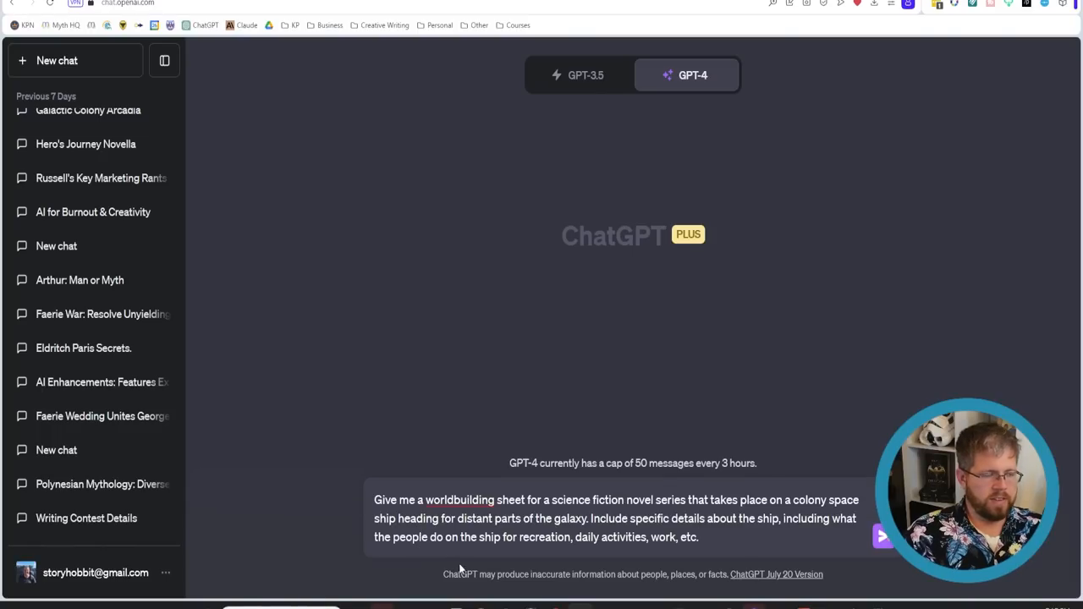
{"action": "right_click", "coordinate": [446, 499]}
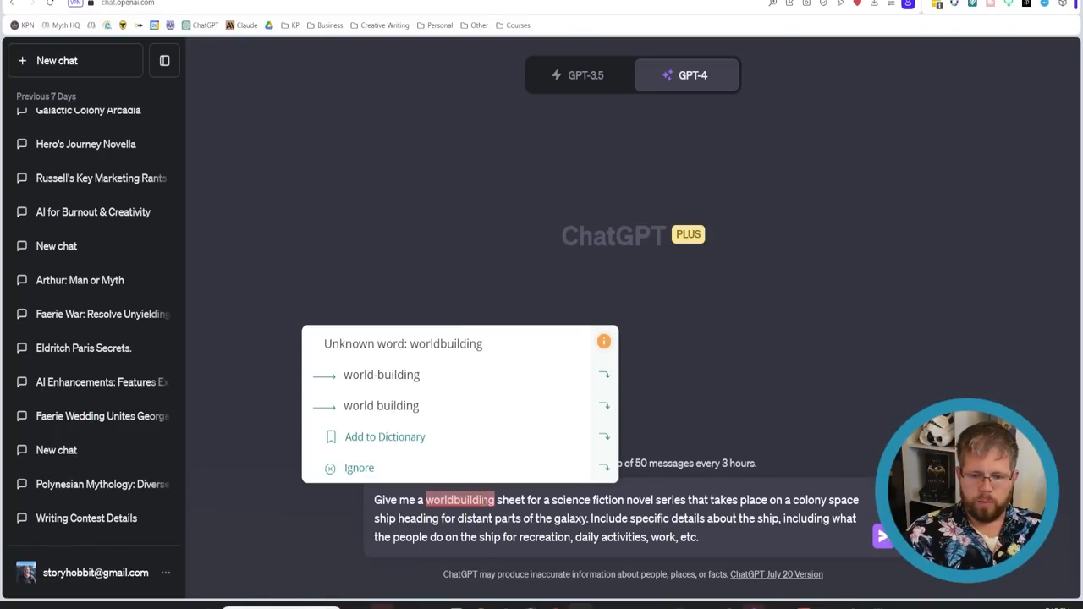
{"action": "left_click", "coordinate": [358, 467]}
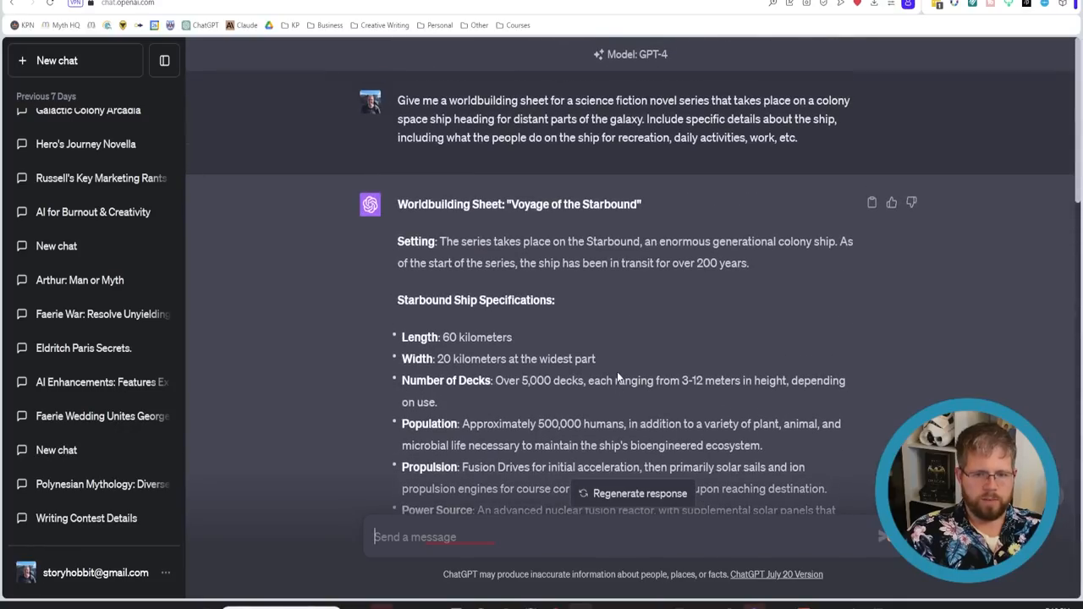
{"action": "mouse_move", "coordinate": [472, 277]}
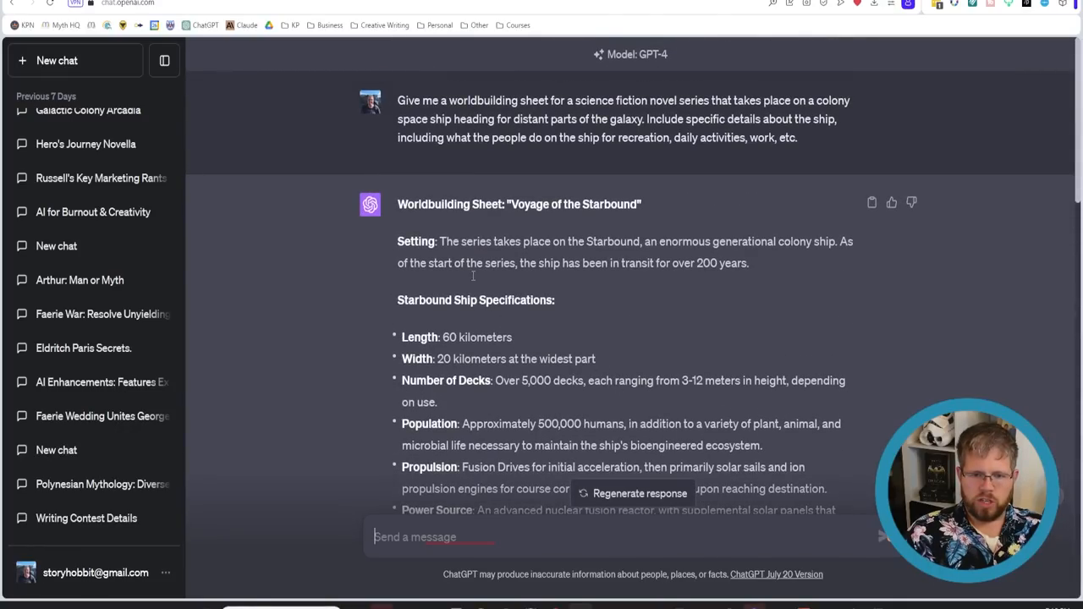
Read the Voyage of the Starbound sheet, highlighting the setting, shared-apartment housing and mandatory schooling lines.
{"action": "left_click_drag", "start_coordinate": [440, 240], "coordinate": [709, 240]}
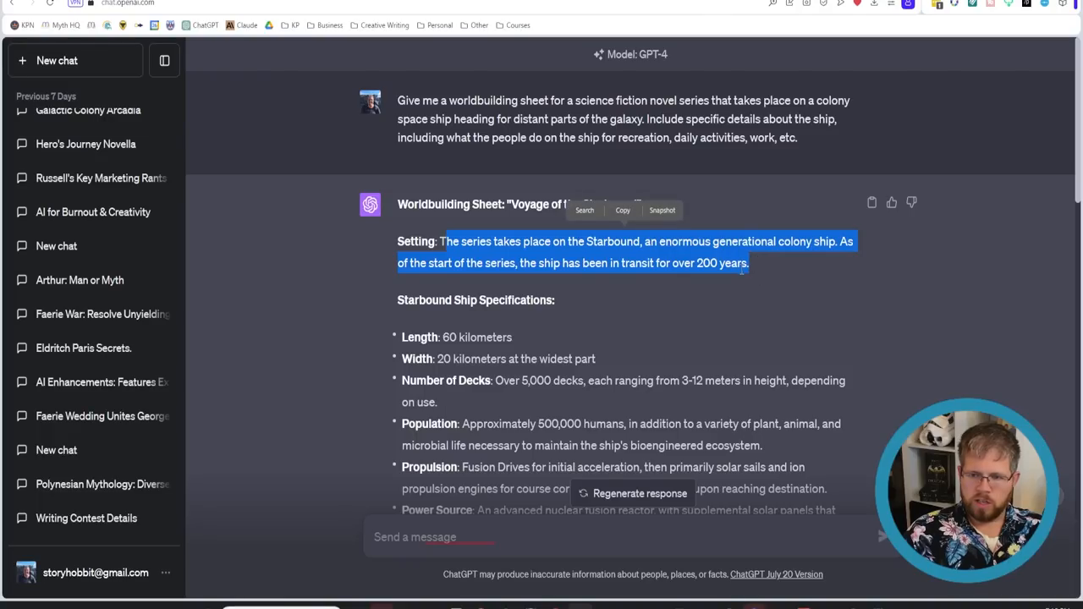
{"action": "mouse_move", "coordinate": [396, 274]}
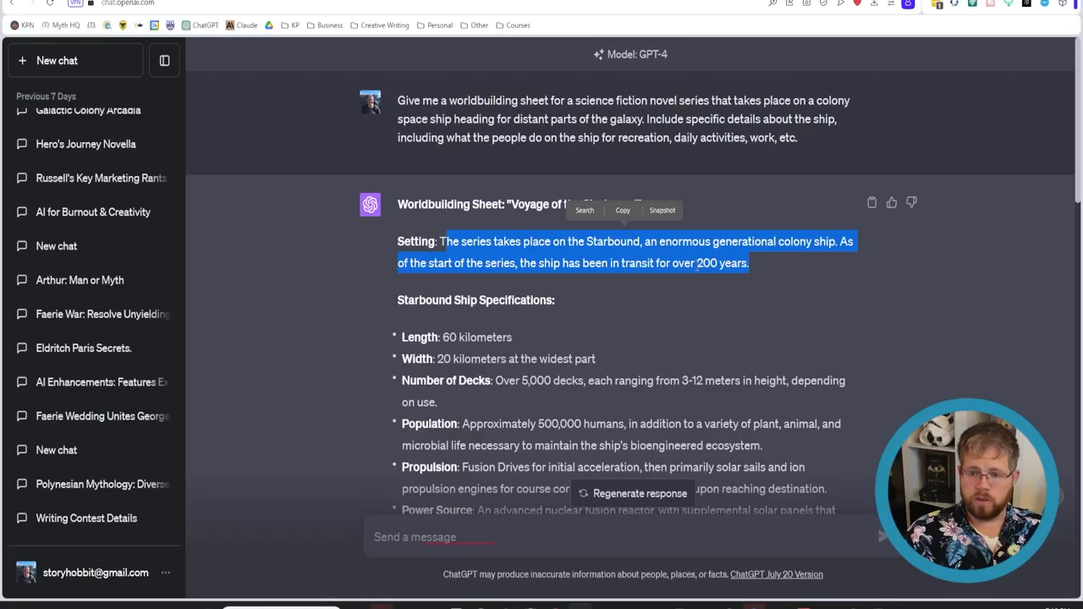
{"action": "scroll", "scroll_direction": "down", "scroll_amount": 3}
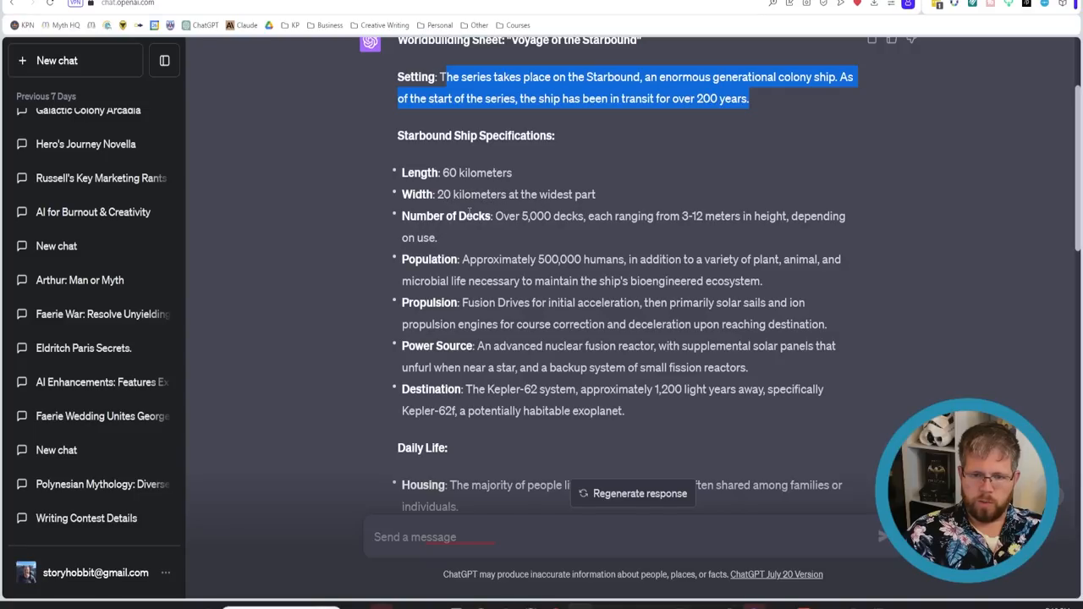
{"action": "mouse_move", "coordinate": [595, 220]}
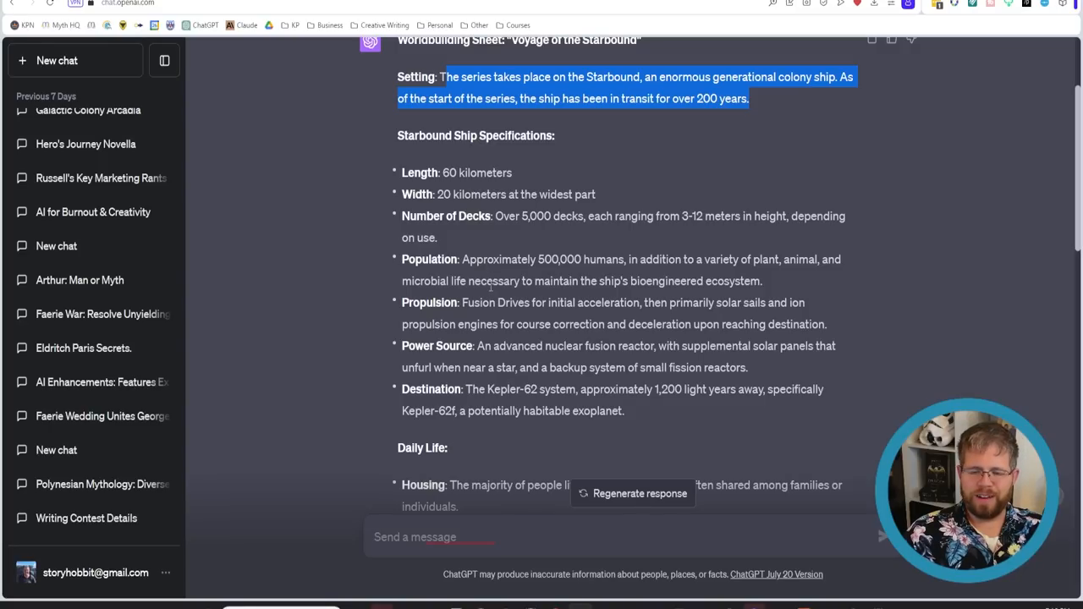
{"action": "scroll", "scroll_direction": "down", "scroll_amount": 3}
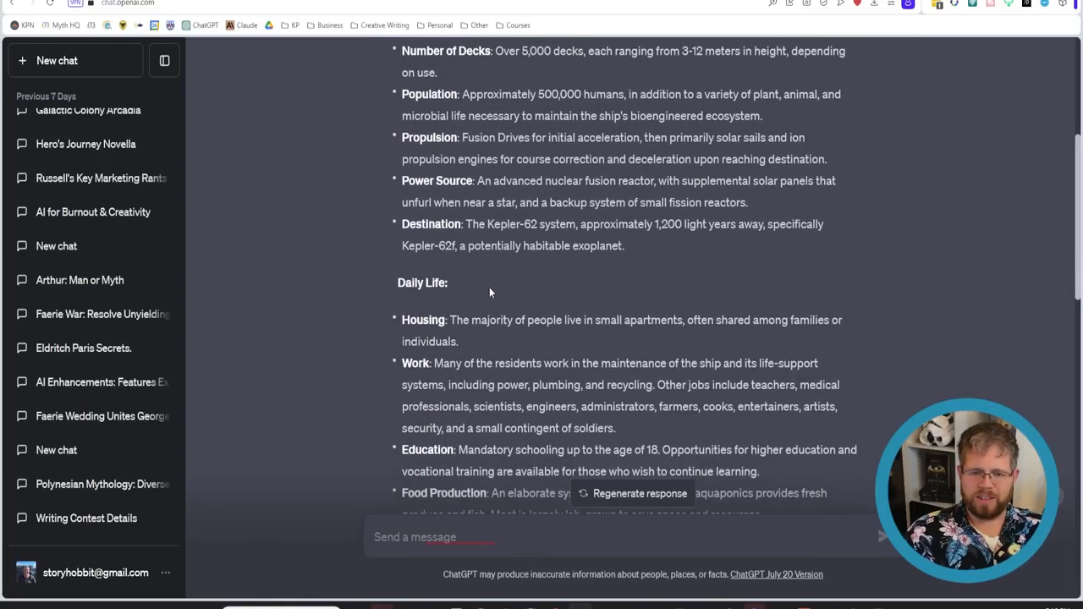
{"action": "scroll", "scroll_direction": "down", "scroll_amount": 3}
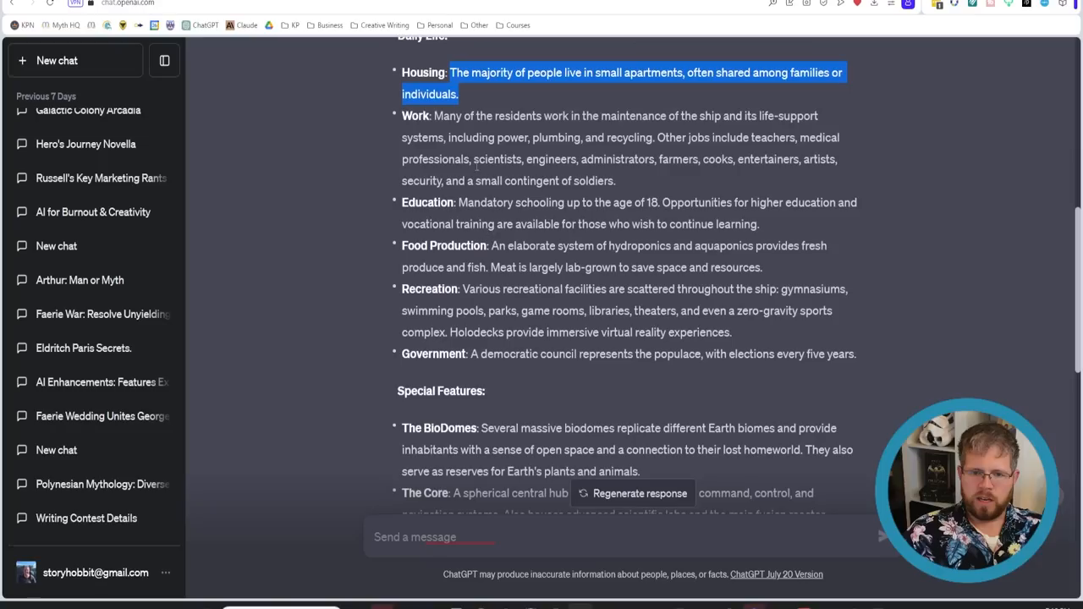
{"action": "left_click_drag", "start_coordinate": [437, 115], "coordinate": [532, 137]}
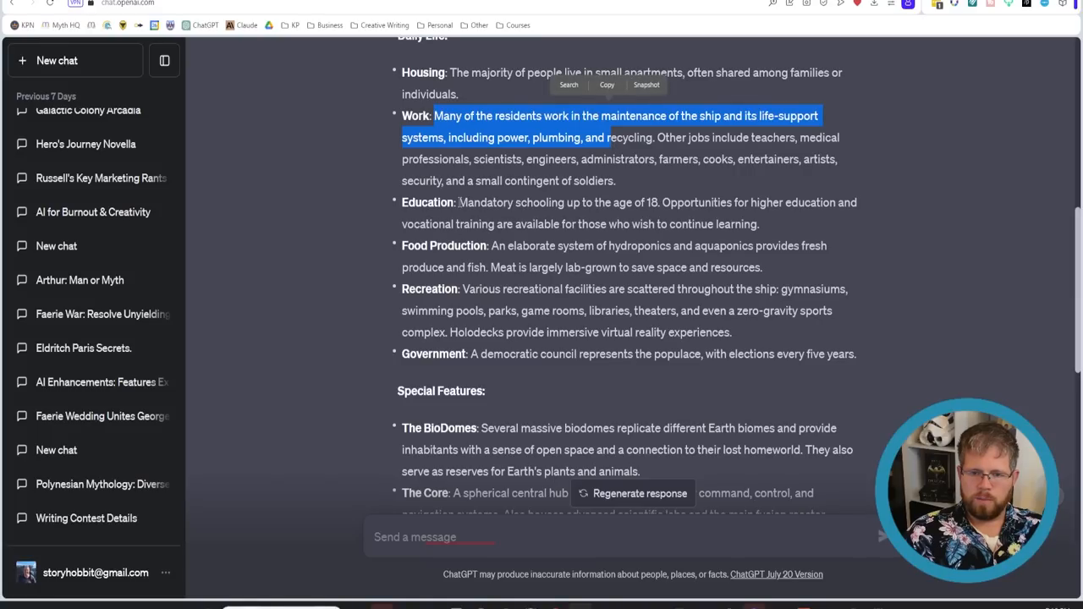
{"action": "left_click_drag", "start_coordinate": [458, 203], "coordinate": [660, 203]}
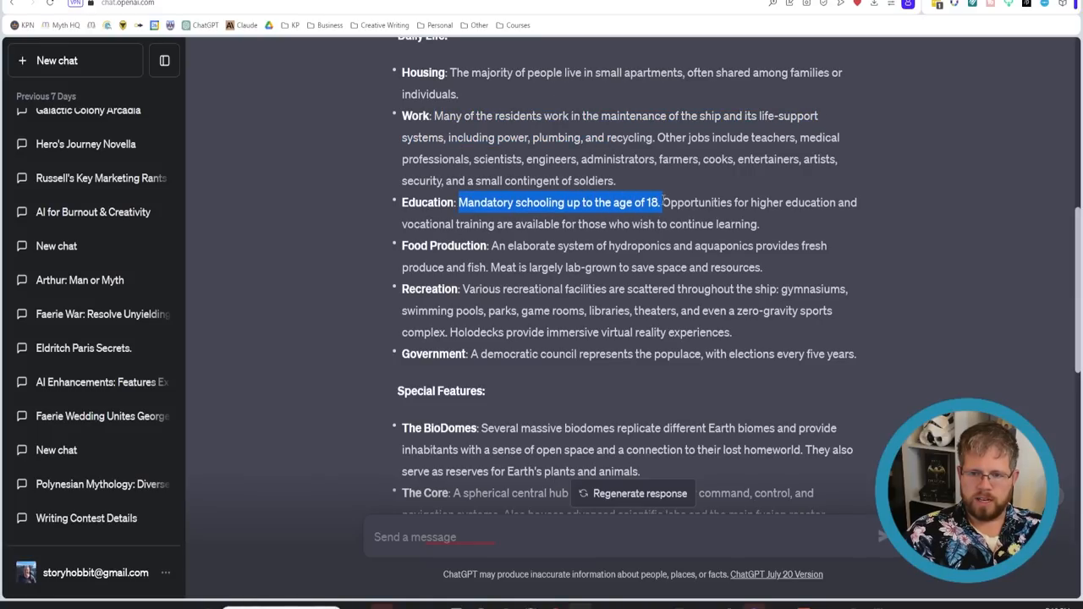
{"action": "scroll", "scroll_direction": "down", "scroll_amount": 3}
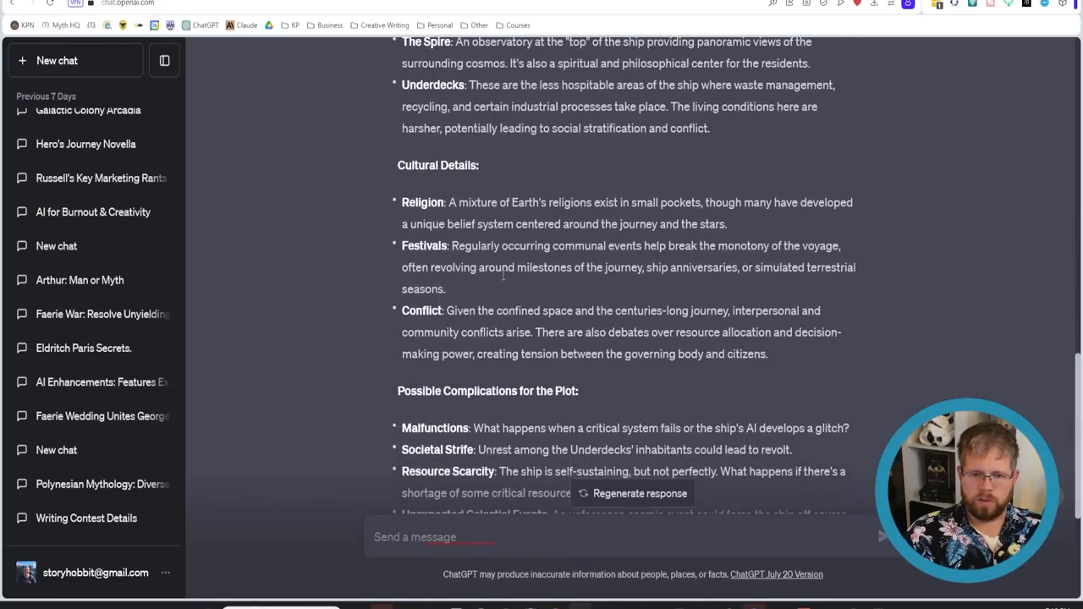
{"action": "scroll", "scroll_direction": "down", "scroll_amount": 3}
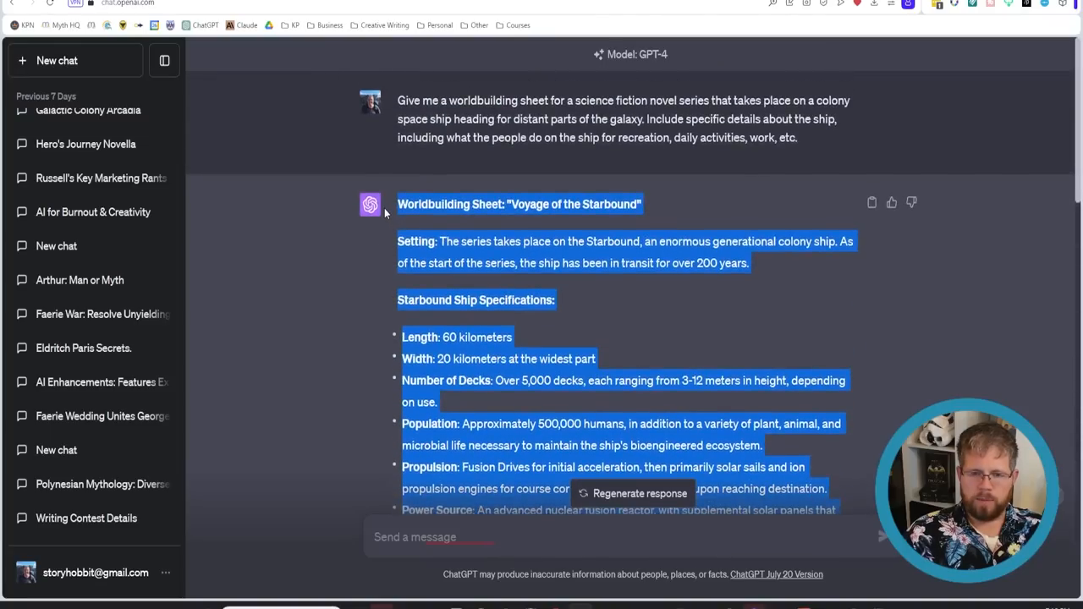
{"action": "mouse_move", "coordinate": [392, 220]}
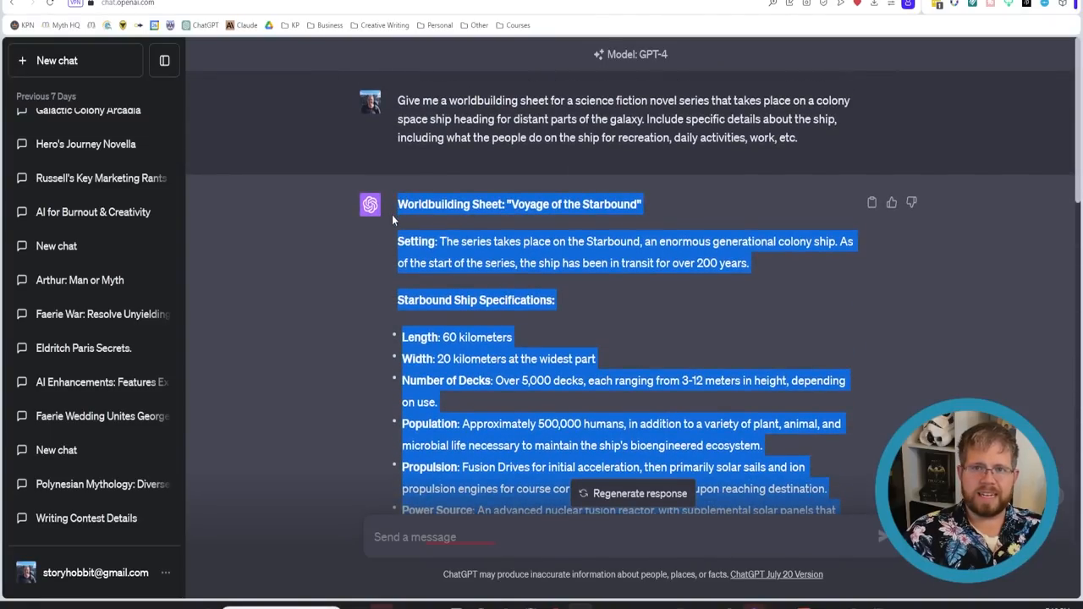
{"action": "mouse_move", "coordinate": [386, 271]}
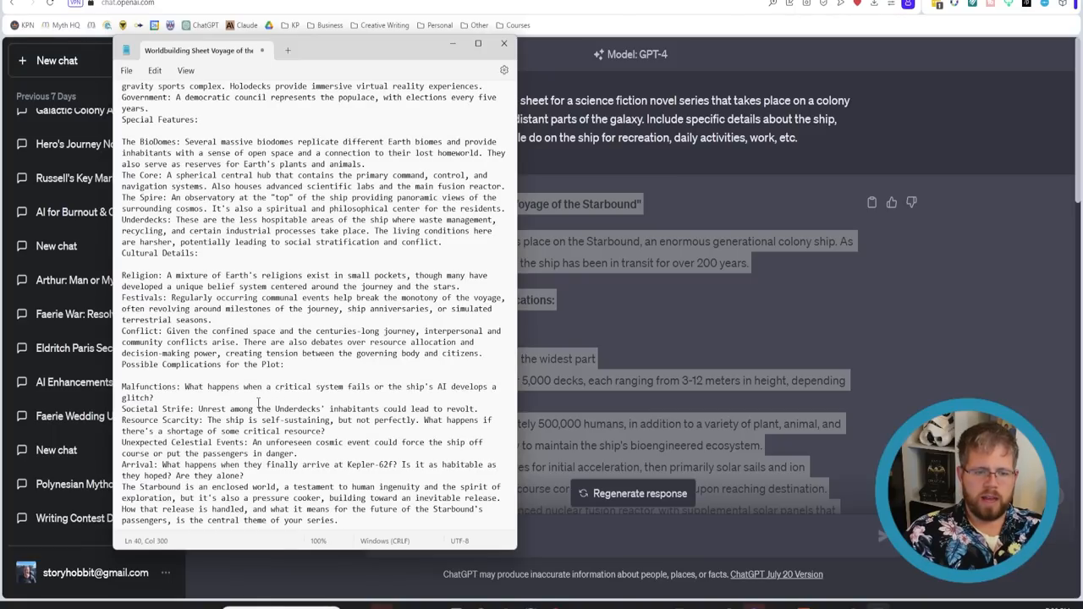
Save the pasted sheet from Notepad as 'Worldbuilding Sheet' on the Desktop via Save As.
{"action": "scroll", "scroll_direction": "up", "scroll_amount": 3}
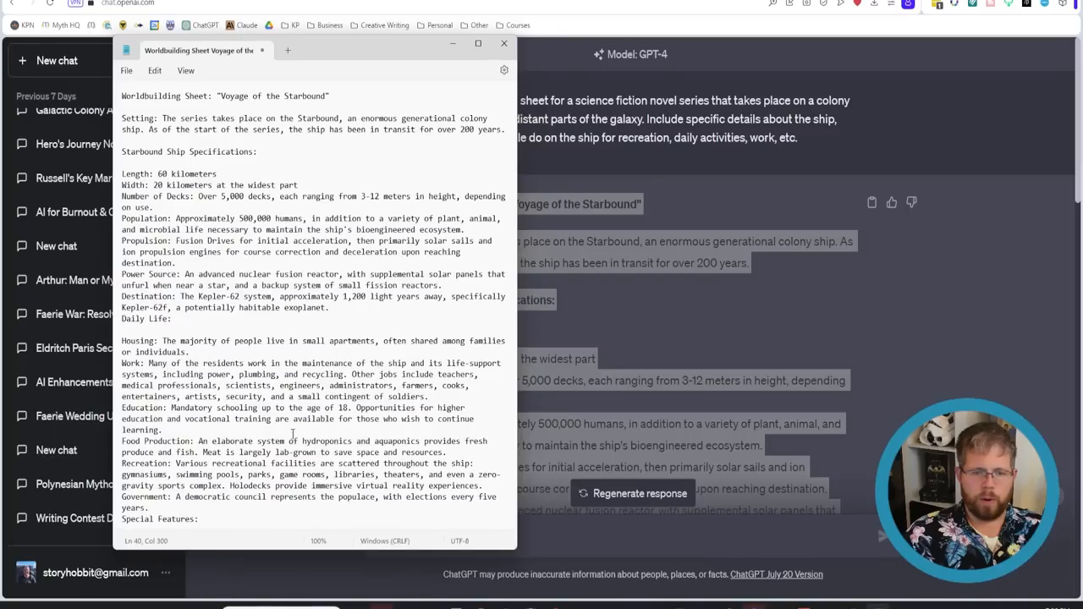
{"action": "scroll", "scroll_direction": "down", "scroll_amount": 3}
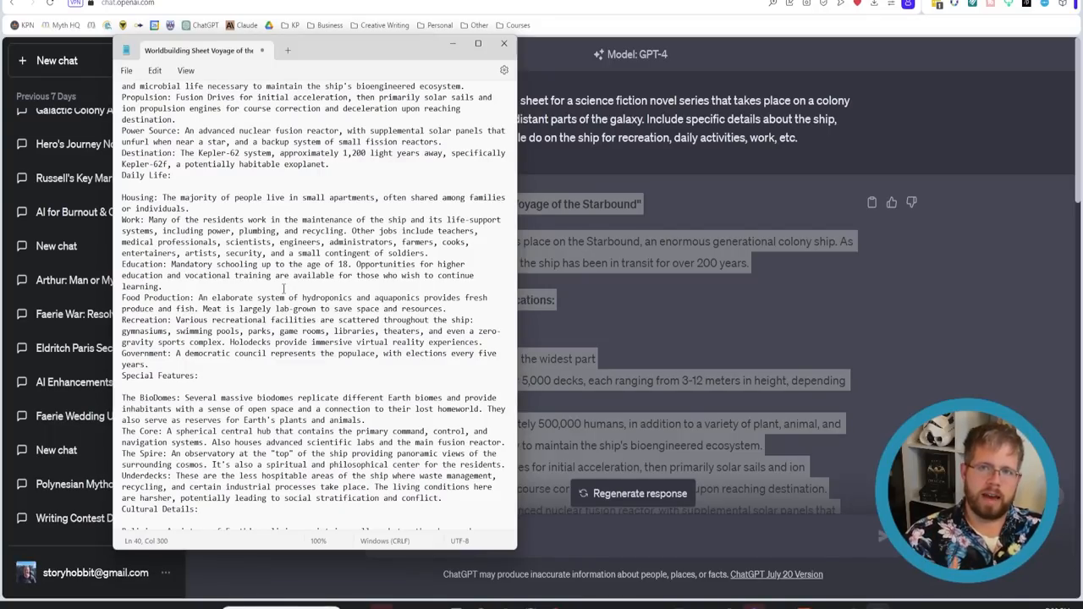
{"action": "mouse_move", "coordinate": [362, 381]}
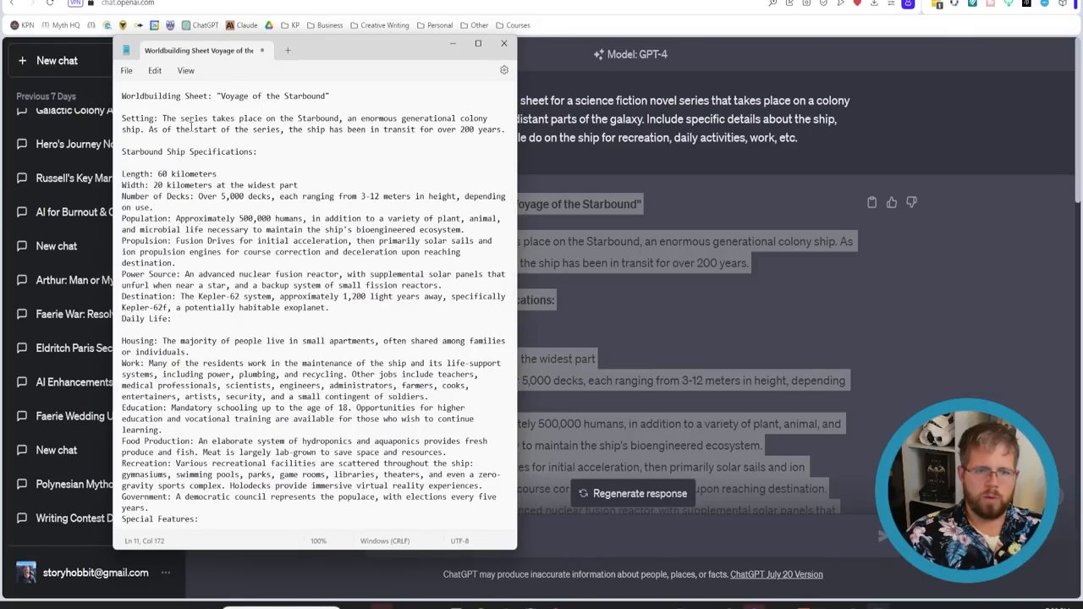
{"action": "left_click", "coordinate": [128, 71]}
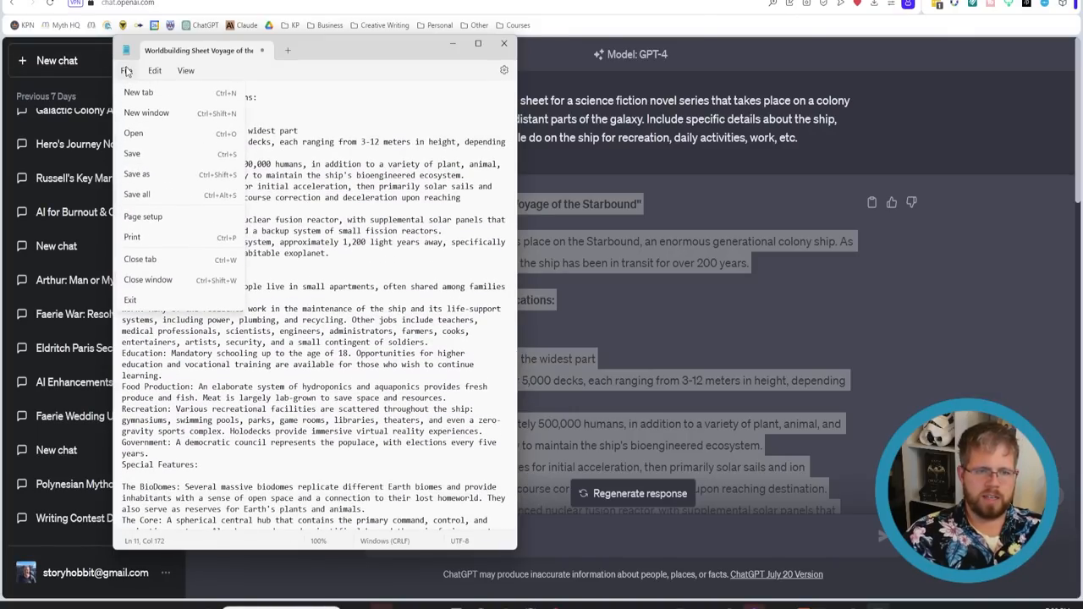
{"action": "left_click", "coordinate": [131, 70]}
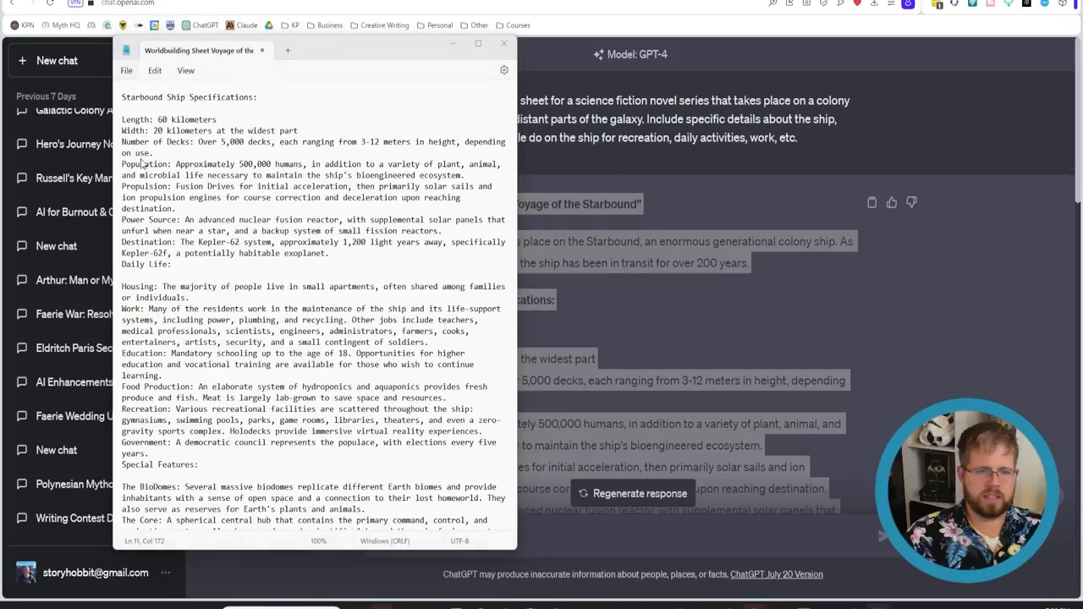
{"action": "left_click", "coordinate": [132, 71]}
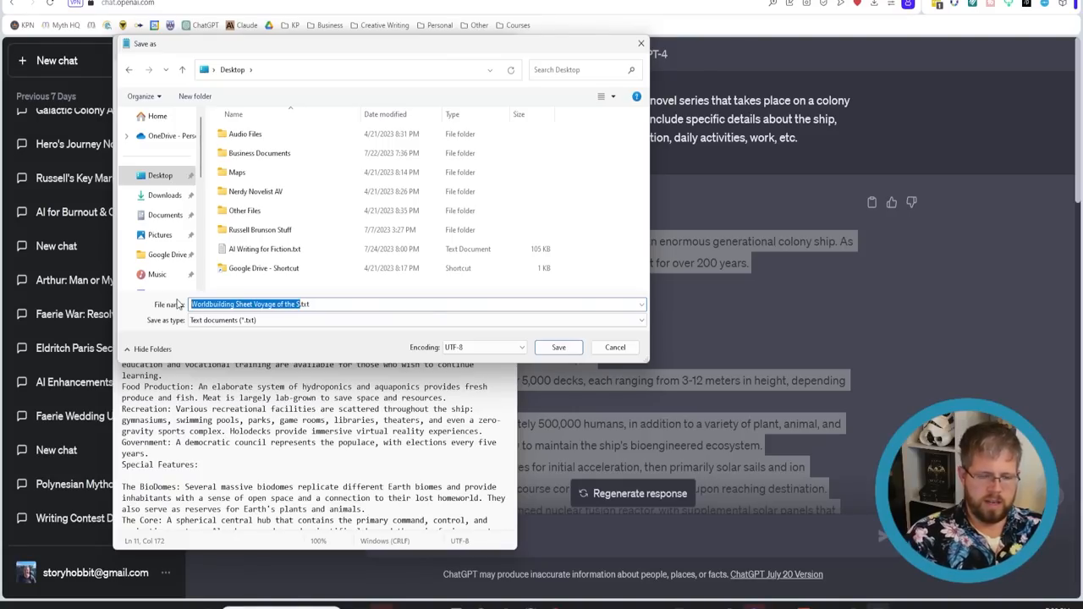
{"action": "type", "text": "Worldbuilding S"}
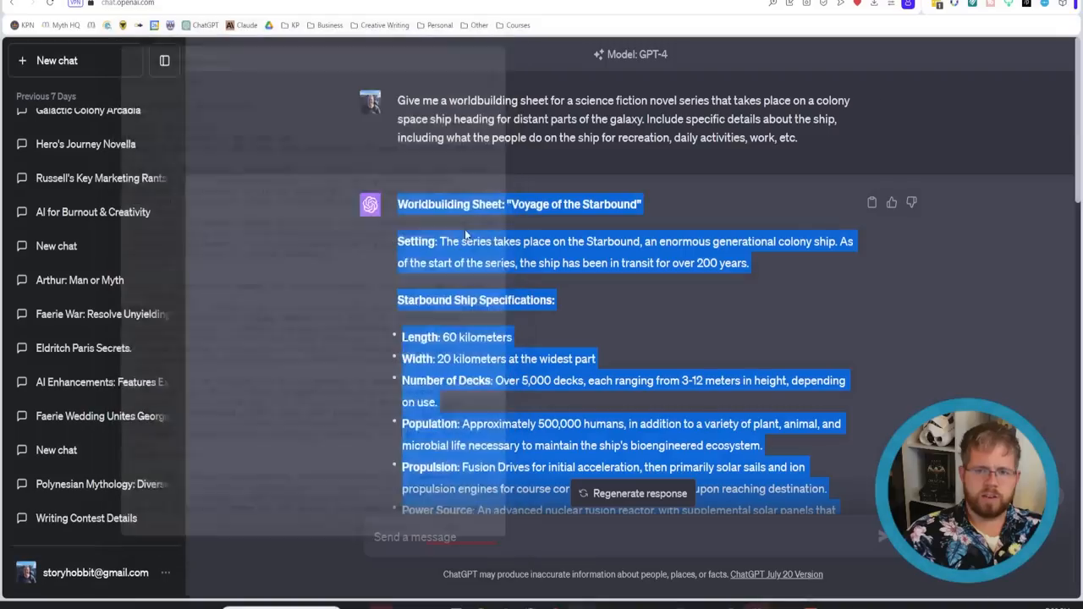
{"action": "mouse_move", "coordinate": [115, 59]}
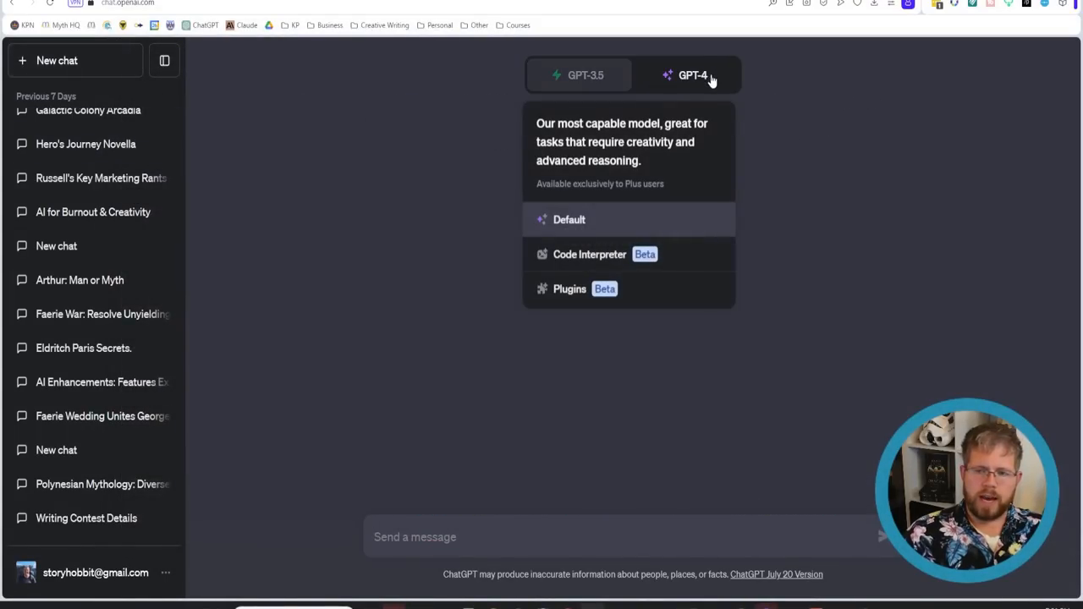
Switch the new chat to GPT-4 Code Interpreter and attach Worldbuilding Sheet.txt from the Desktop.
{"action": "left_click", "coordinate": [687, 75]}
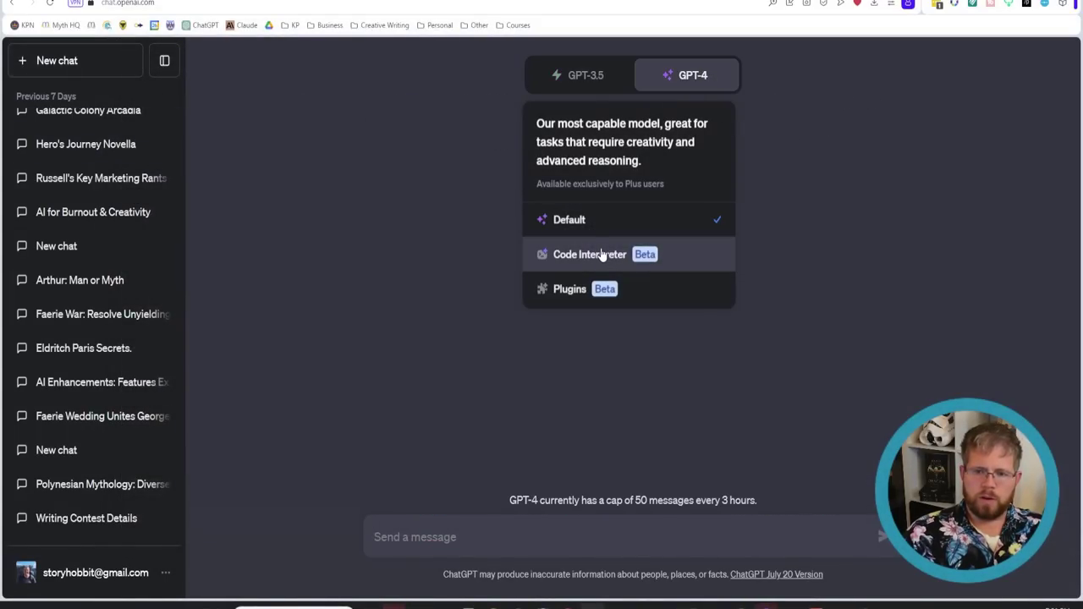
{"action": "left_click", "coordinate": [379, 536]}
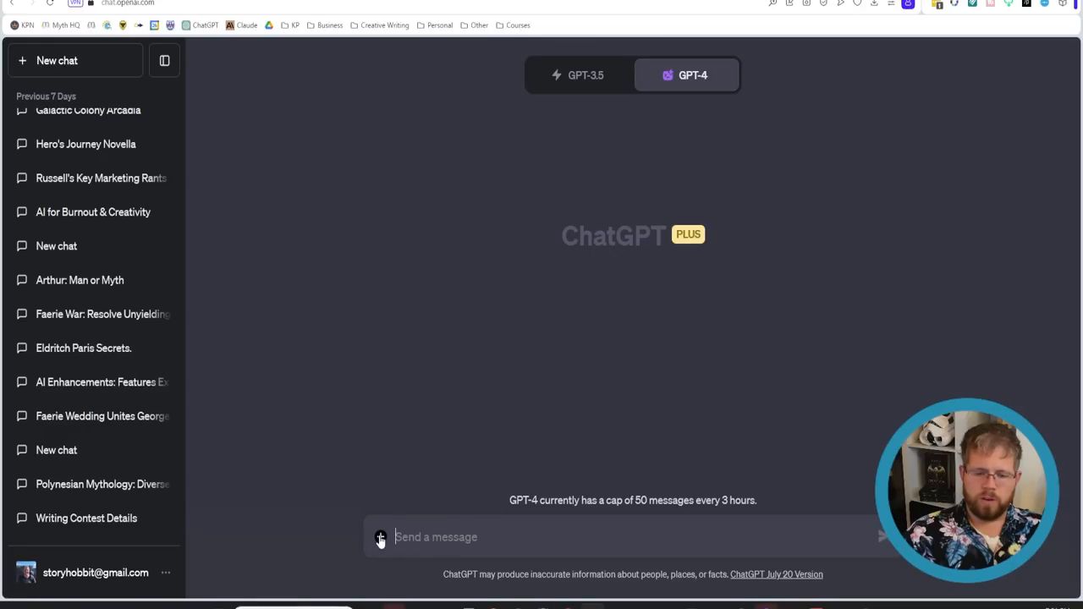
{"action": "left_click", "coordinate": [379, 538]}
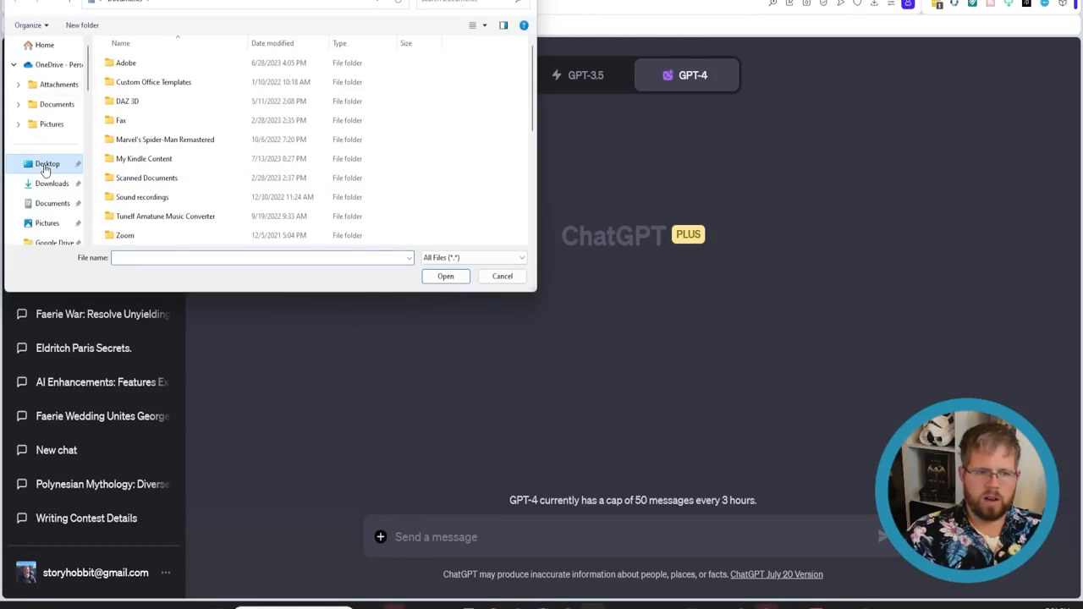
{"action": "left_click", "coordinate": [47, 163]}
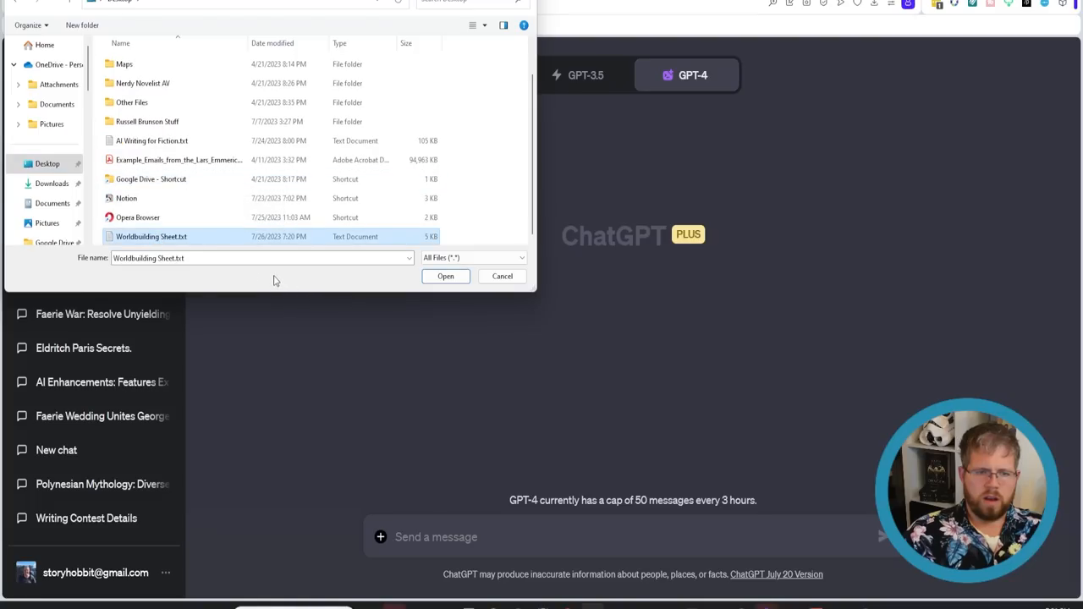
{"action": "left_click", "coordinate": [445, 276]}
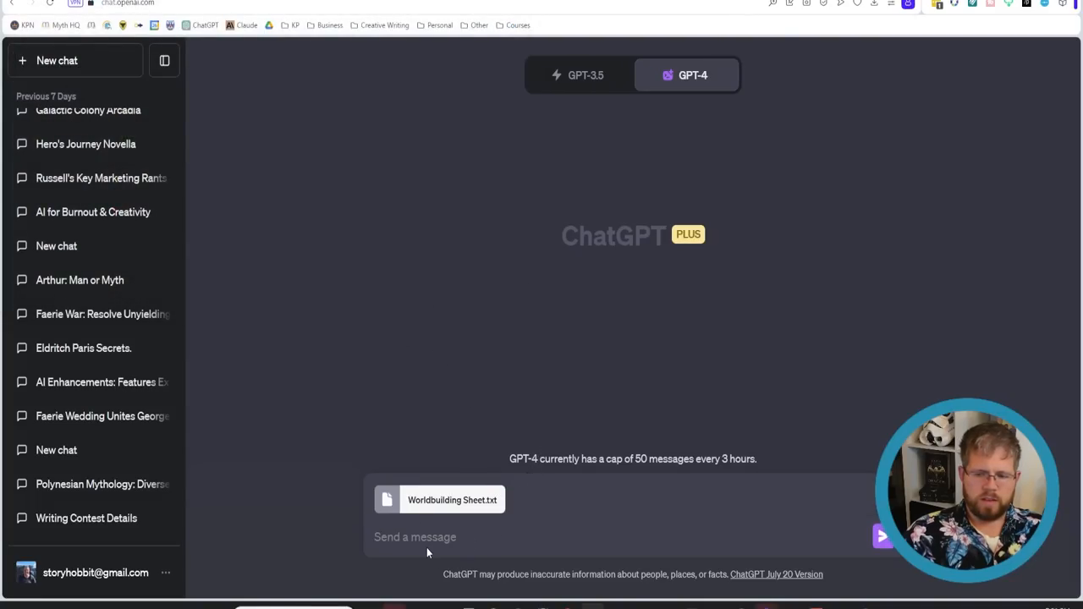
Send the prompt 'Give me 12 slice of life episodes that I could write set within this colony ship'.
{"action": "left_click", "coordinate": [426, 538]}
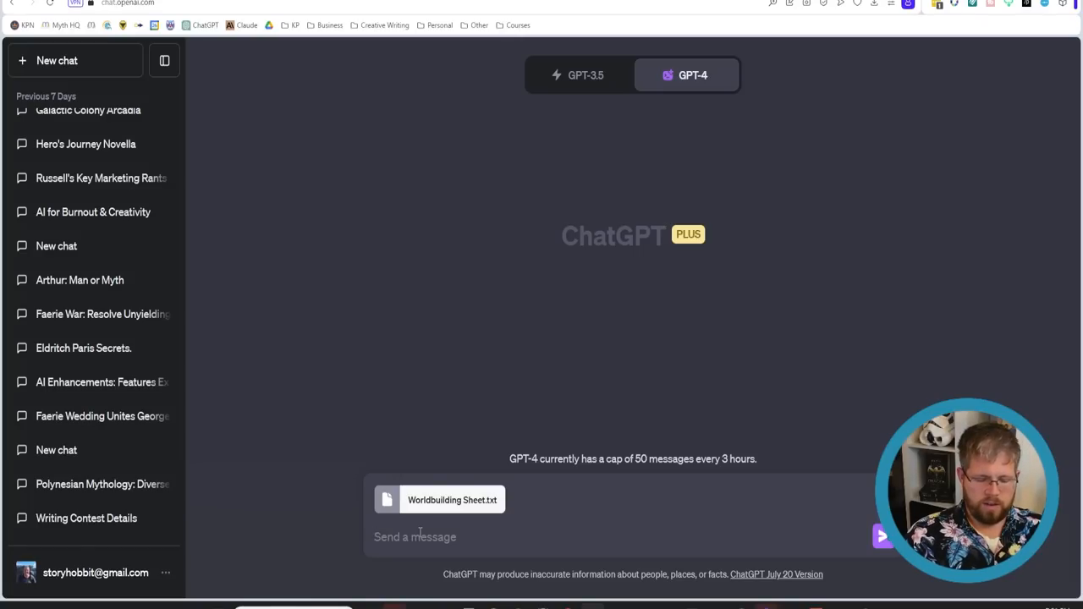
{"action": "type", "text": "Give me"}
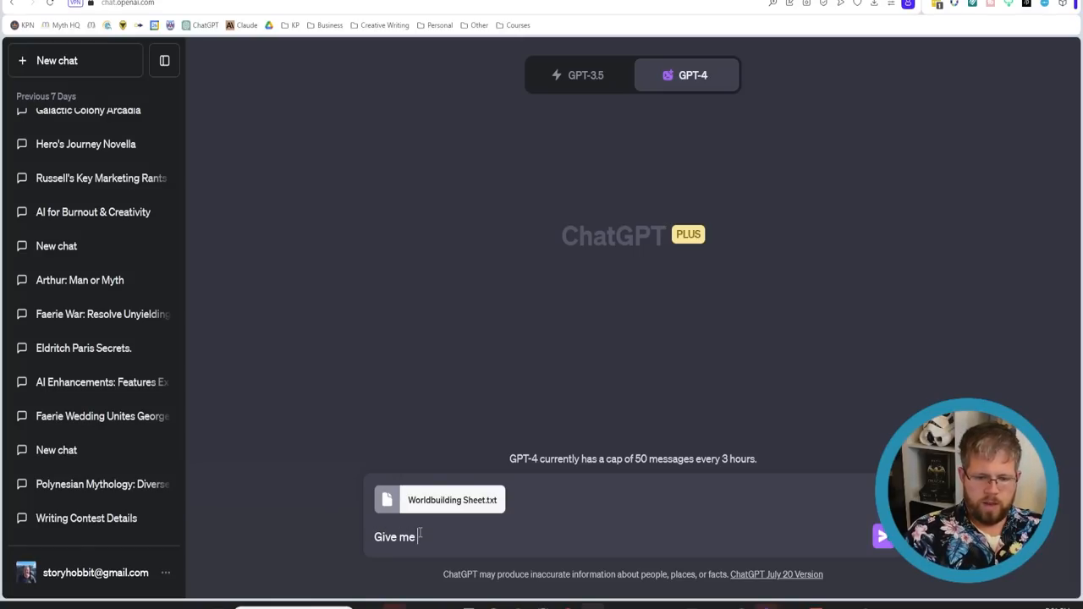
{"action": "type", "text": "12 slice of s"}
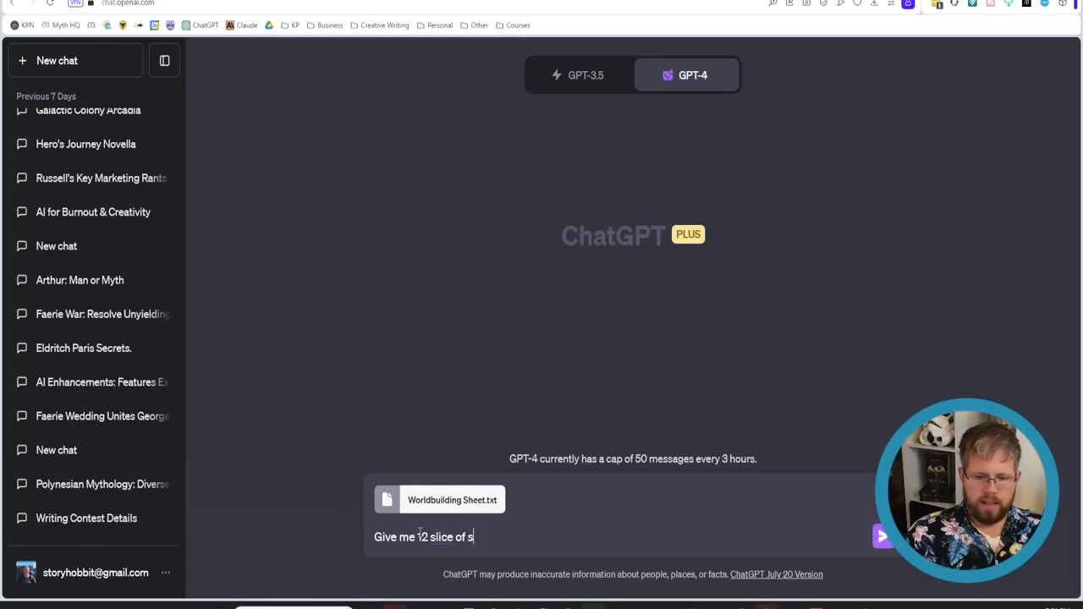
{"action": "type", "text": "life episodes"}
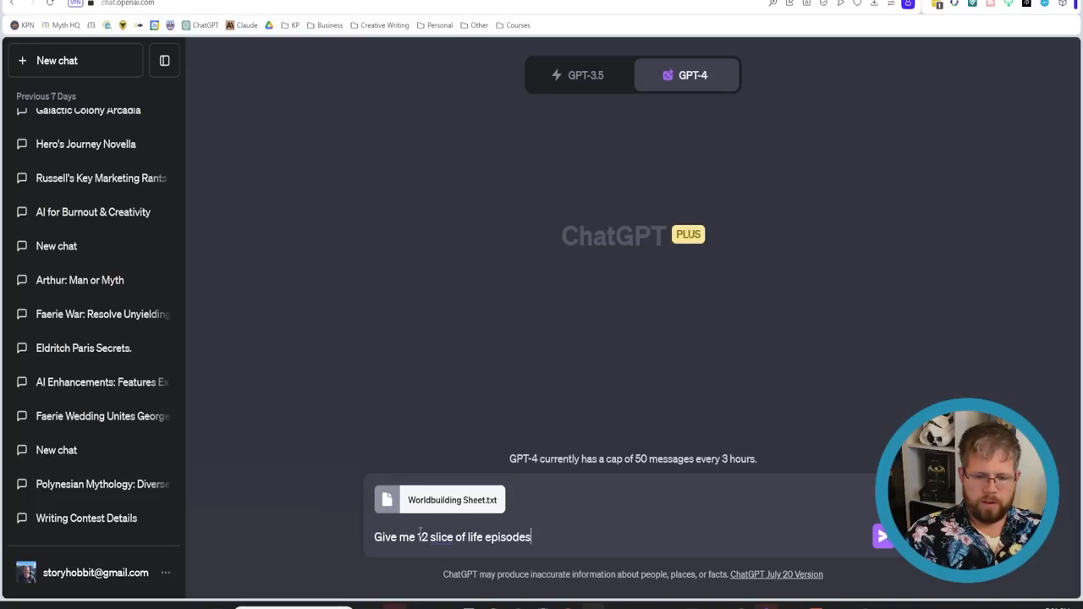
{"action": "type", "text": "that I could write as short storie"}
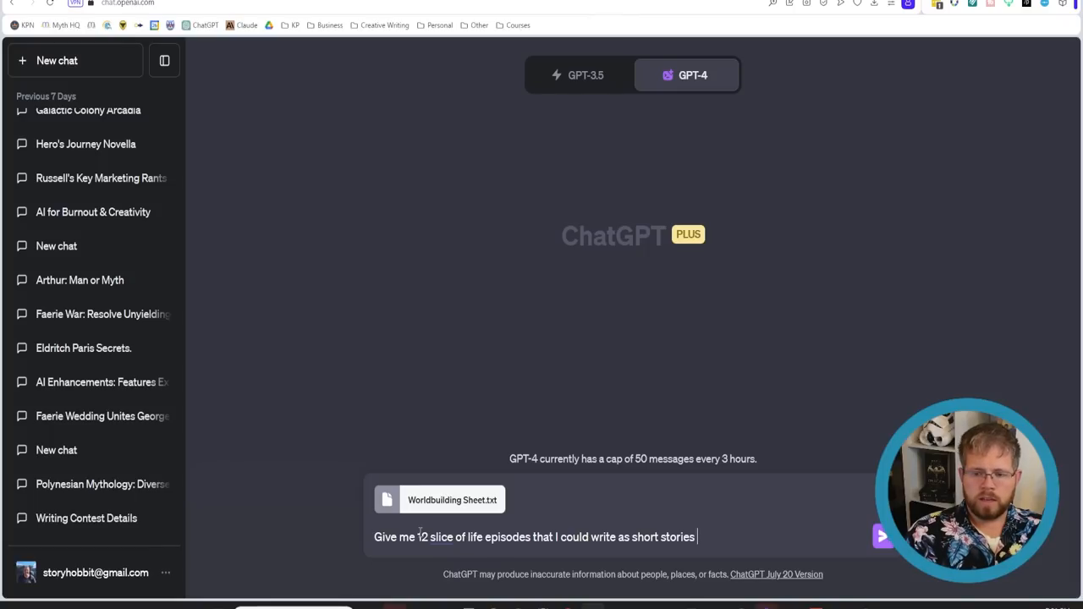
{"action": "type", "text": "set within this"}
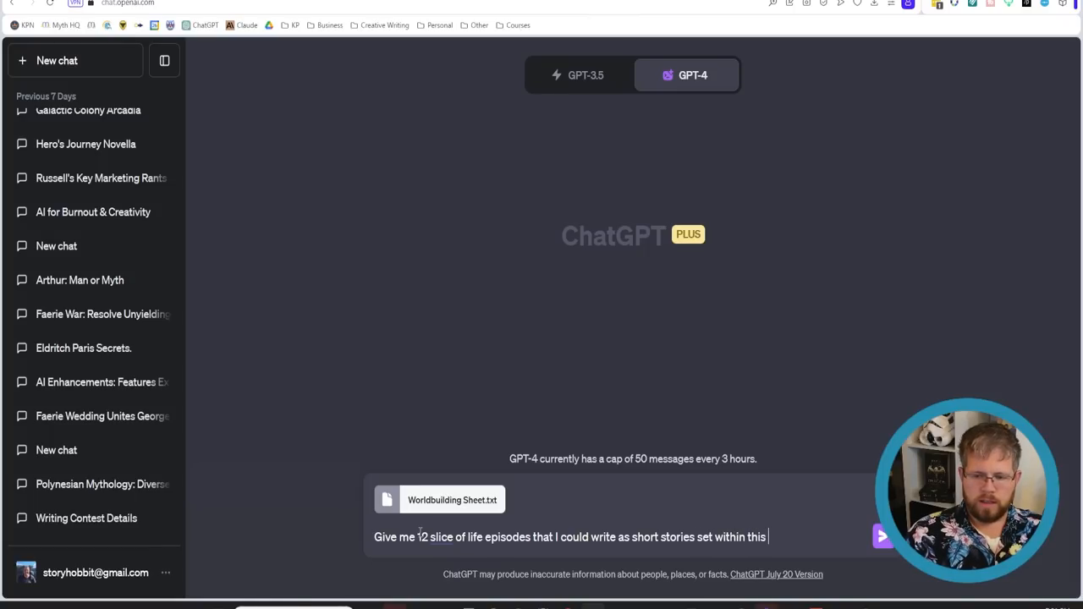
{"action": "type", "text": "colony spa"}
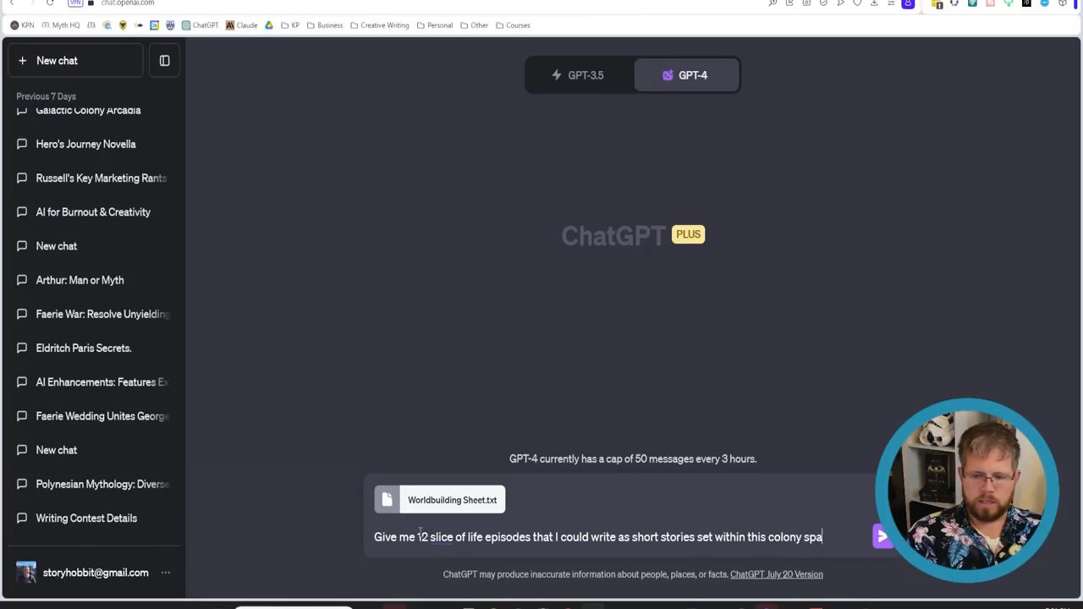
{"action": "left_click", "coordinate": [883, 536]}
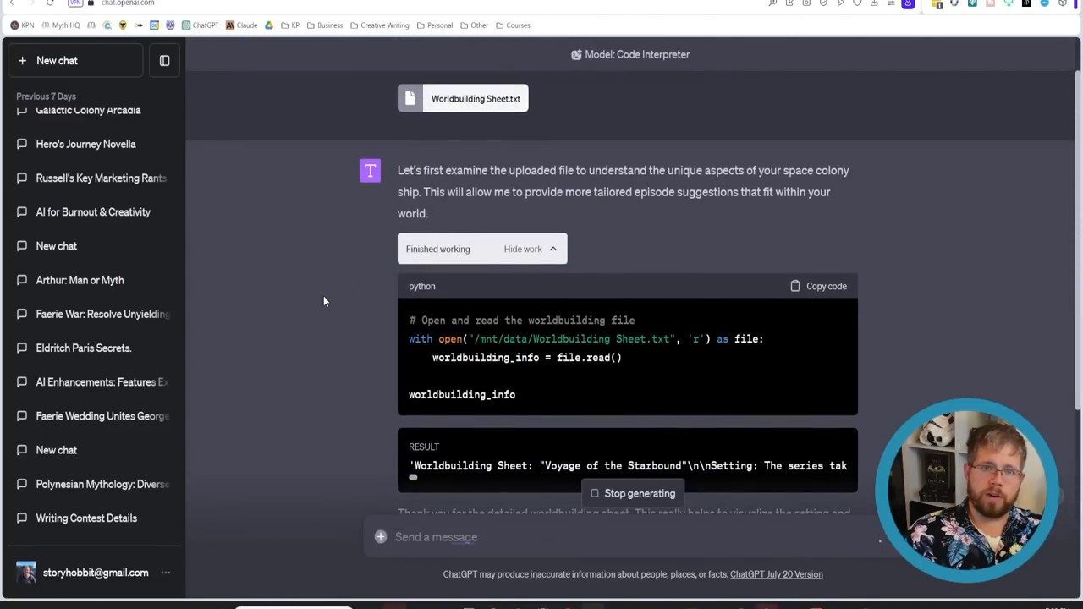
{"action": "scroll", "scroll_direction": "down", "scroll_amount": 3}
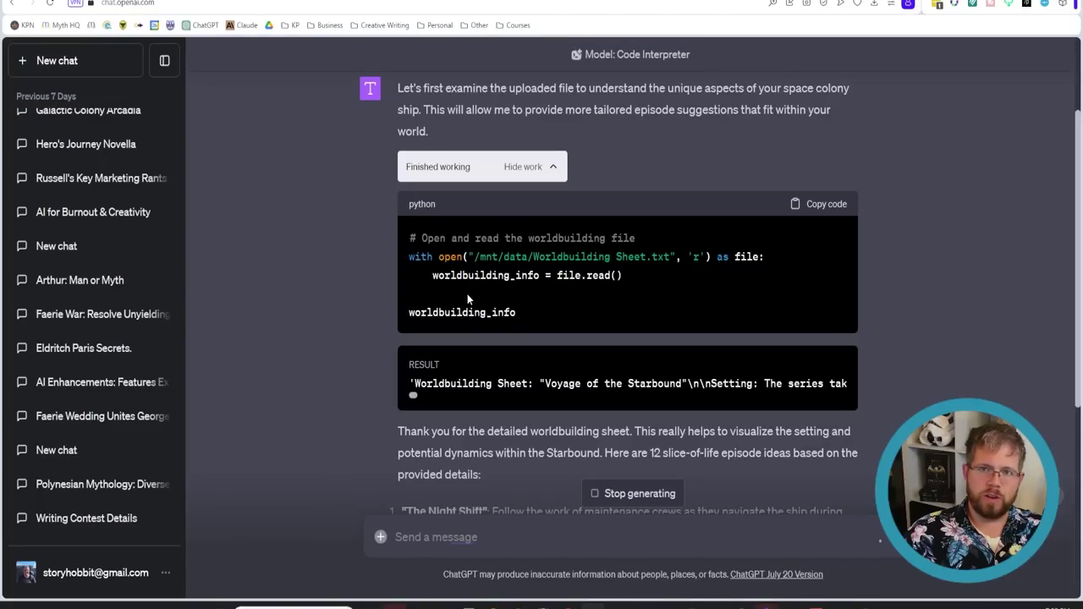
{"action": "scroll", "scroll_direction": "down", "scroll_amount": 3}
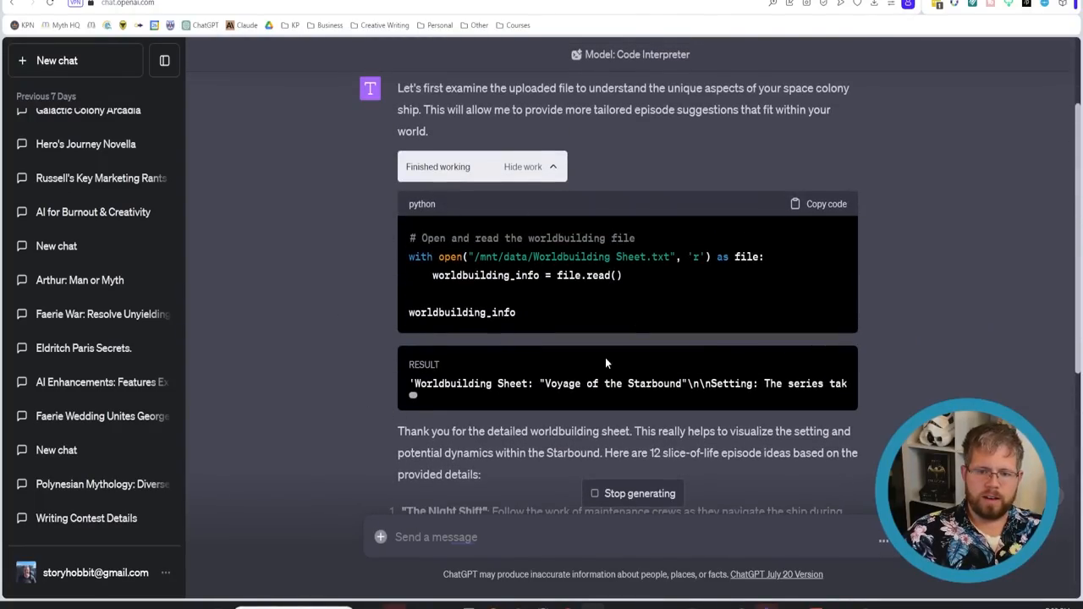
{"action": "left_click_drag", "start_coordinate": [409, 237], "coordinate": [514, 312]}
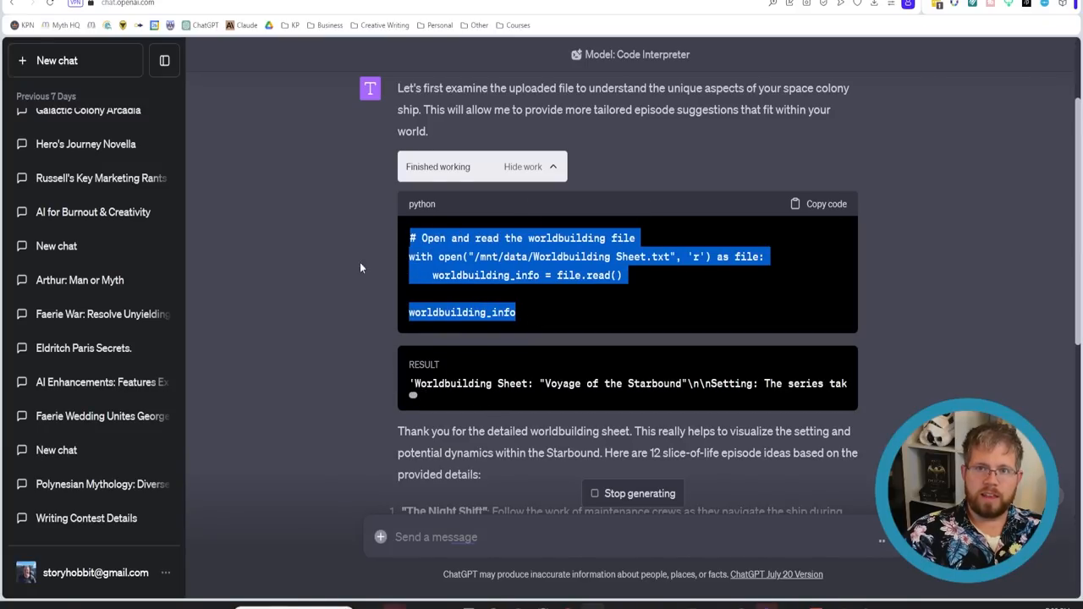
{"action": "mouse_move", "coordinate": [565, 208]}
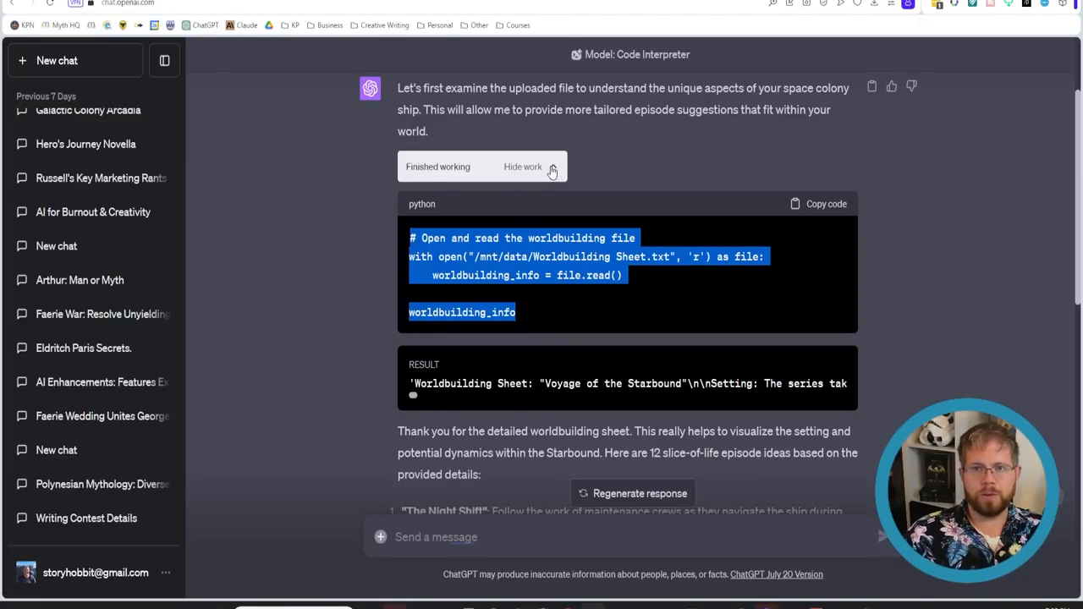
{"action": "left_click", "coordinate": [523, 168]}
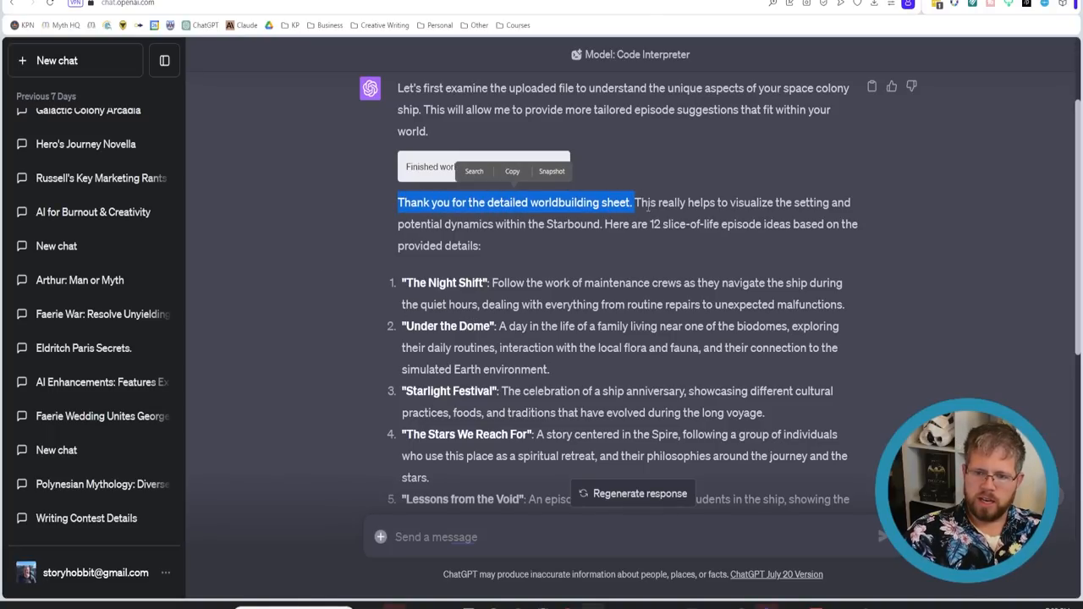
{"action": "scroll", "scroll_direction": "down", "scroll_amount": 3}
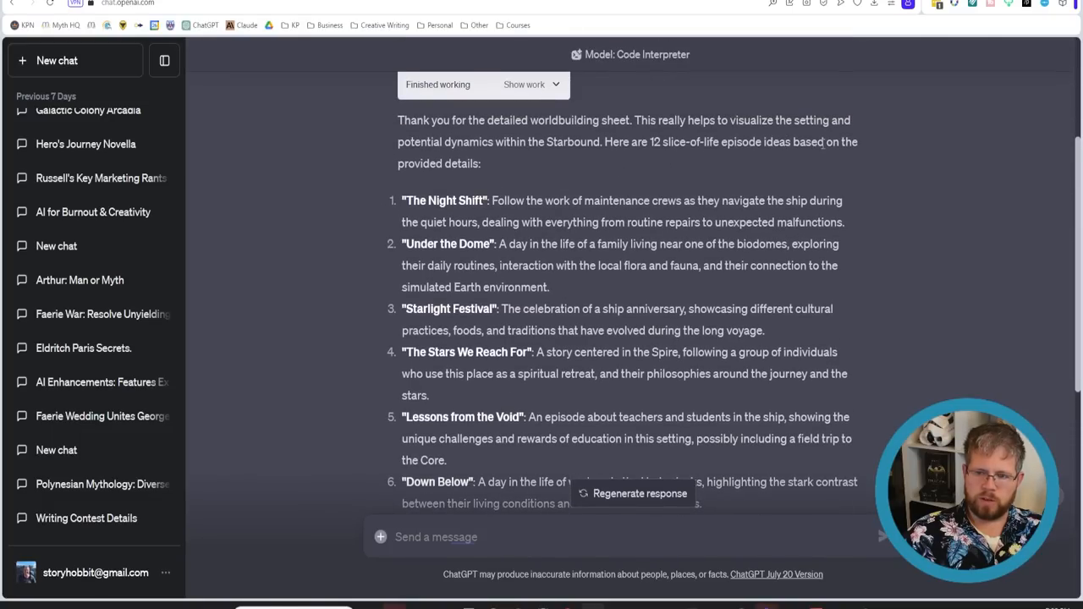
{"action": "mouse_move", "coordinate": [399, 207]}
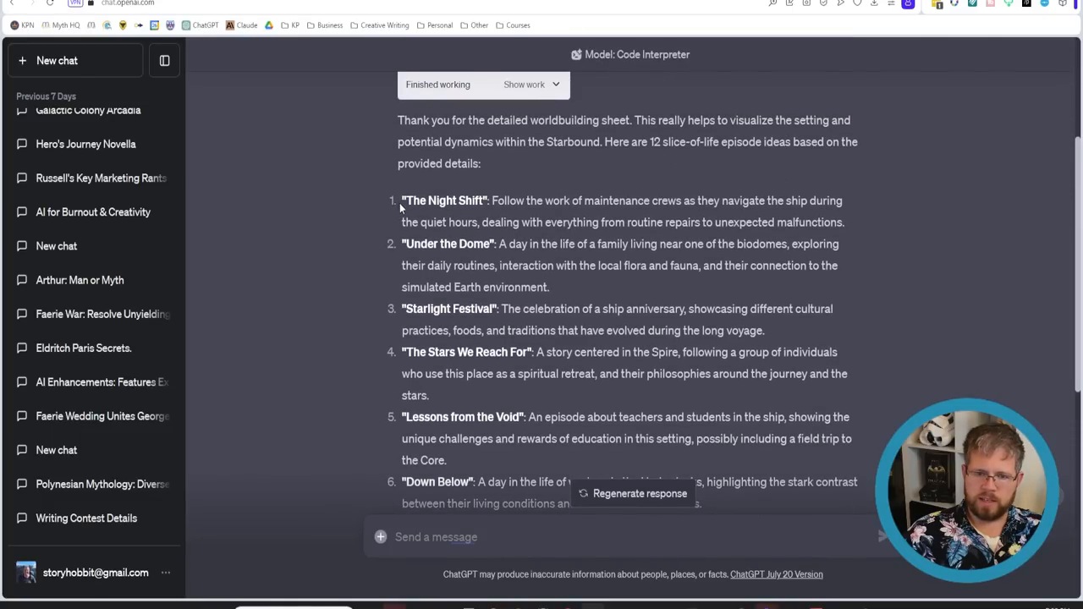
{"action": "mouse_move", "coordinate": [677, 199]}
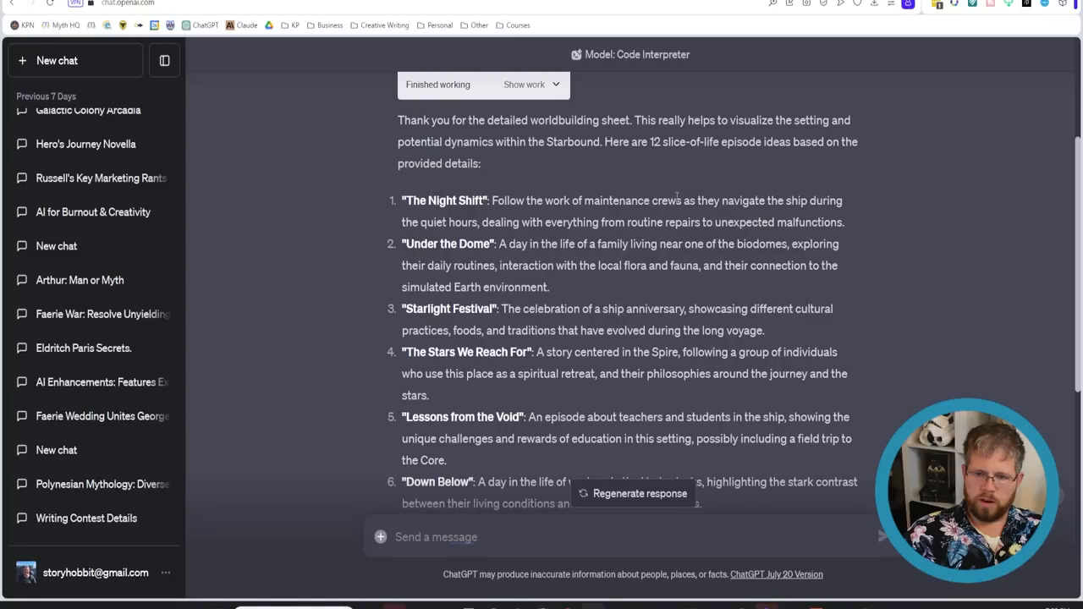
{"action": "mouse_move", "coordinate": [699, 214]}
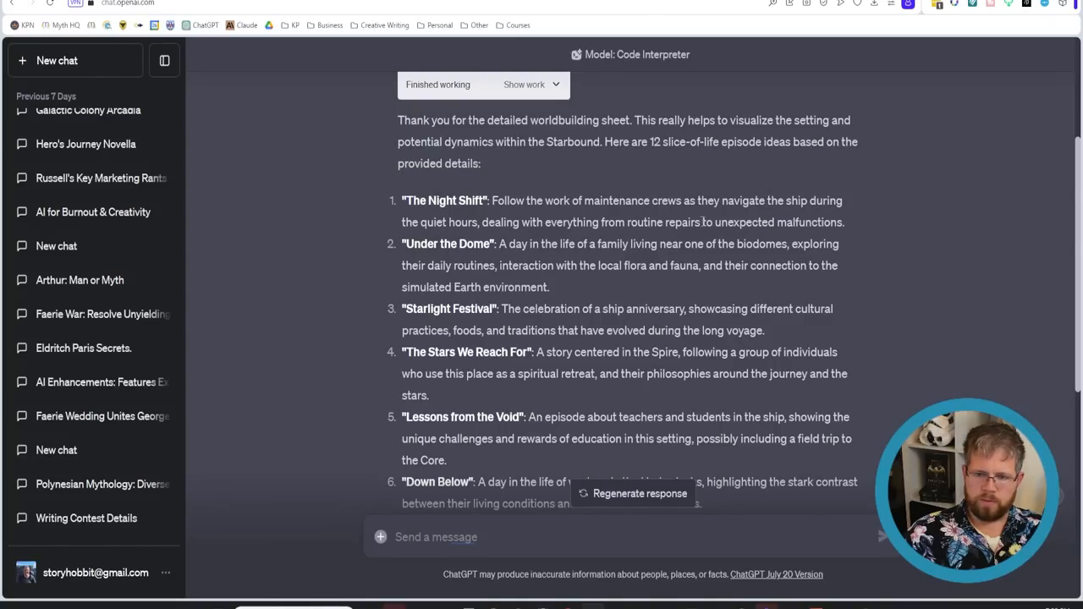
{"action": "mouse_move", "coordinate": [812, 212]}
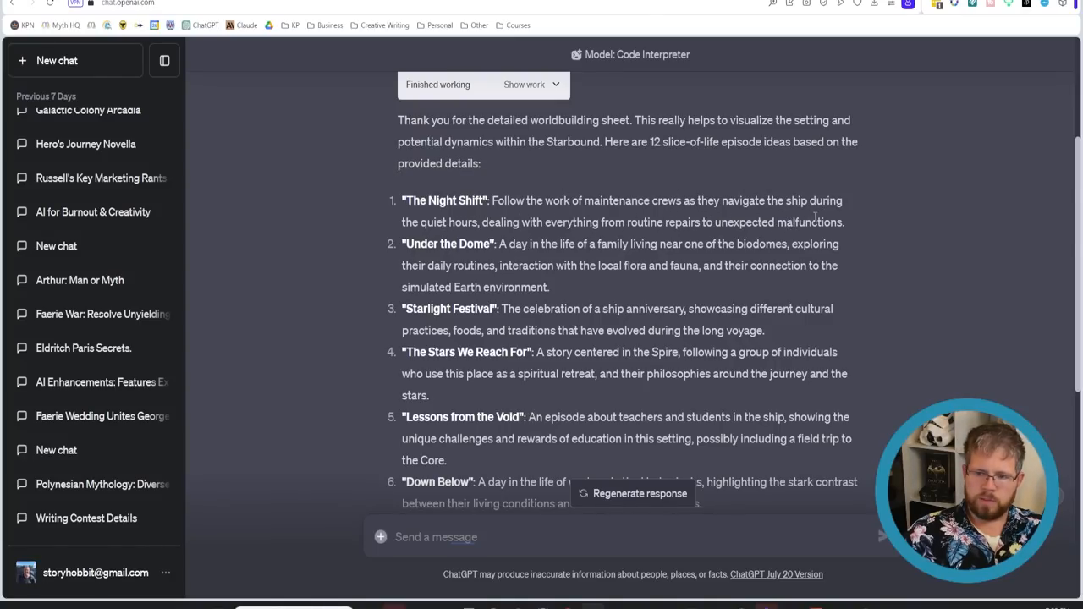
{"action": "double_click", "coordinate": [443, 244]}
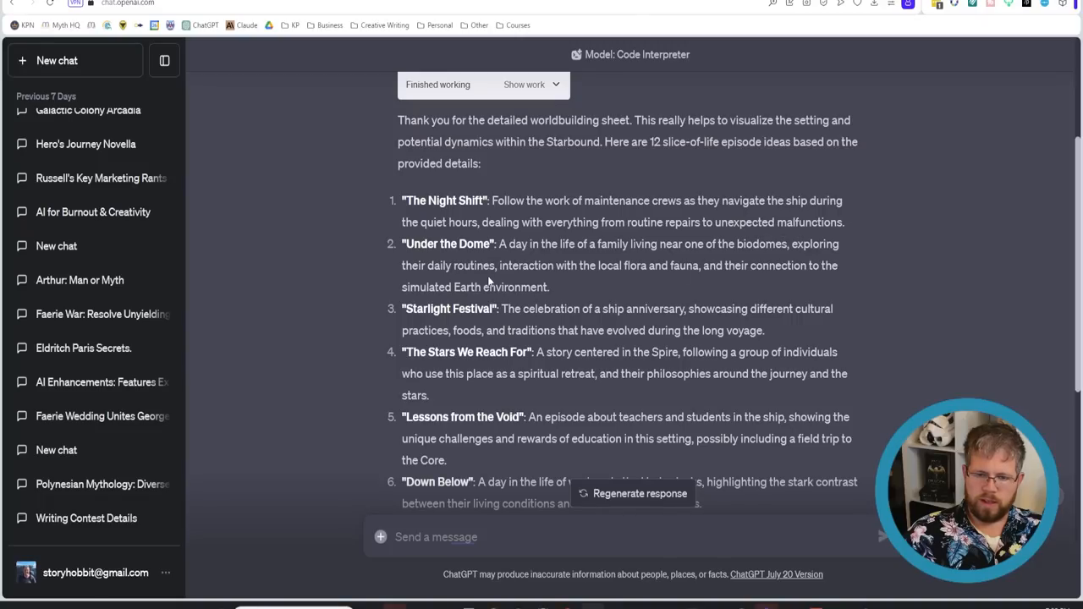
{"action": "mouse_move", "coordinate": [714, 266]}
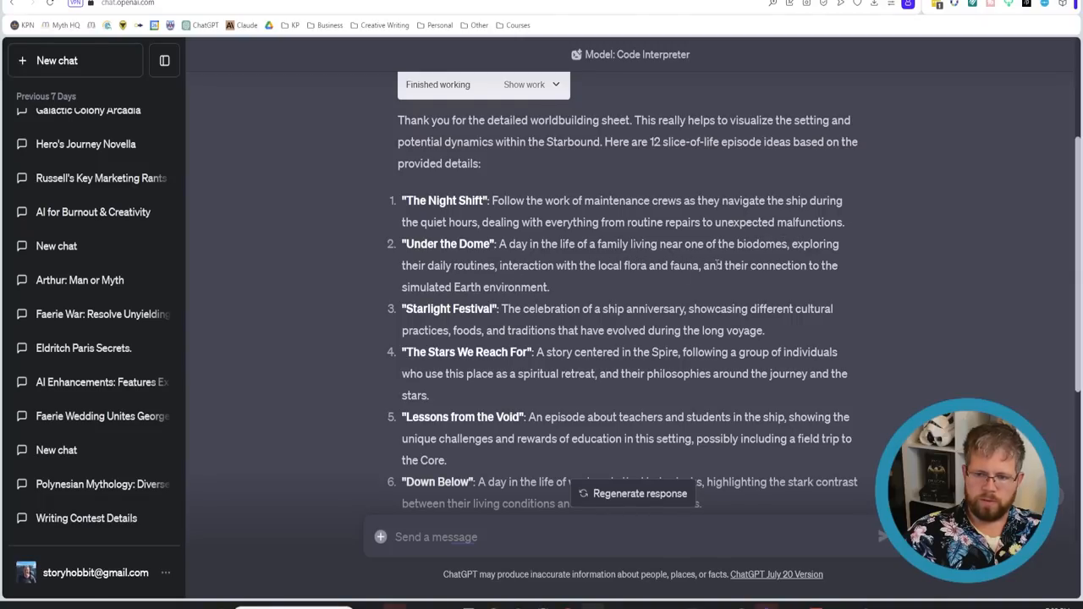
{"action": "scroll", "scroll_direction": "down", "scroll_amount": 3}
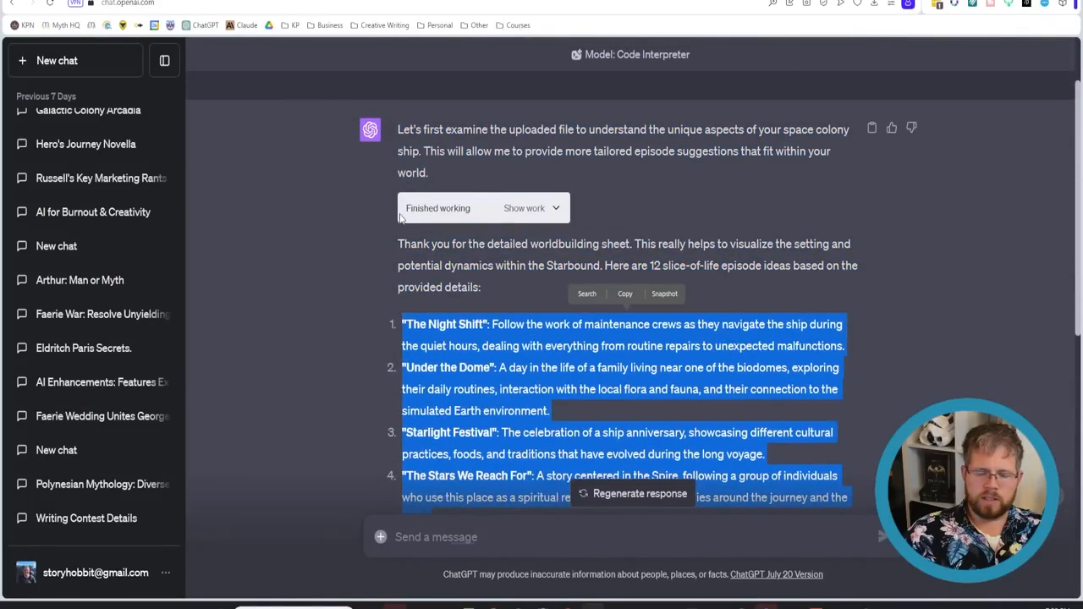
{"action": "scroll", "scroll_direction": "down", "scroll_amount": 3}
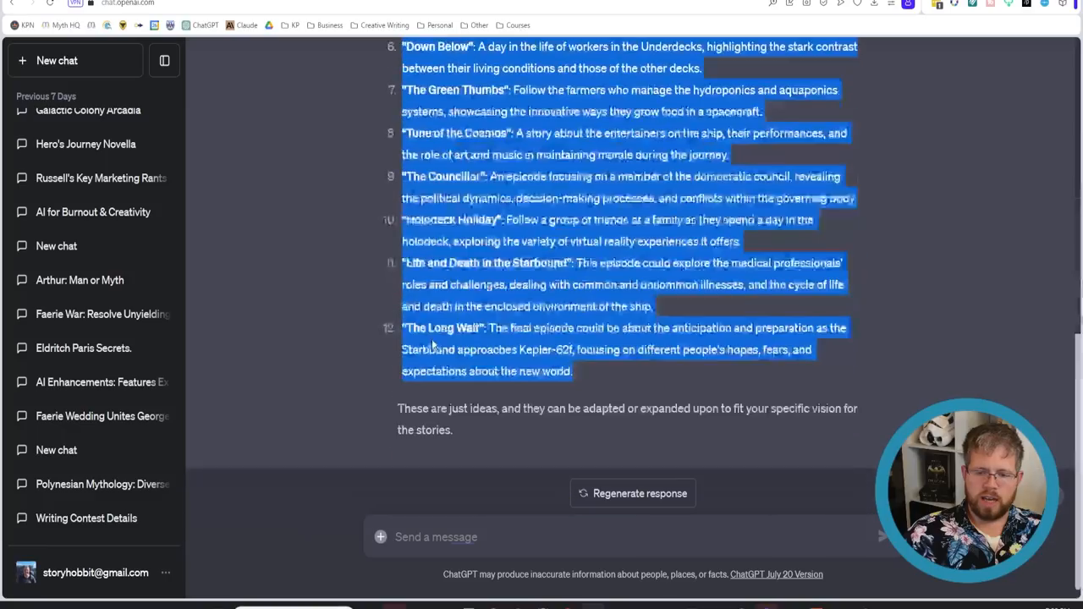
{"action": "scroll", "scroll_direction": "down", "scroll_amount": 3}
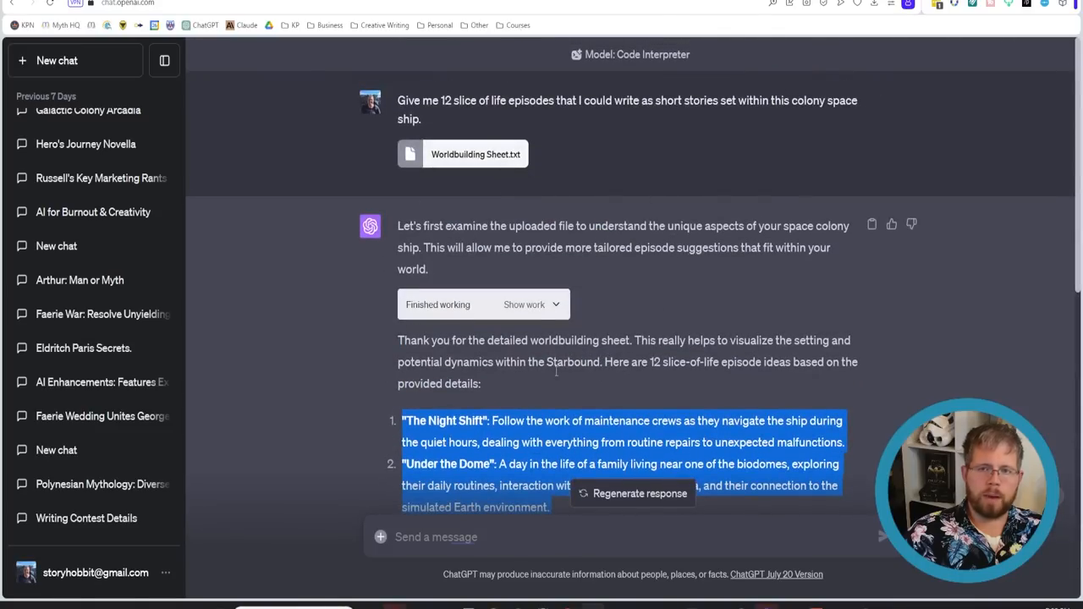
{"action": "scroll", "scroll_direction": "down", "scroll_amount": 3}
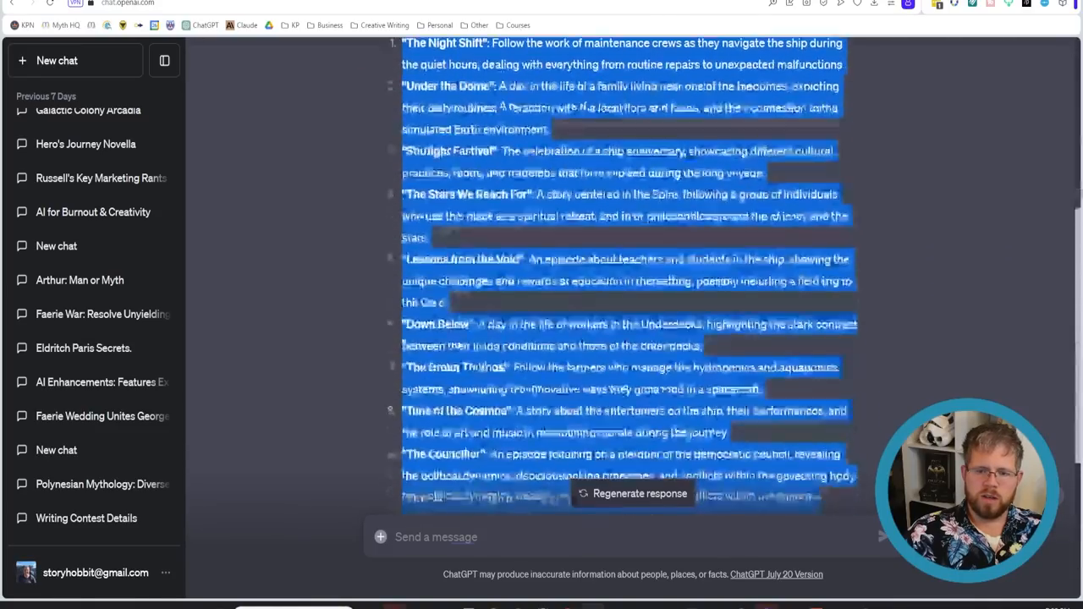
{"action": "scroll", "scroll_direction": "down", "scroll_amount": 3}
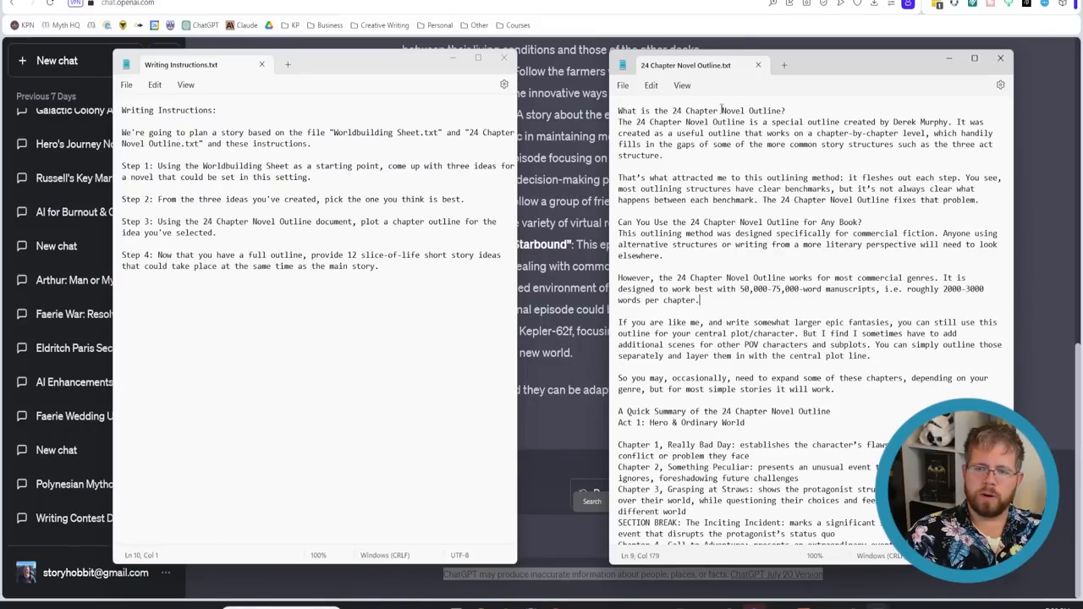
Read through the four-step Writing Instructions file alongside the 24 Chapter Novel Outline in Notepad.
{"action": "scroll", "scroll_direction": "down", "scroll_amount": 3}
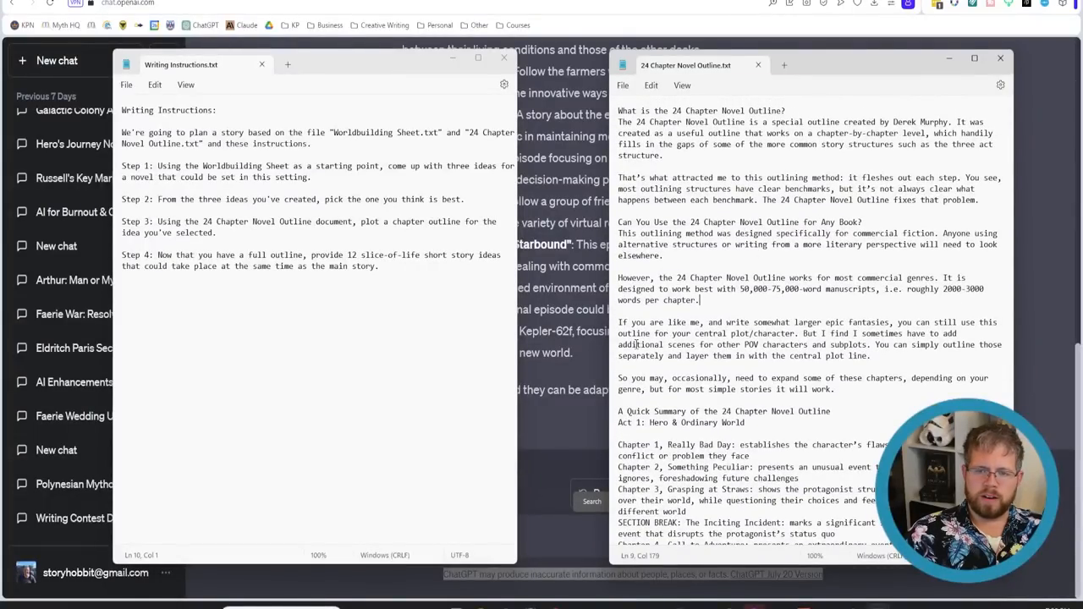
{"action": "scroll", "scroll_direction": "down", "scroll_amount": 3}
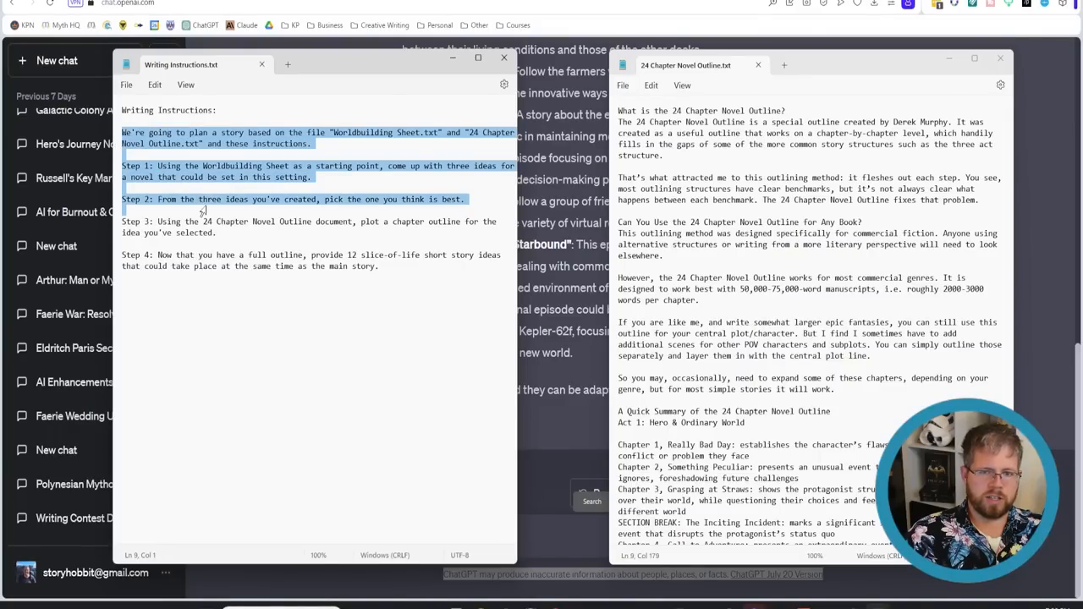
{"action": "left_click", "coordinate": [446, 279]}
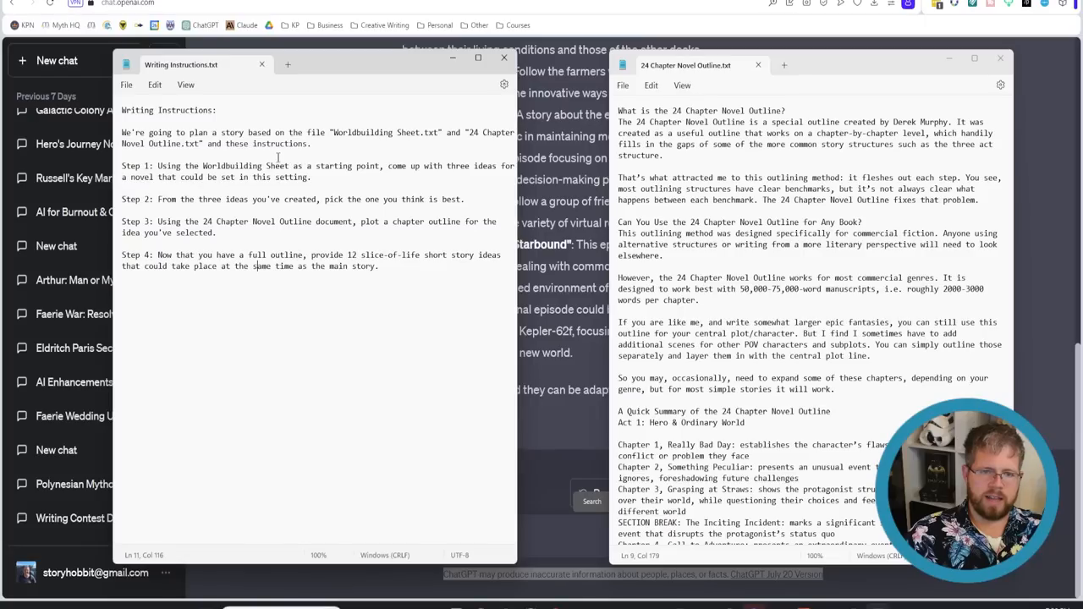
{"action": "mouse_move", "coordinate": [170, 161]}
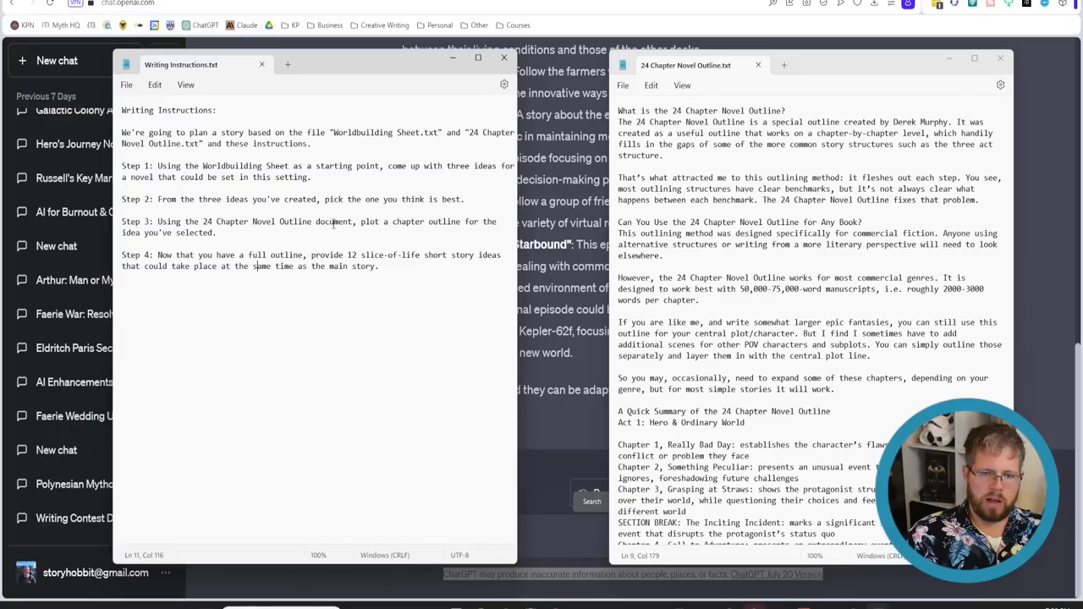
{"action": "mouse_move", "coordinate": [433, 244]}
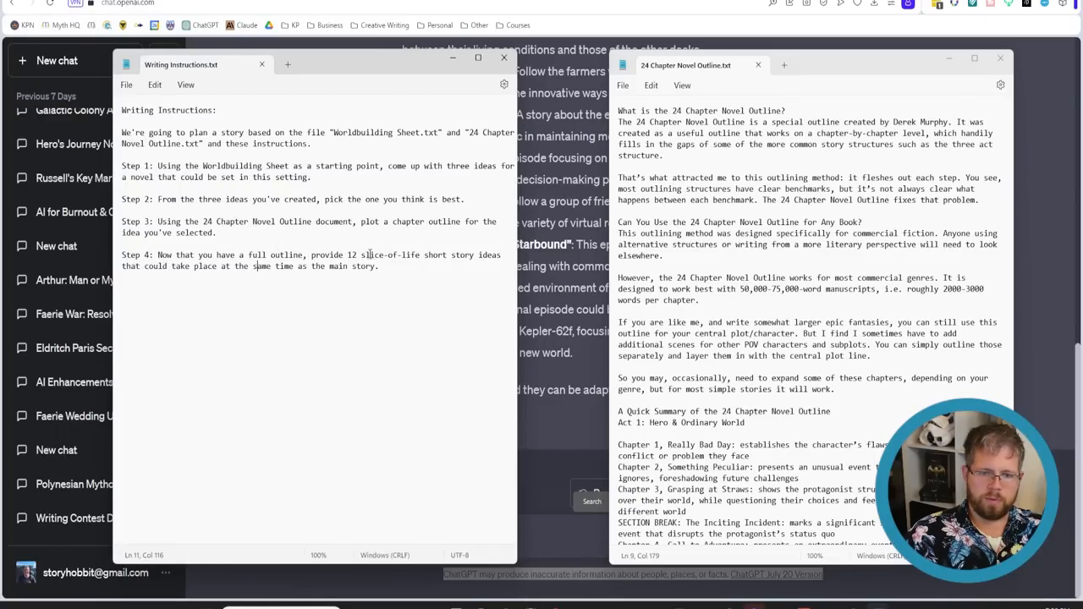
{"action": "mouse_move", "coordinate": [492, 260]}
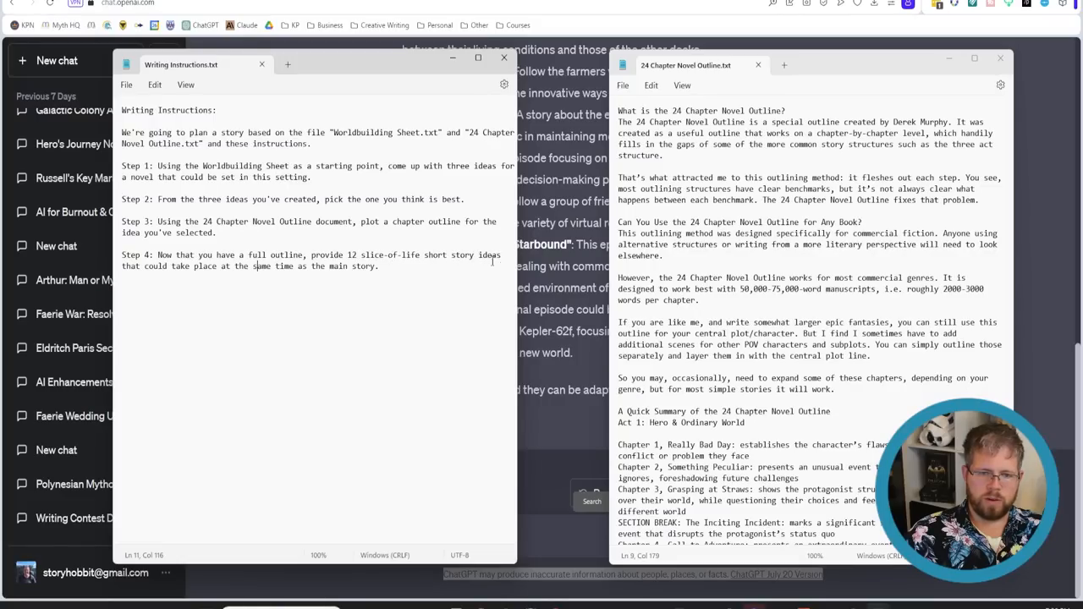
{"action": "mouse_move", "coordinate": [468, 279]}
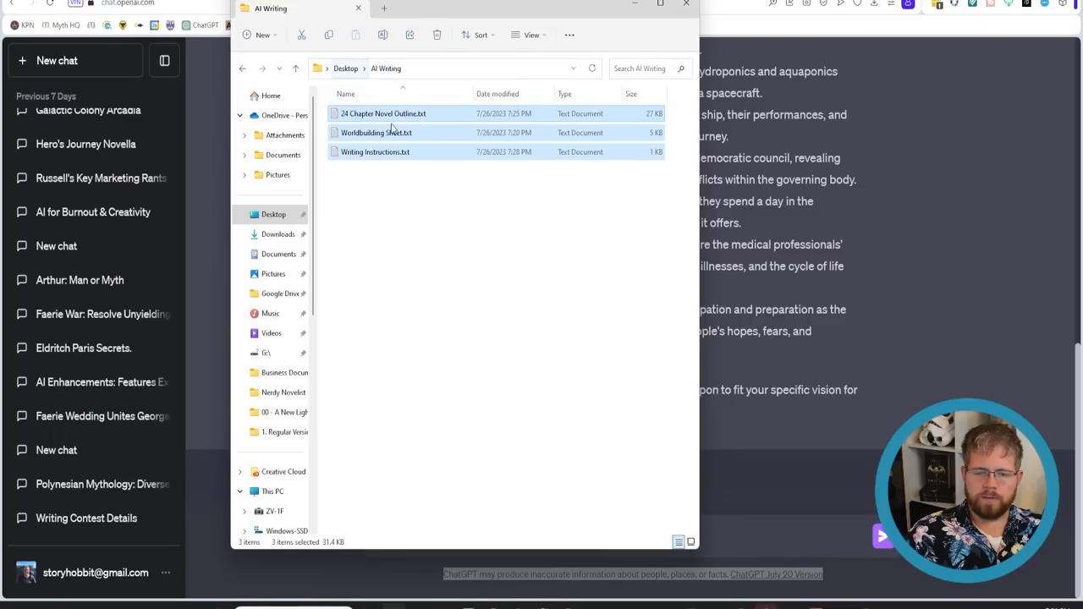
Compress the selected text files into a zip archive named 'AI Writing'.
{"action": "right_click", "coordinate": [376, 152]}
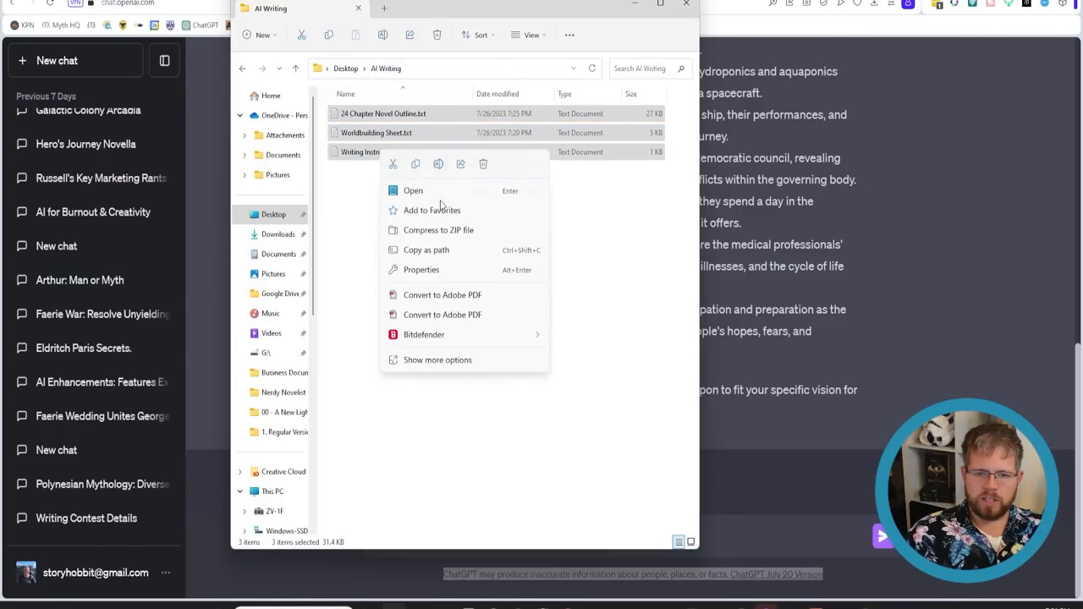
{"action": "left_click", "coordinate": [438, 230]}
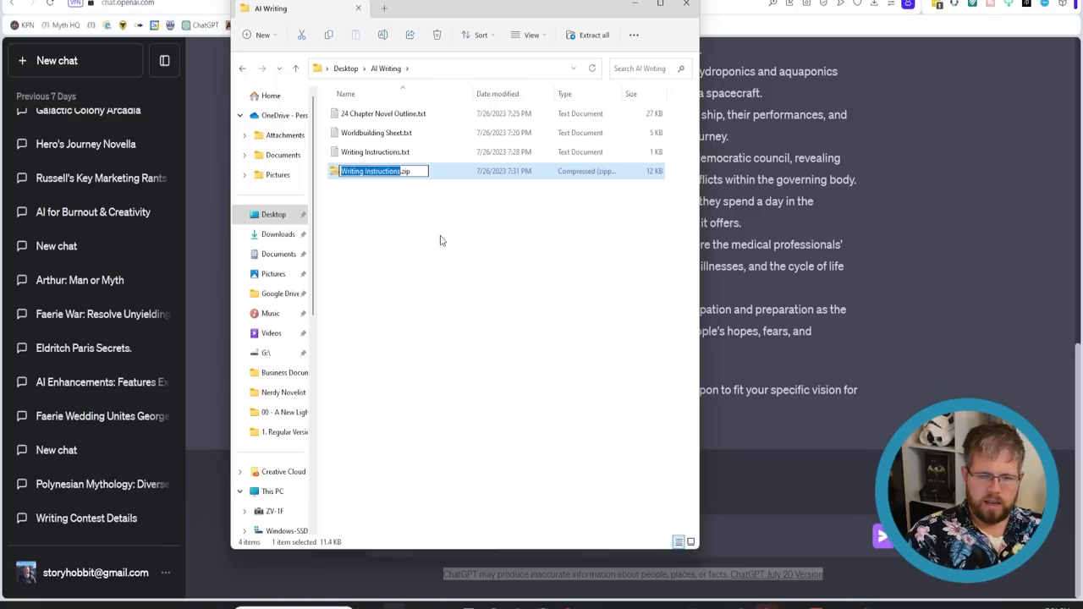
{"action": "type", "text": "AI Writing"}
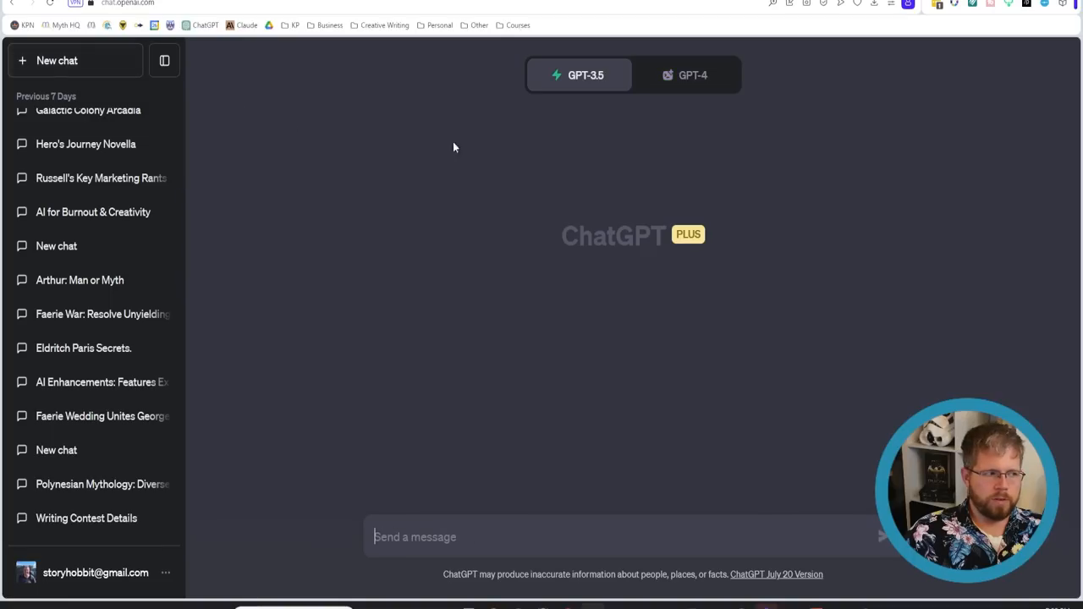
Start a GPT-4 Code Interpreter chat and attach AI Writing.zip.
{"action": "left_click", "coordinate": [687, 74]}
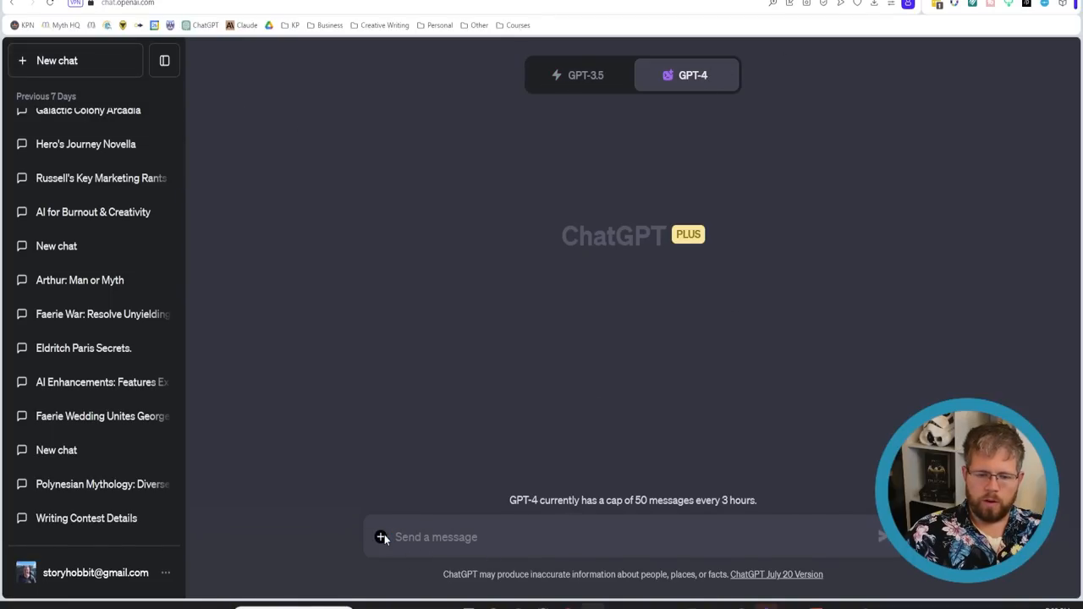
{"action": "left_click", "coordinate": [383, 538]}
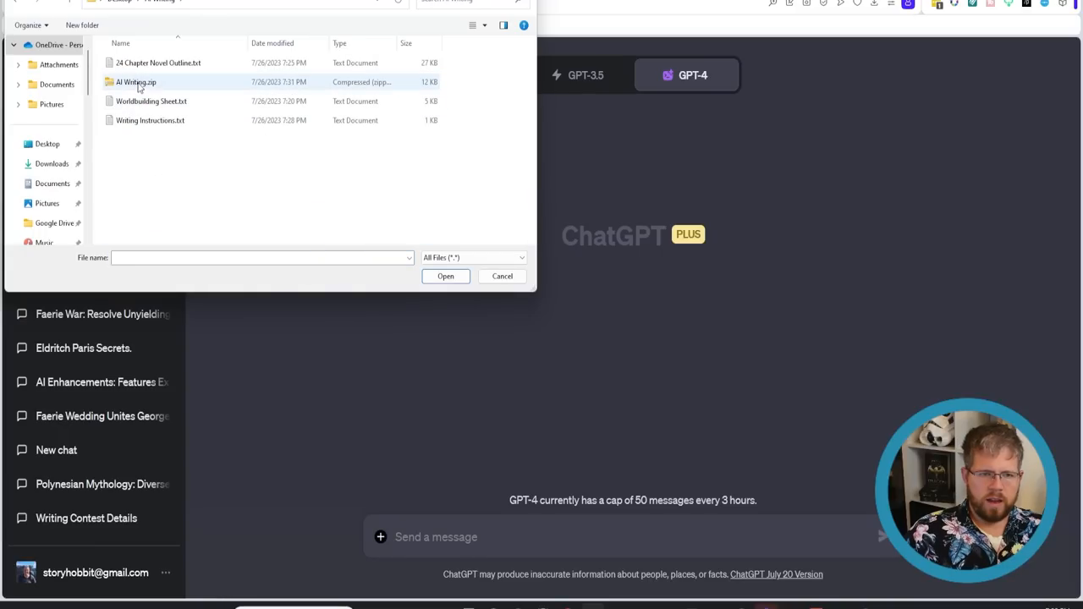
{"action": "left_click", "coordinate": [139, 83]}
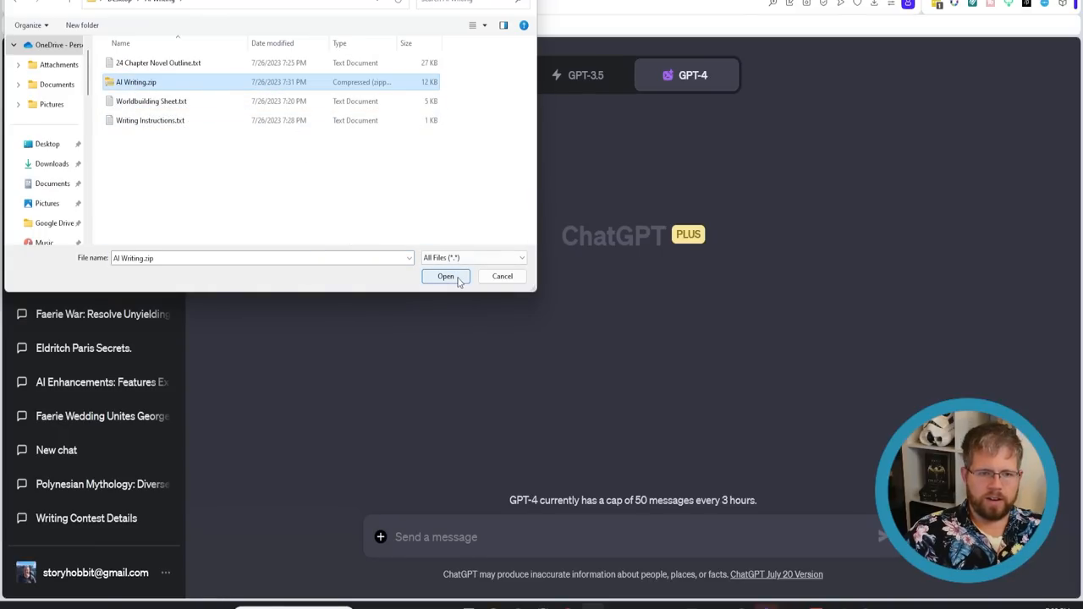
{"action": "left_click", "coordinate": [447, 276]}
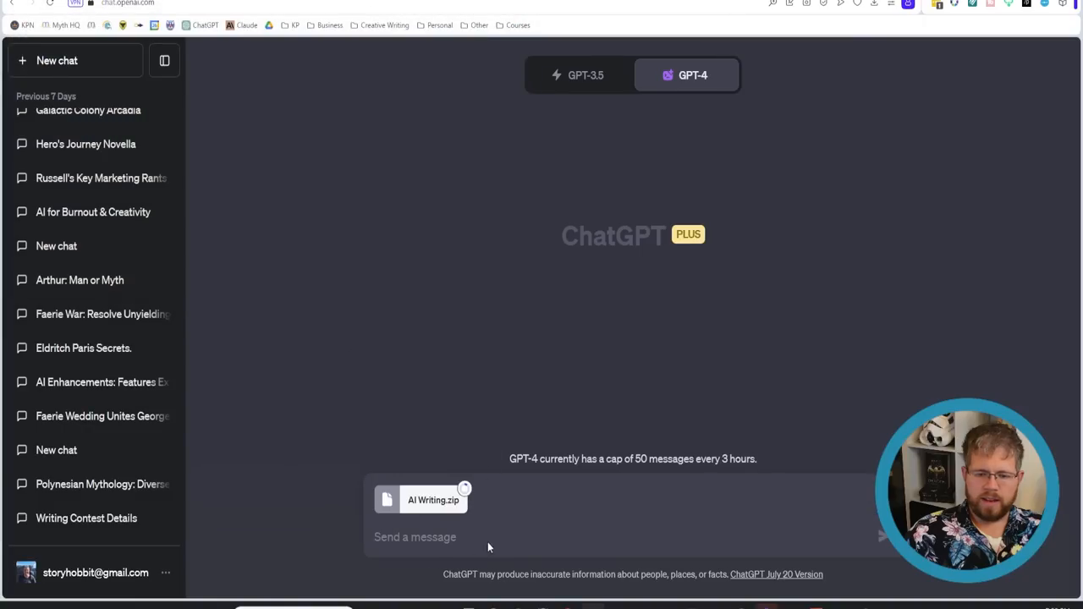
Write the request 'Unzip this file and proceed with the instructions found therein.'.
{"action": "type", "text": "Unzip this file"}
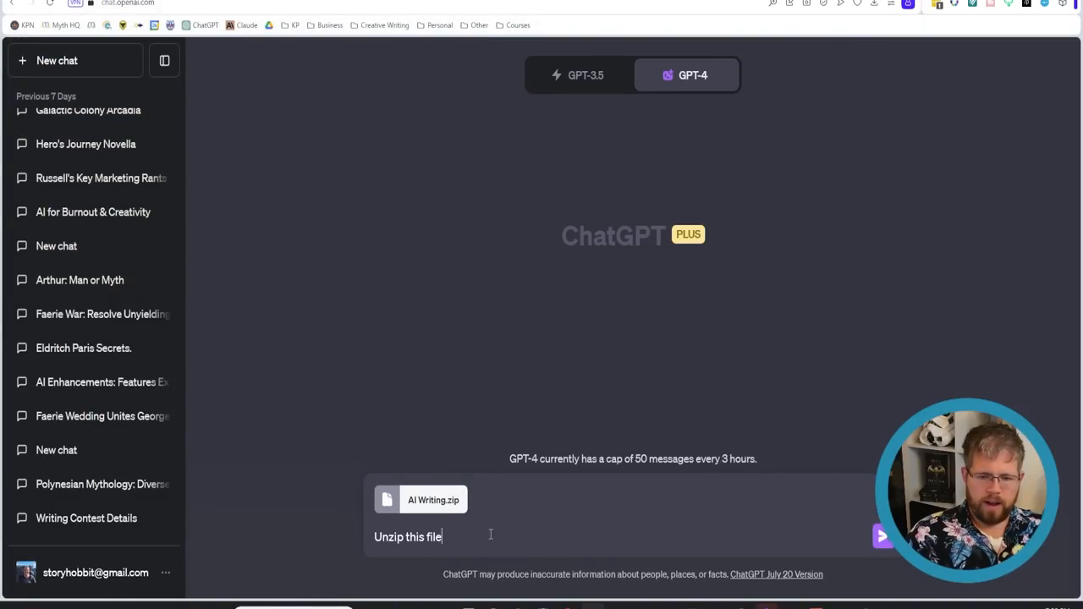
{"action": "type", "text": "and"}
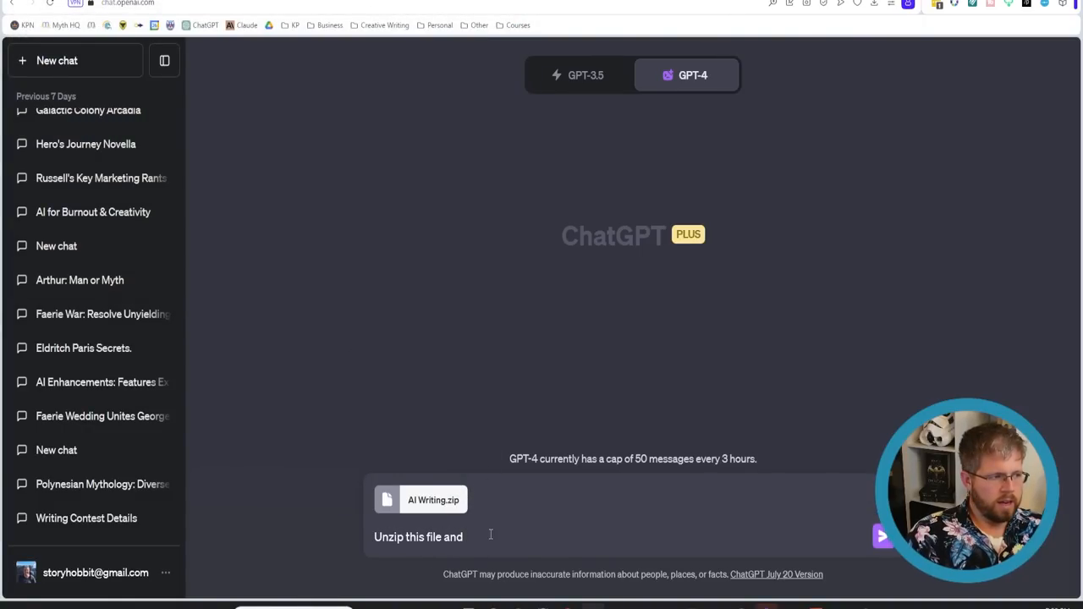
{"action": "type", "text": "proceed with the instructions found th"}
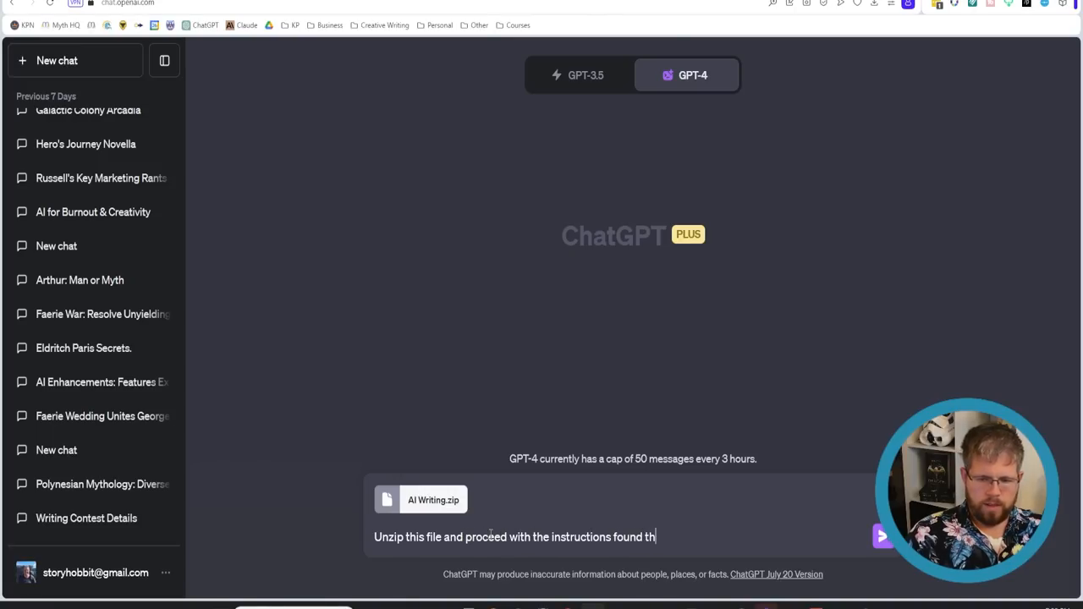
{"action": "type", "text": "erein."}
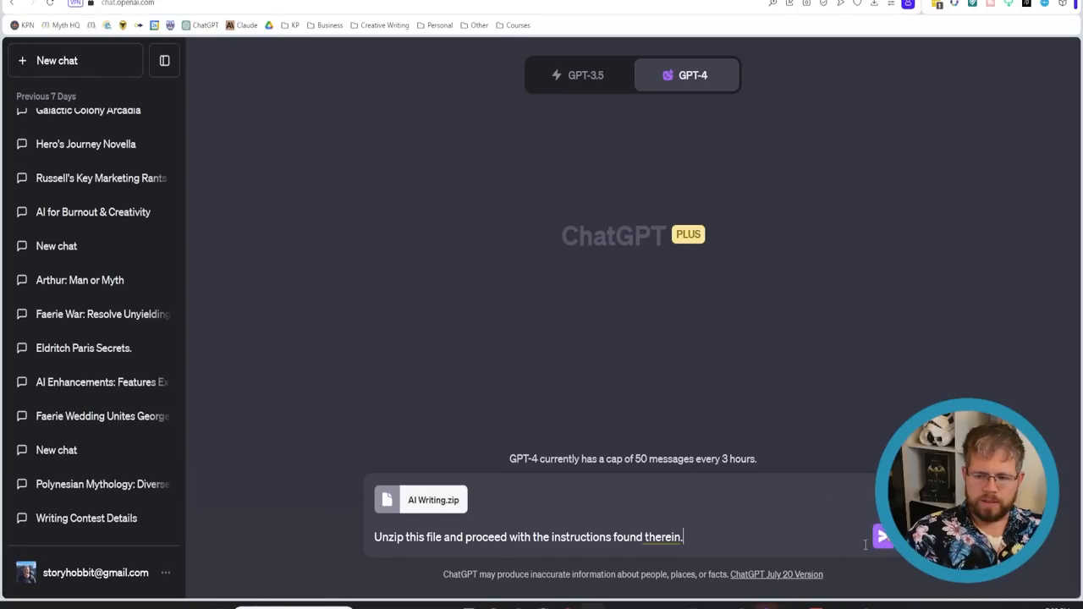
Send the unzip request and read the listed three text files and the Starbound worldbuilding summary.
{"action": "left_click", "coordinate": [884, 535]}
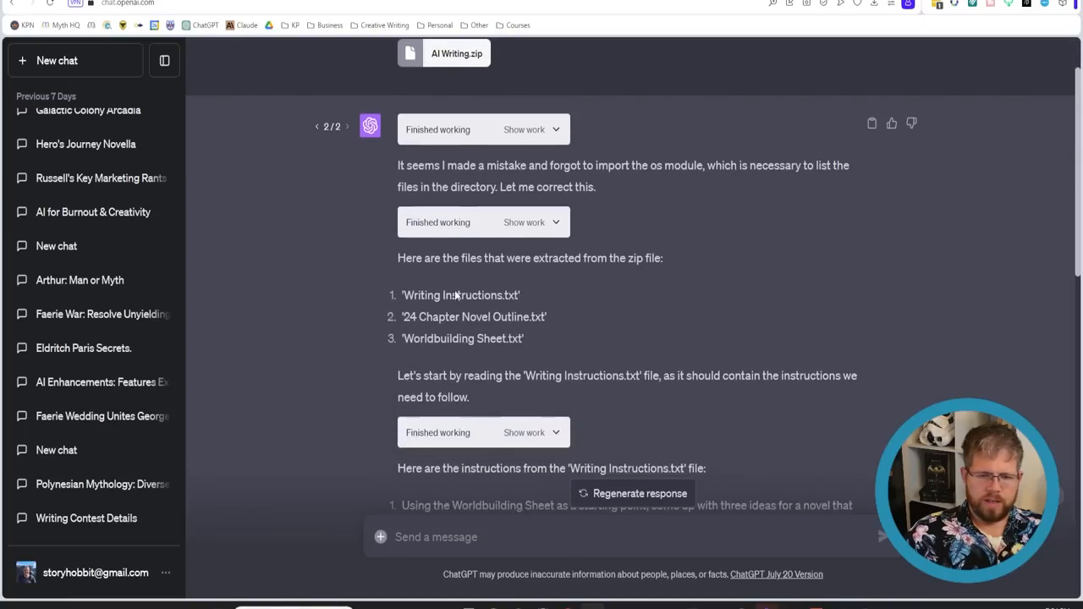
{"action": "scroll", "scroll_direction": "down", "scroll_amount": 3}
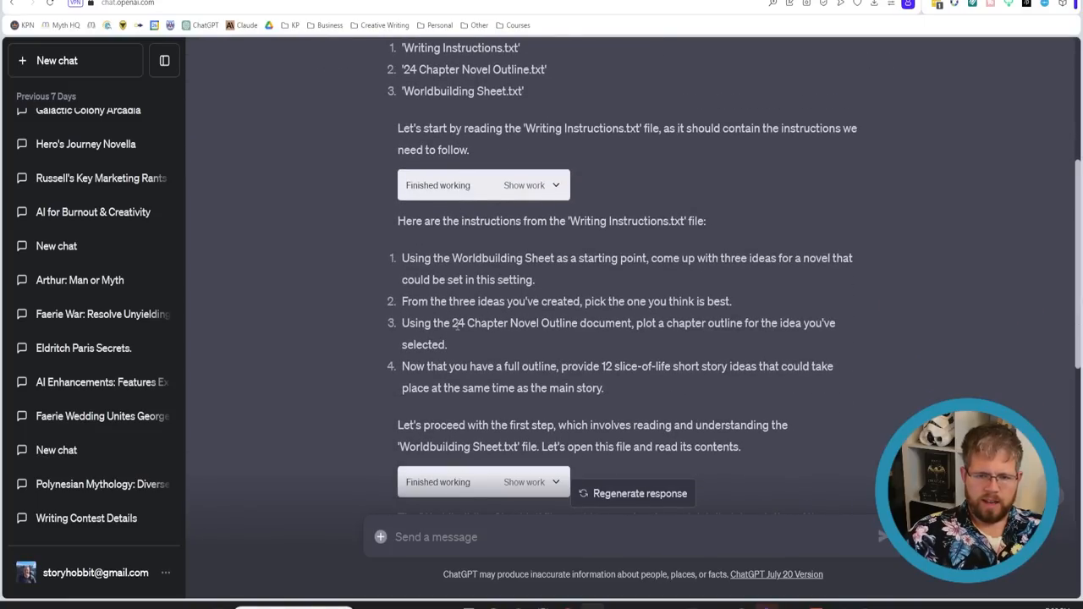
{"action": "scroll", "scroll_direction": "down", "scroll_amount": 3}
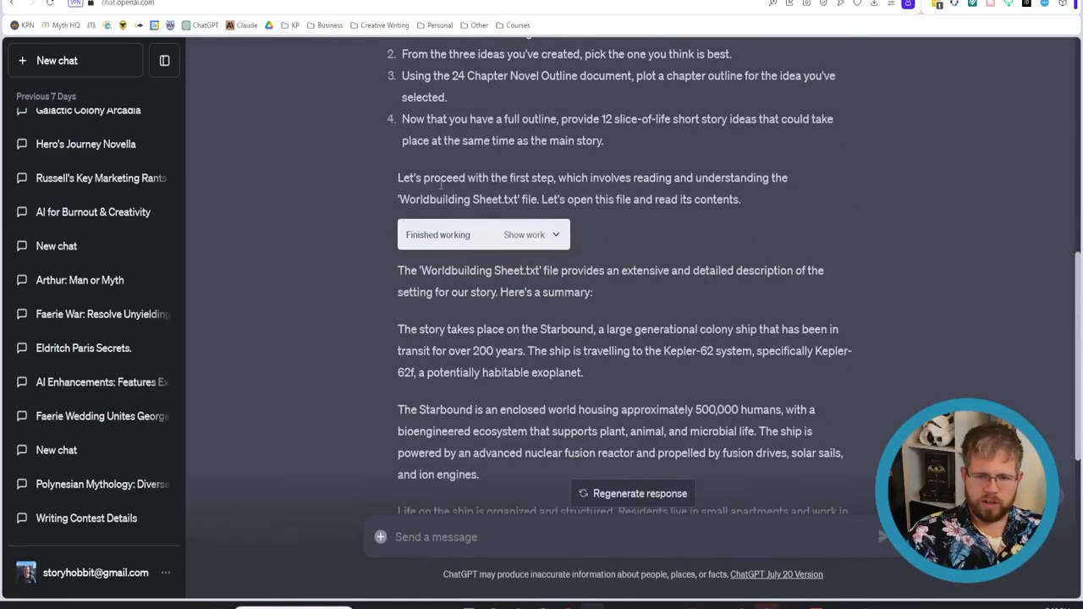
{"action": "scroll", "scroll_direction": "down", "scroll_amount": 3}
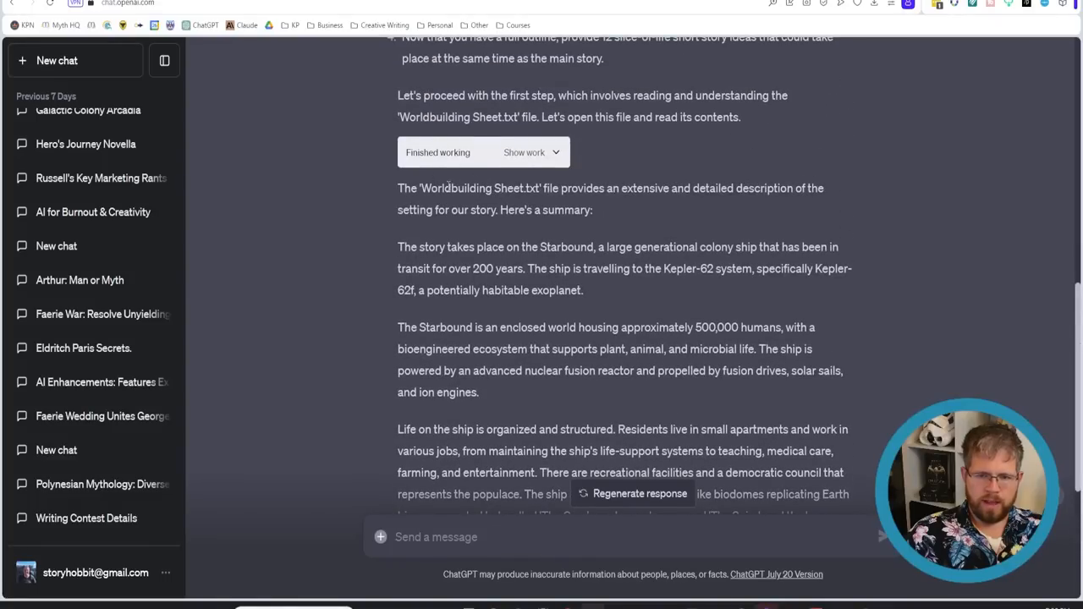
{"action": "scroll", "scroll_direction": "down", "scroll_amount": 3}
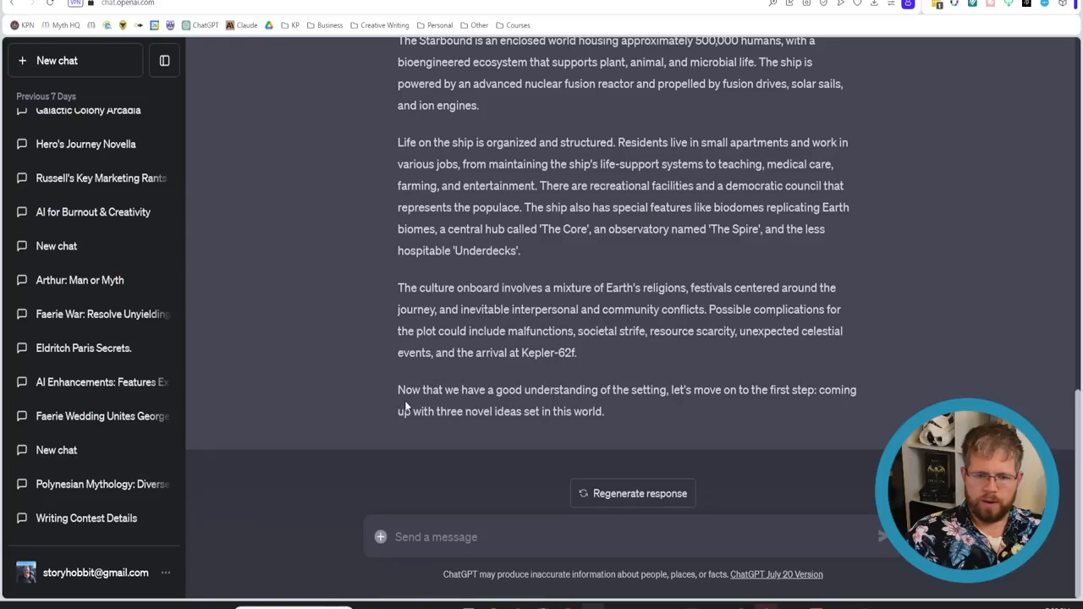
{"action": "mouse_move", "coordinate": [677, 393]}
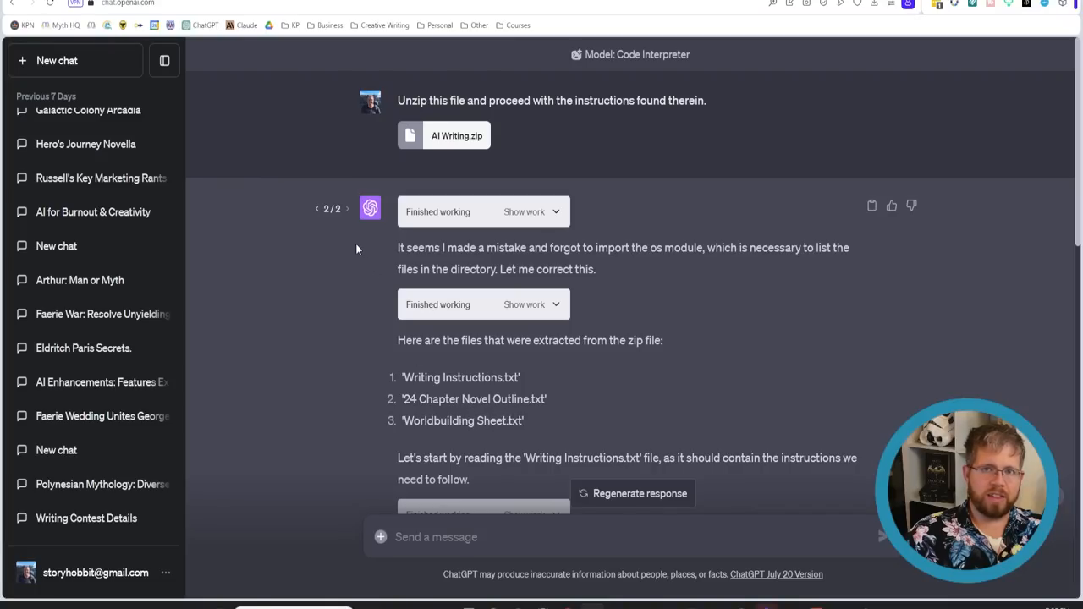
{"action": "mouse_move", "coordinate": [358, 283]}
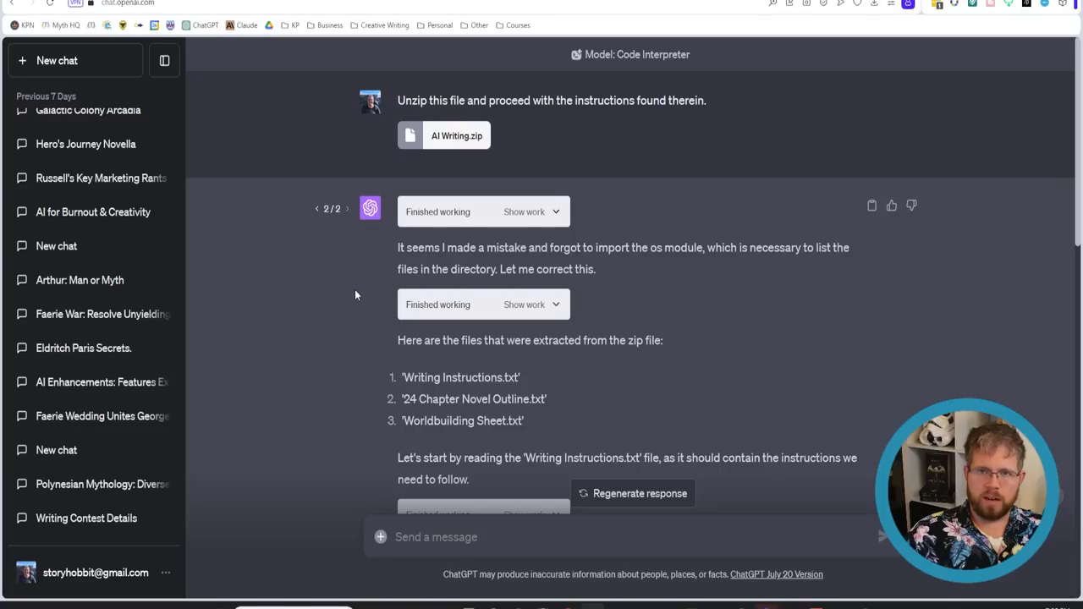
{"action": "mouse_move", "coordinate": [351, 318]}
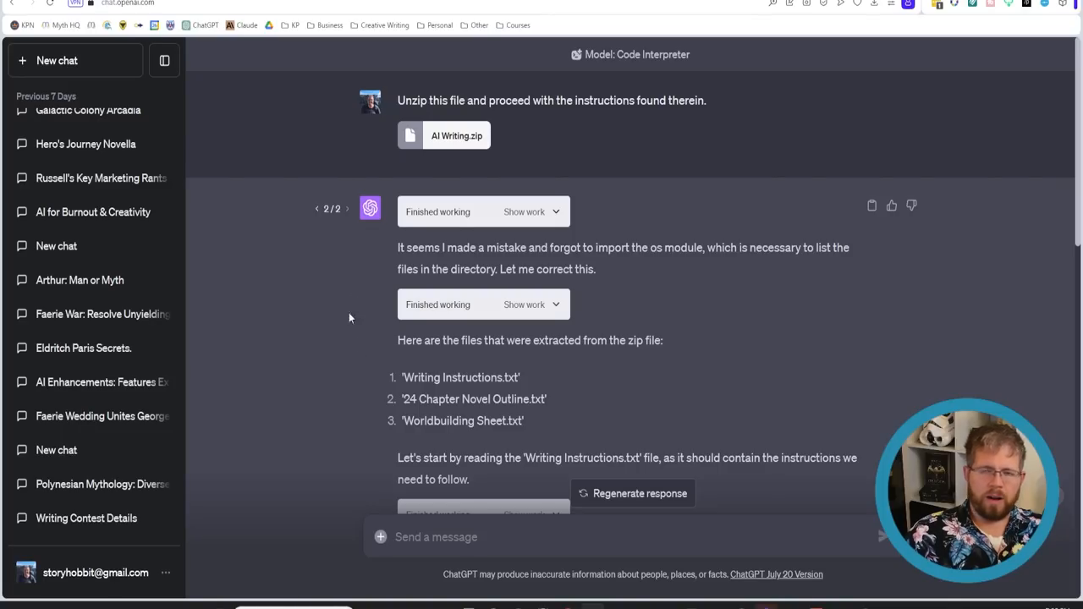
{"action": "mouse_move", "coordinate": [599, 379]}
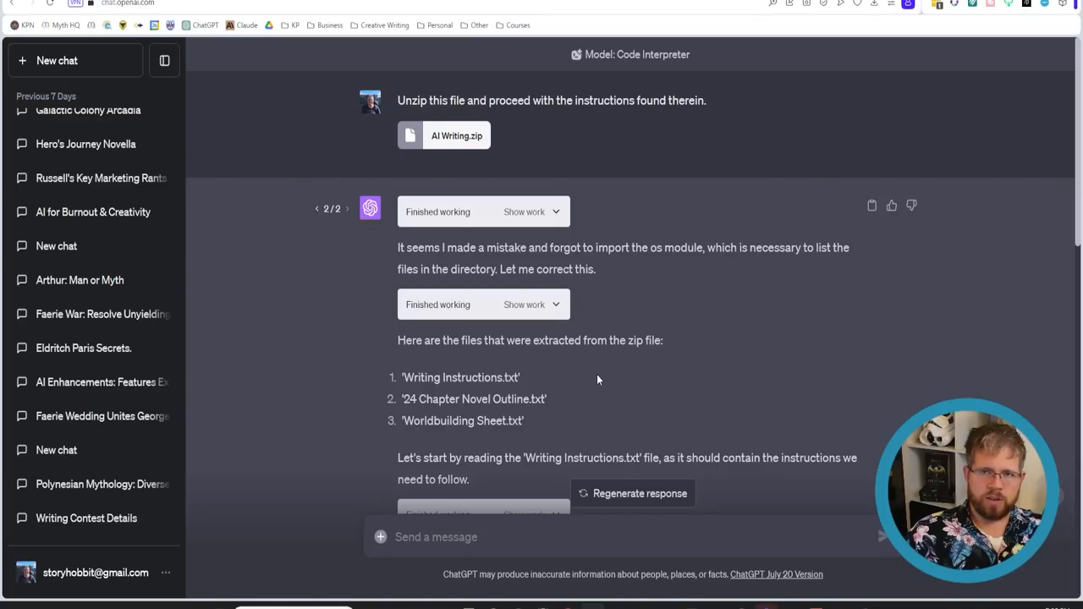
{"action": "mouse_move", "coordinate": [533, 440]}
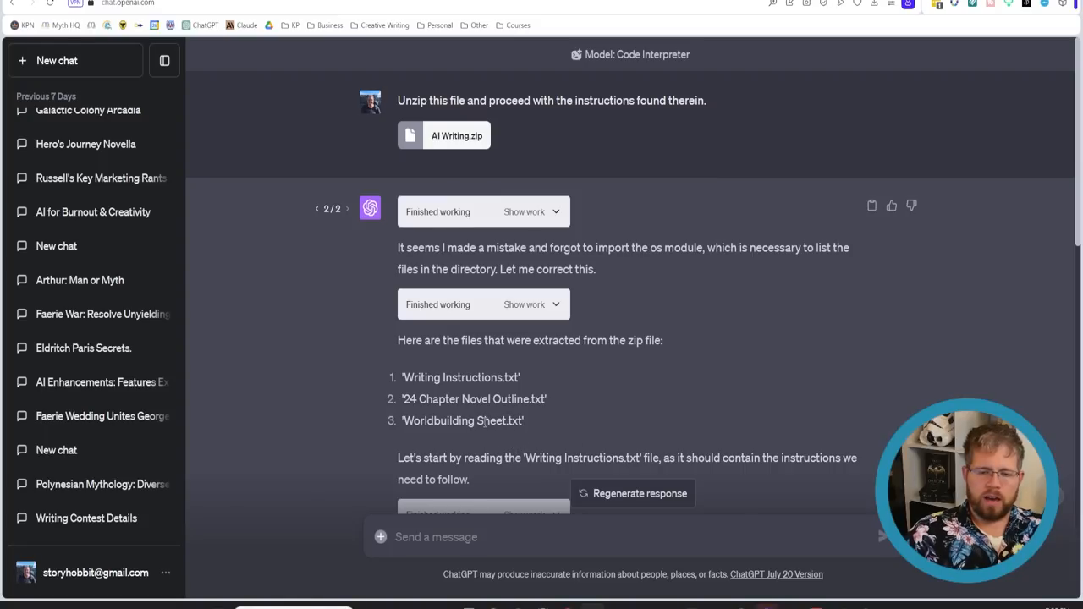
{"action": "scroll", "scroll_direction": "down", "scroll_amount": 3}
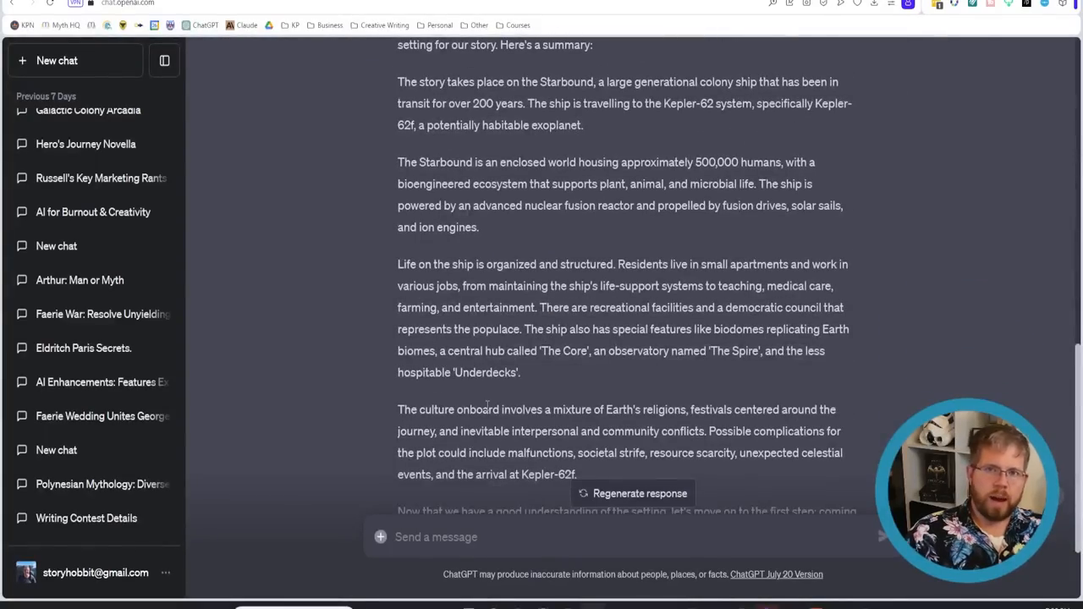
{"action": "scroll", "scroll_direction": "down", "scroll_amount": 3}
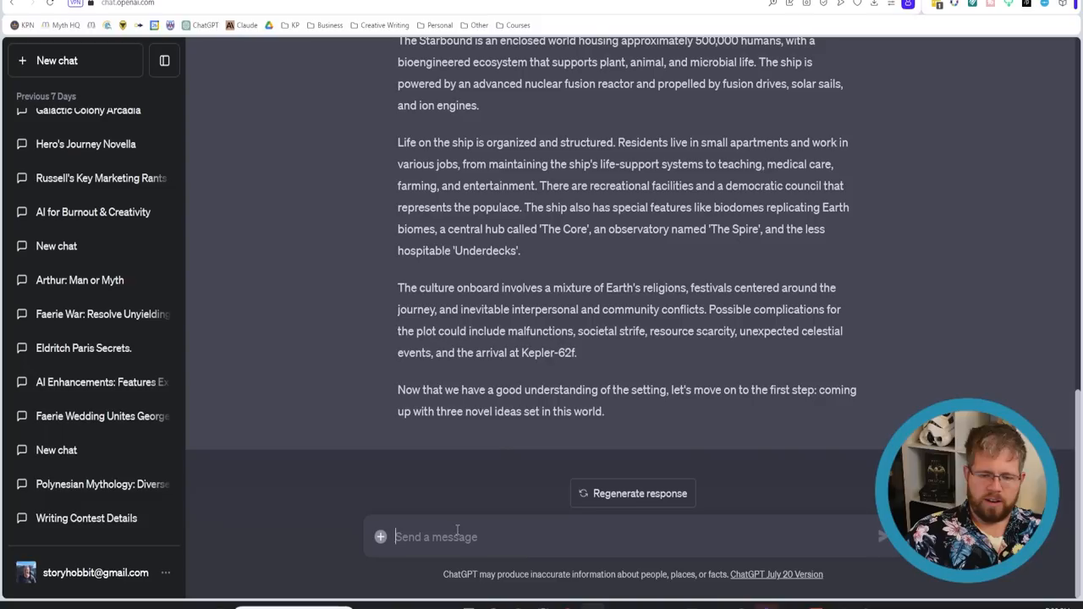
Reply 'Continue' so the model brainstorms three novel ideas from the setting.
{"action": "type", "text": "Continue"}
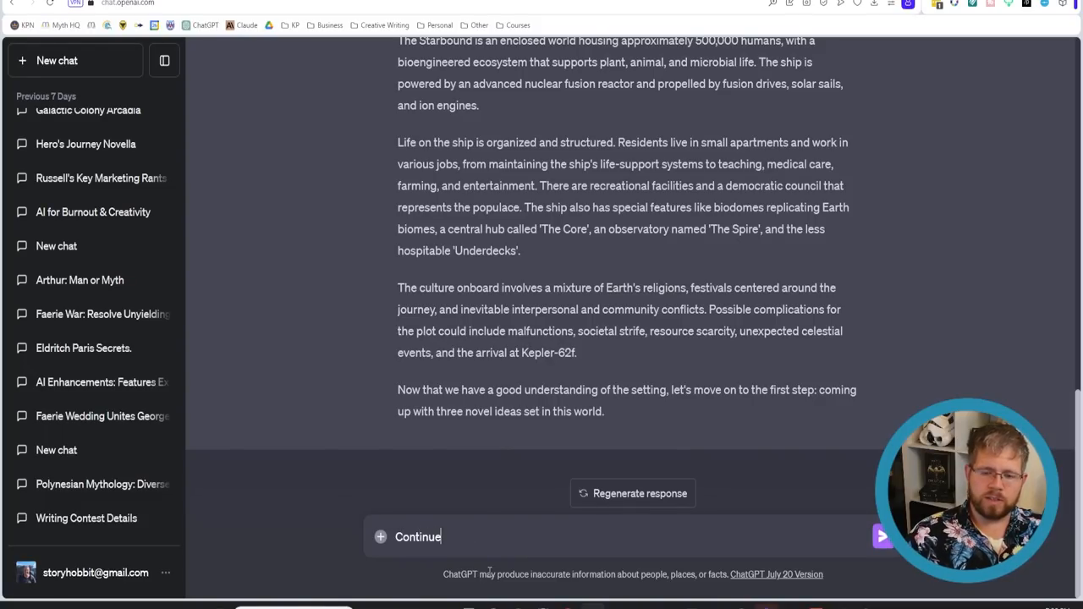
{"action": "left_click", "coordinate": [873, 532]}
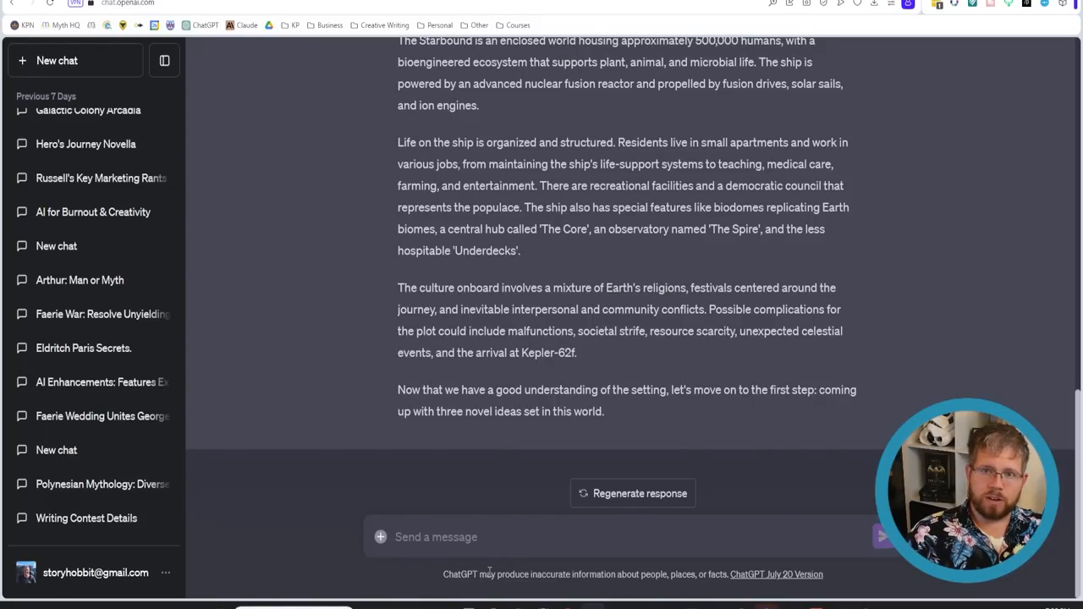
{"action": "left_click", "coordinate": [633, 492]}
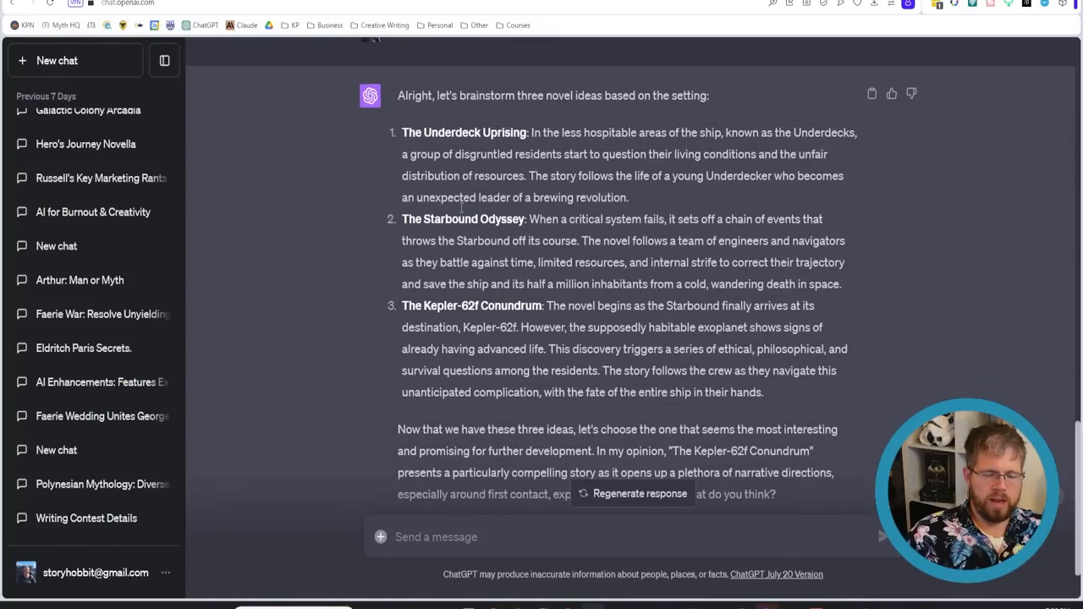
{"action": "scroll", "scroll_direction": "down", "scroll_amount": 3}
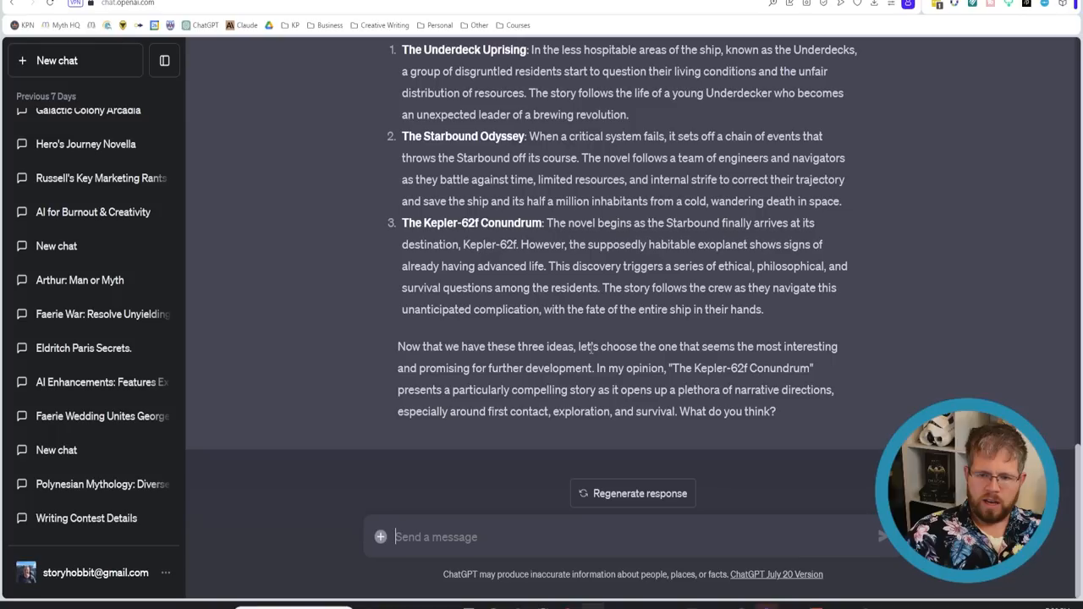
Highlight the most-promising-idea reasoning and the full Kepler-62f Conundrum paragraph.
{"action": "left_click_drag", "start_coordinate": [577, 345], "coordinate": [605, 369]}
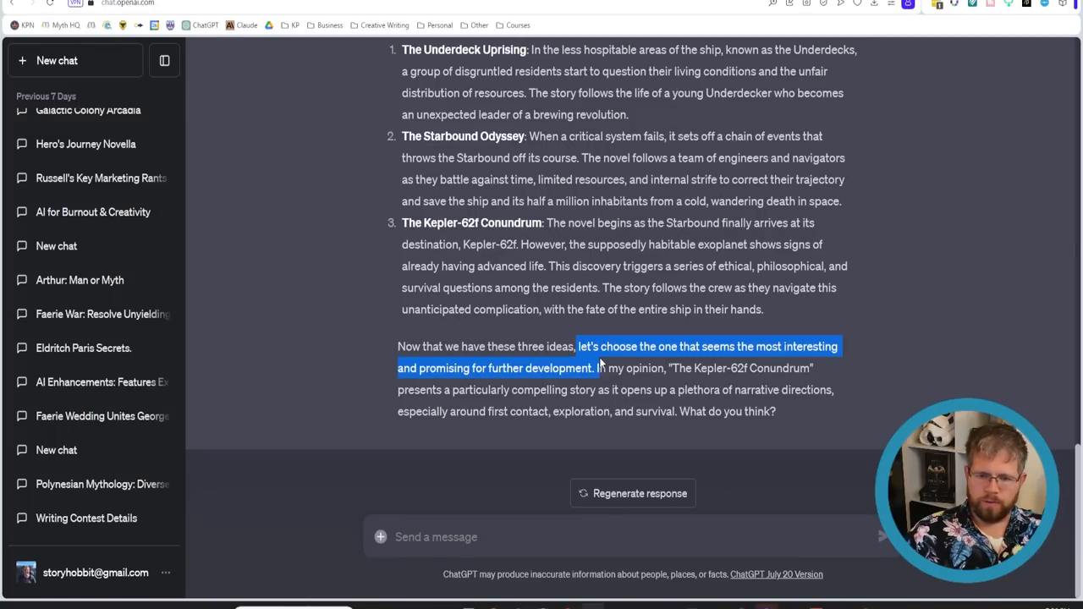
{"action": "left_click_drag", "start_coordinate": [677, 369], "coordinate": [743, 369]}
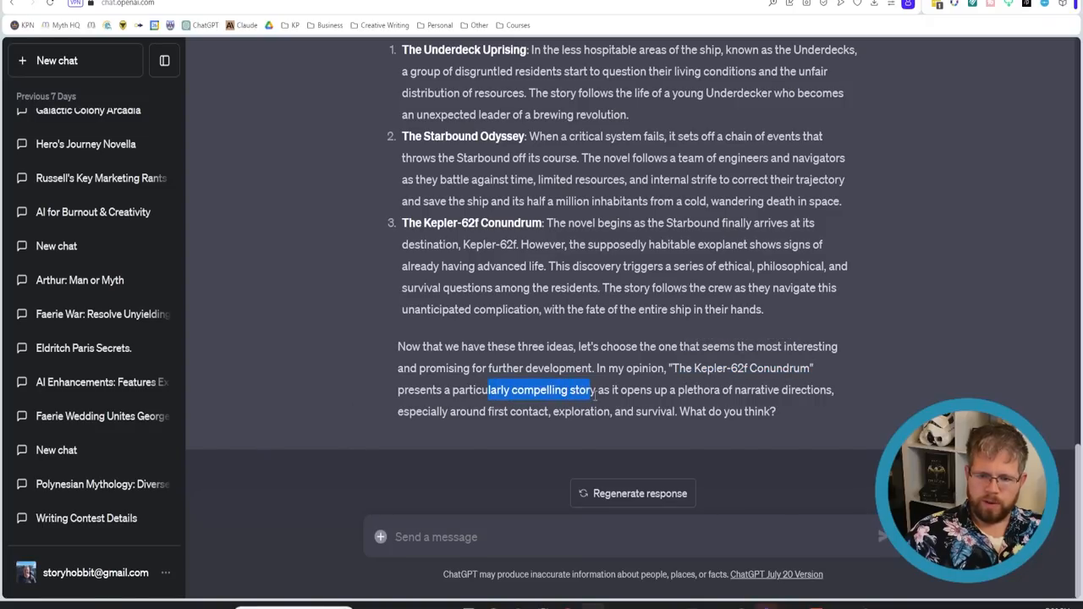
{"action": "left_click_drag", "start_coordinate": [596, 390], "coordinate": [776, 390]}
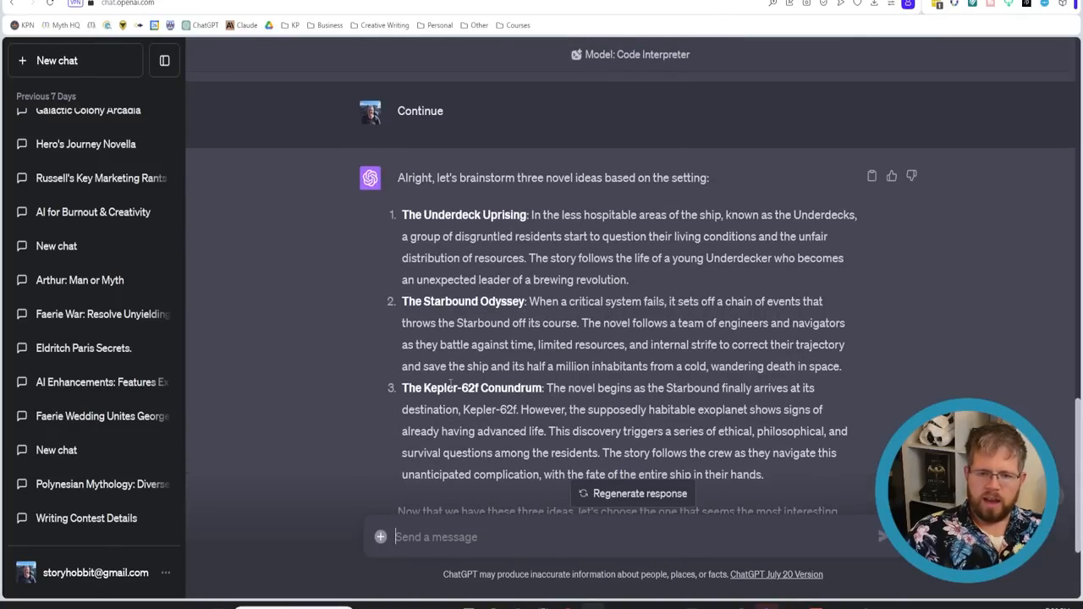
{"action": "scroll", "scroll_direction": "down", "scroll_amount": 3}
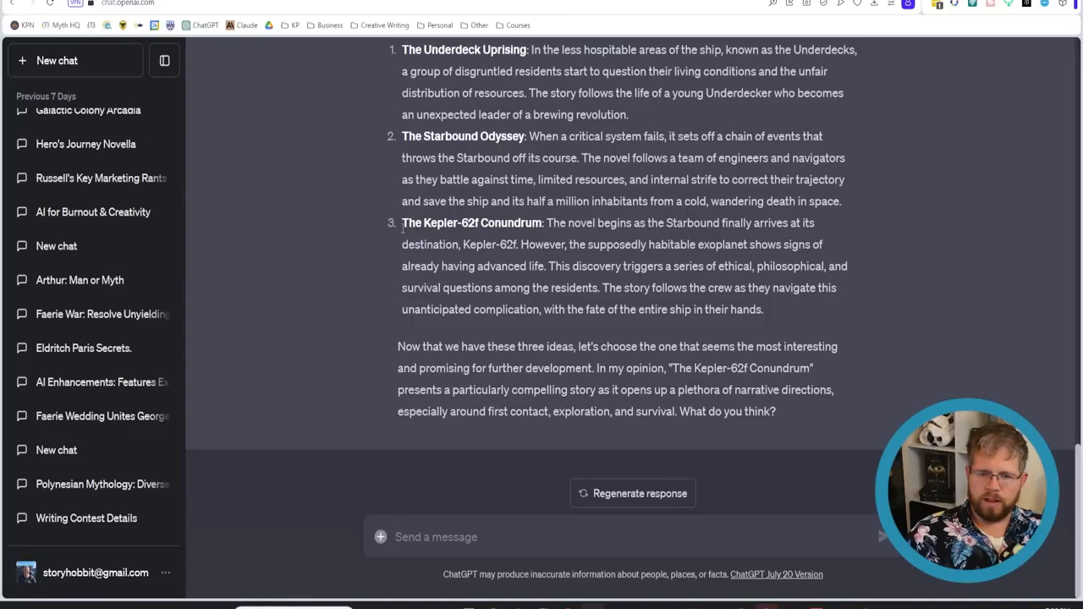
{"action": "left_click_drag", "start_coordinate": [403, 223], "coordinate": [763, 308]}
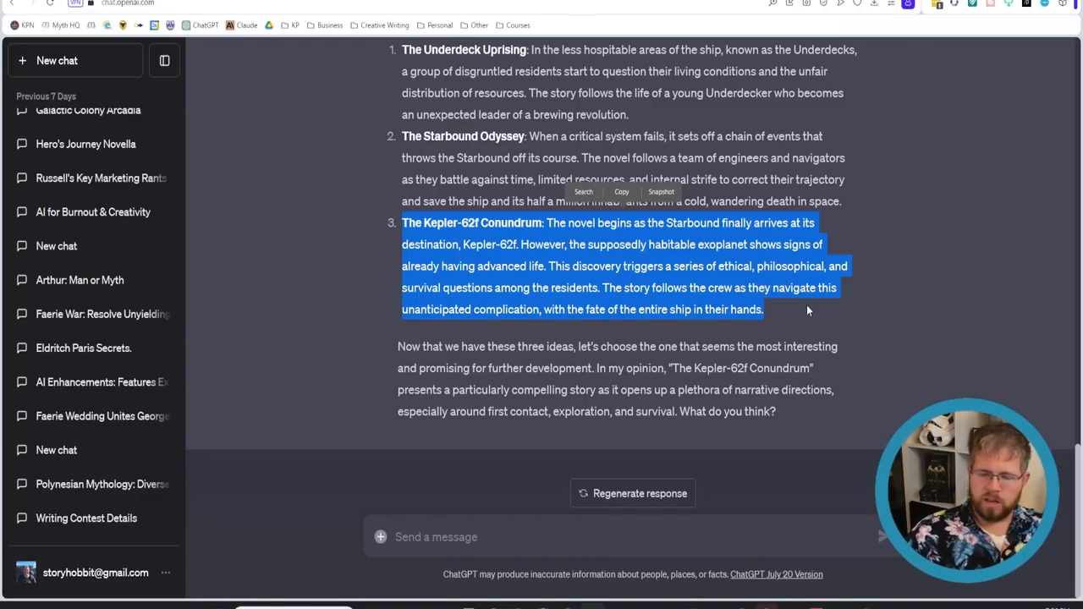
{"action": "mouse_move", "coordinate": [792, 317]}
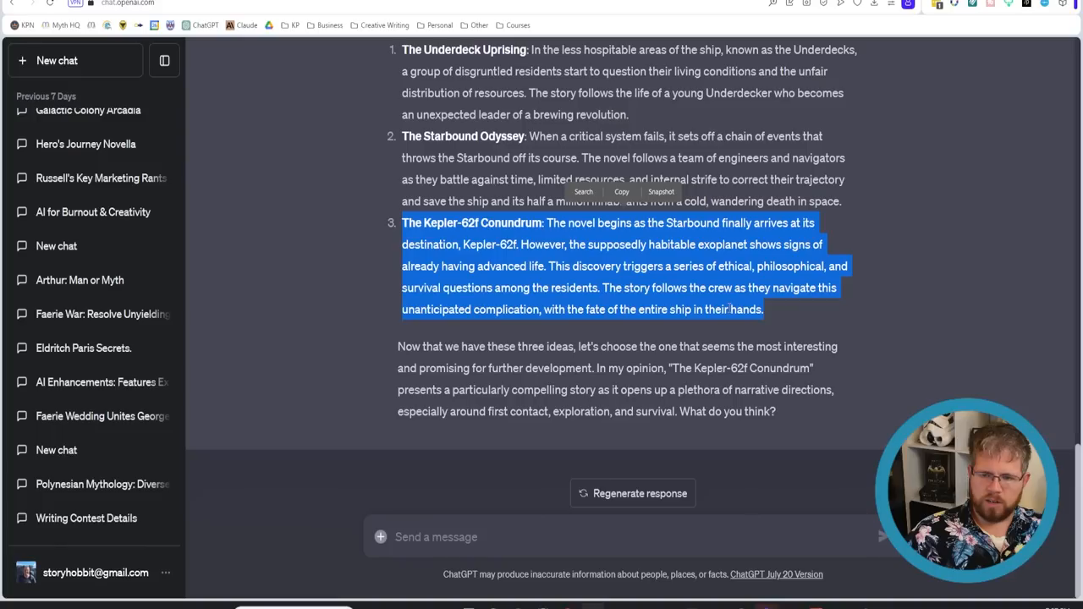
{"action": "left_click", "coordinate": [460, 538]}
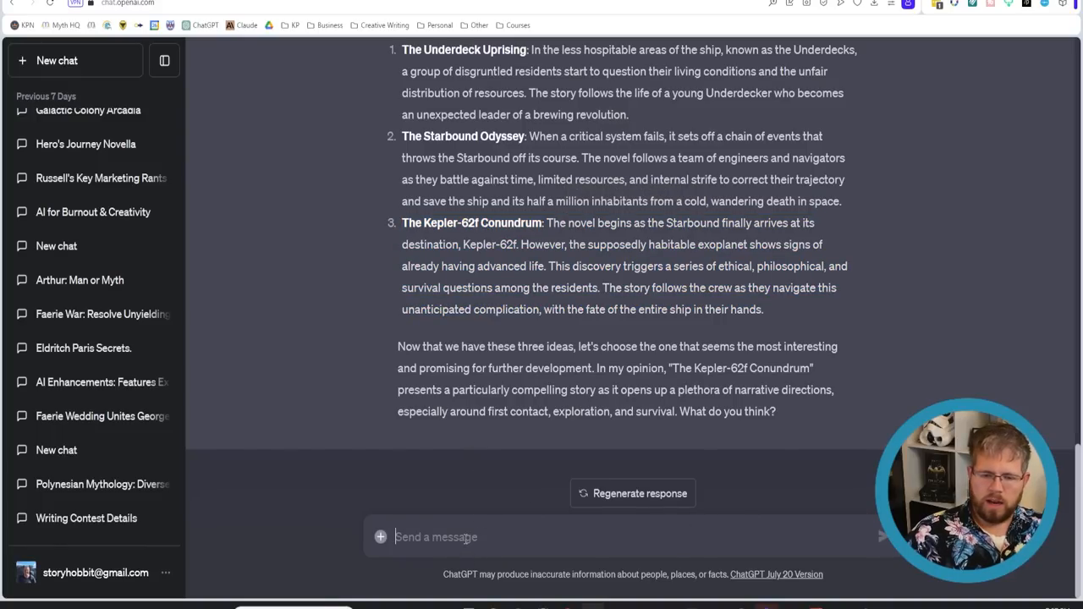
Reply 'I agree, continue' so the model plots the 24-chapter Kepler-62f Conundrum outline.
{"action": "type", "text": "I agree, c"}
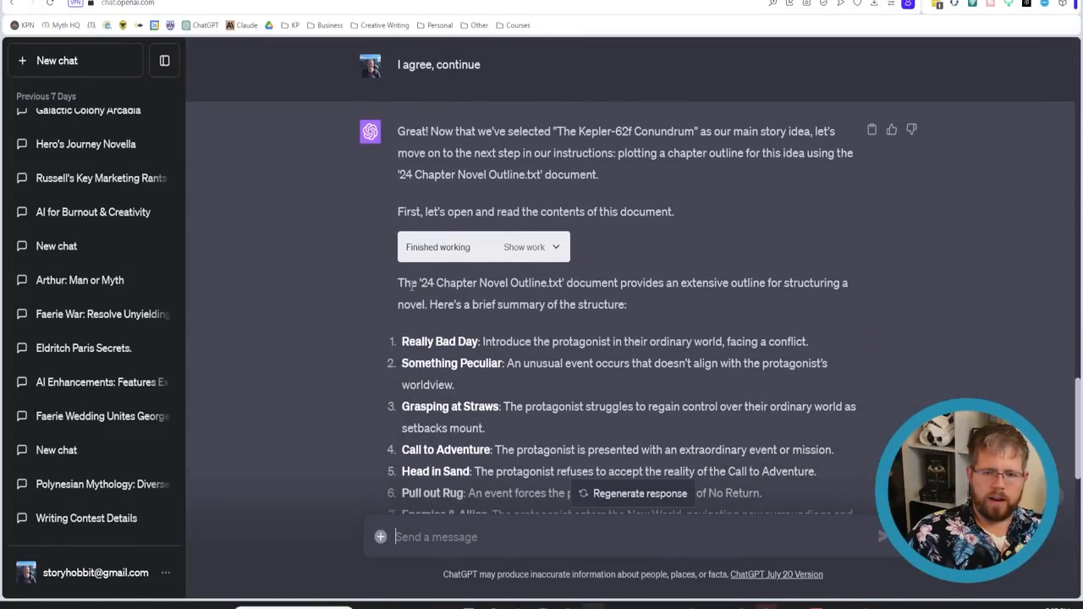
{"action": "scroll", "scroll_direction": "down", "scroll_amount": 3}
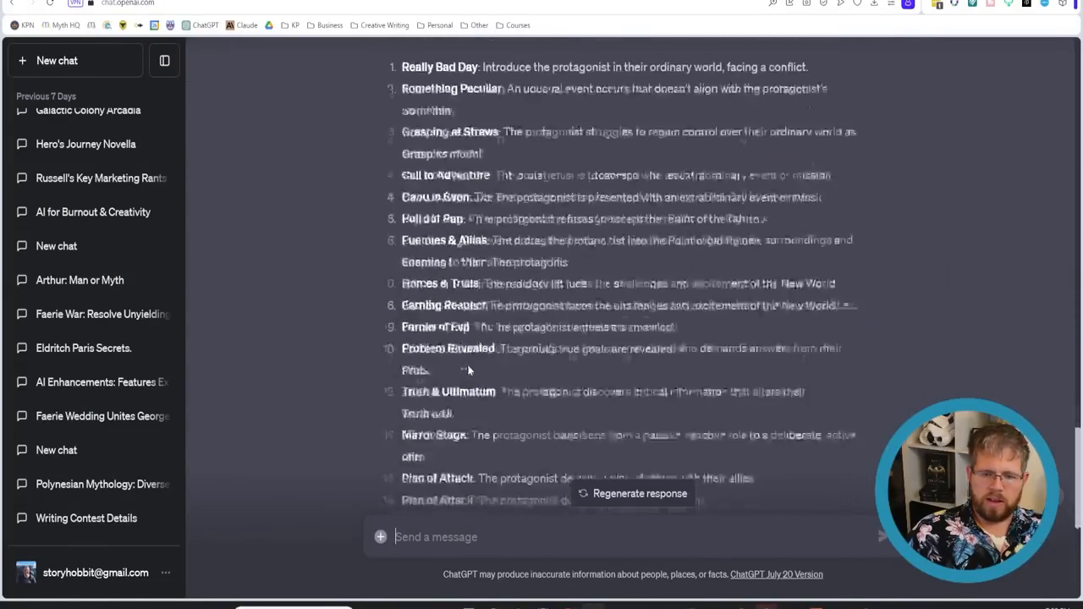
{"action": "scroll", "scroll_direction": "down", "scroll_amount": 3}
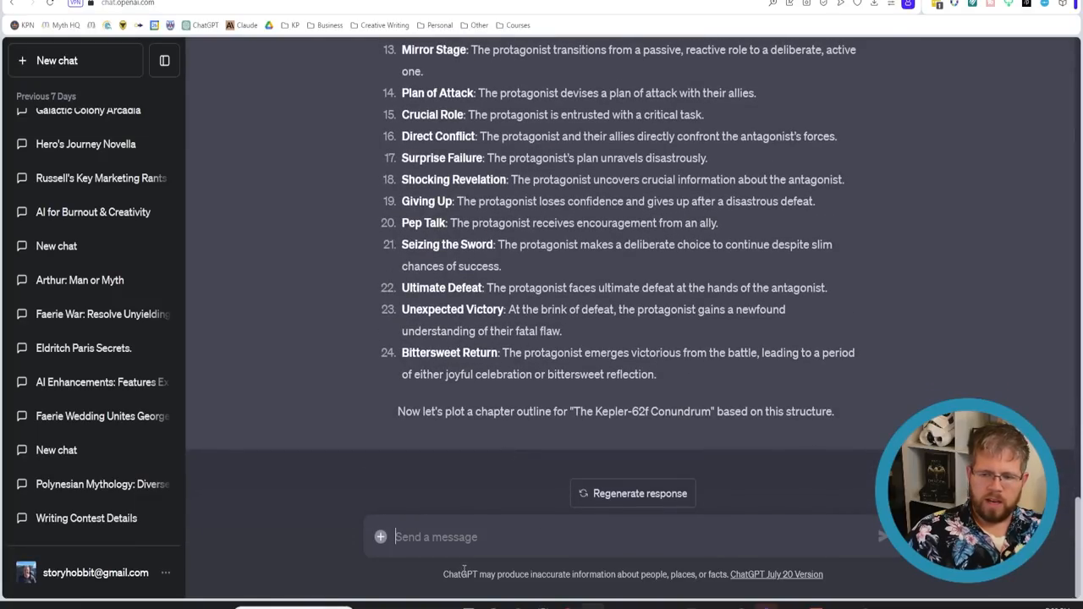
{"action": "type", "text": "continue"}
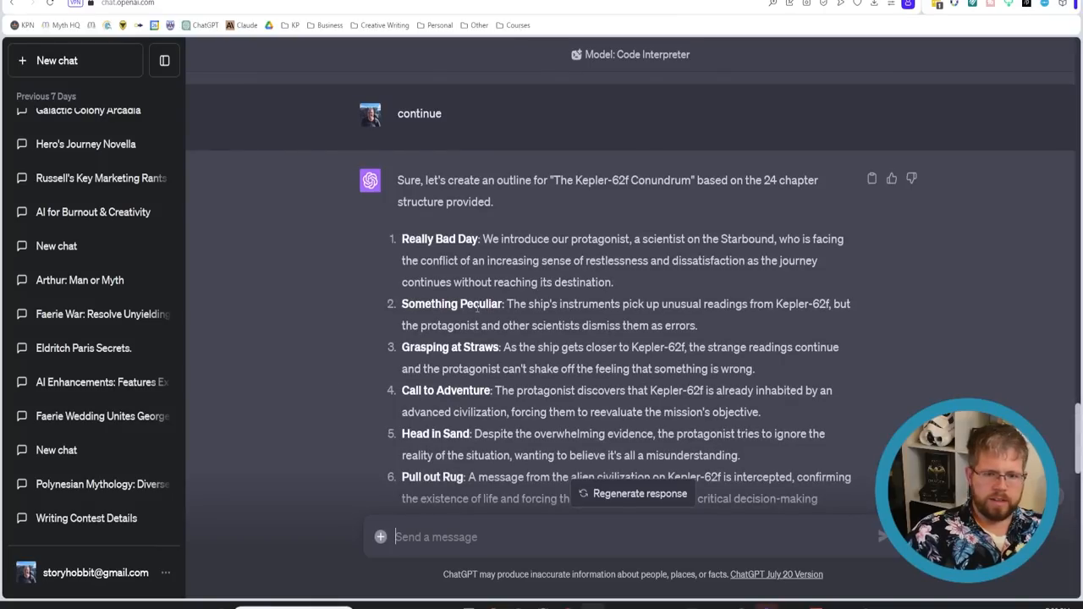
Read through the generated 24-chapter outline down to the slice-of-life note.
{"action": "scroll", "scroll_direction": "down", "scroll_amount": 3}
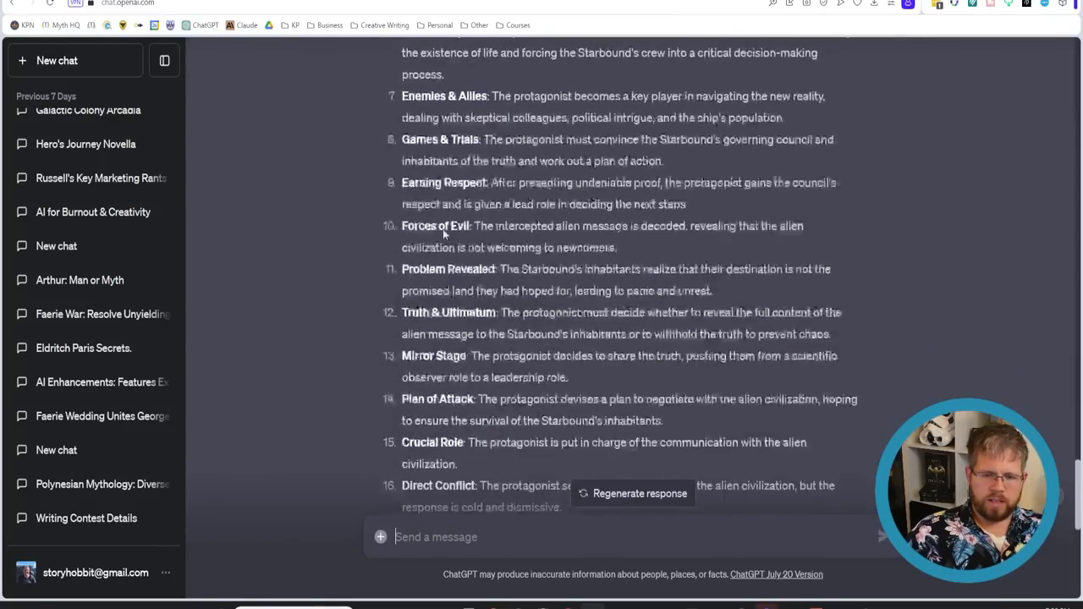
{"action": "scroll", "scroll_direction": "down", "scroll_amount": 3}
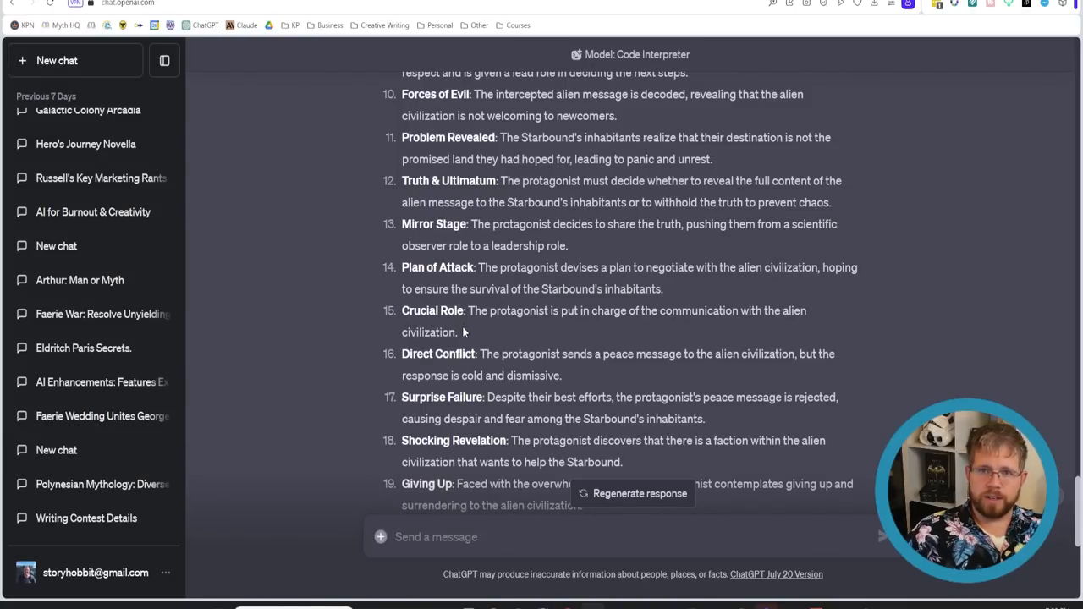
{"action": "scroll", "scroll_direction": "up", "scroll_amount": 3}
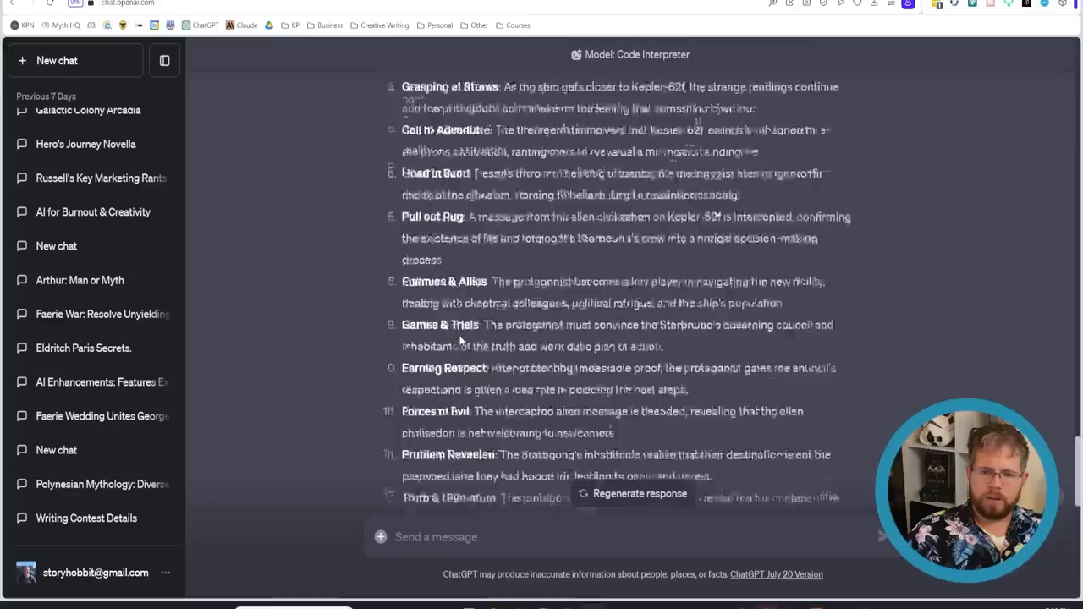
{"action": "scroll", "scroll_direction": "down", "scroll_amount": 3}
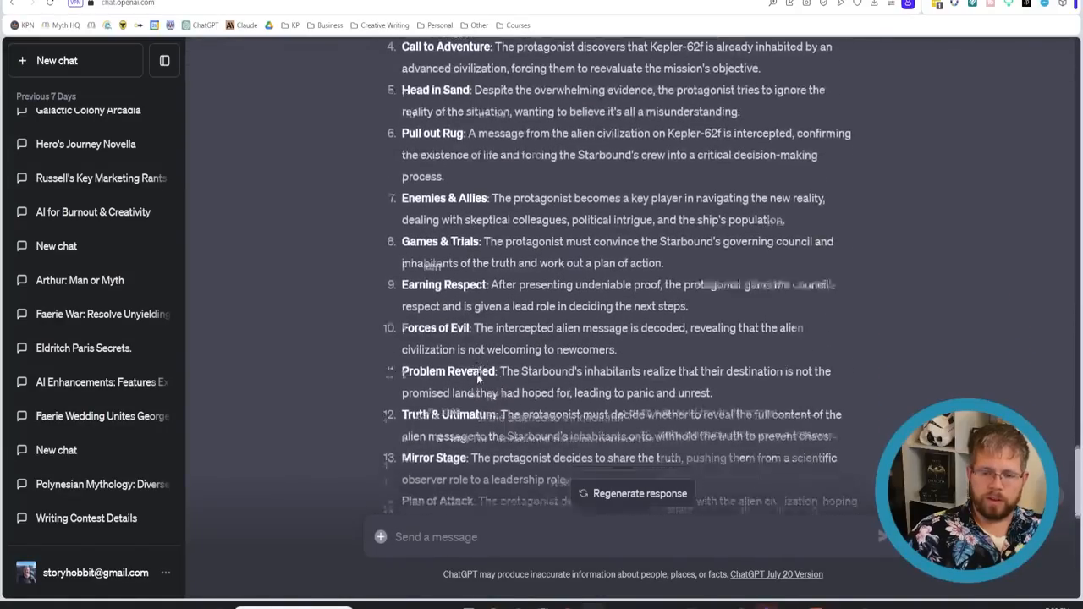
{"action": "scroll", "scroll_direction": "down", "scroll_amount": 3}
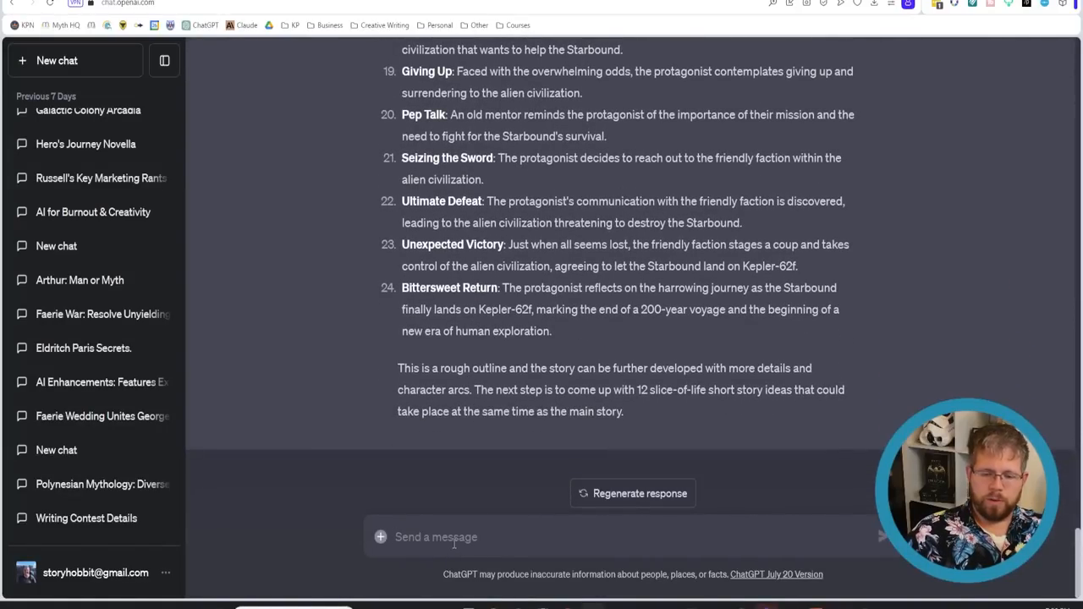
{"action": "left_click", "coordinate": [436, 538]}
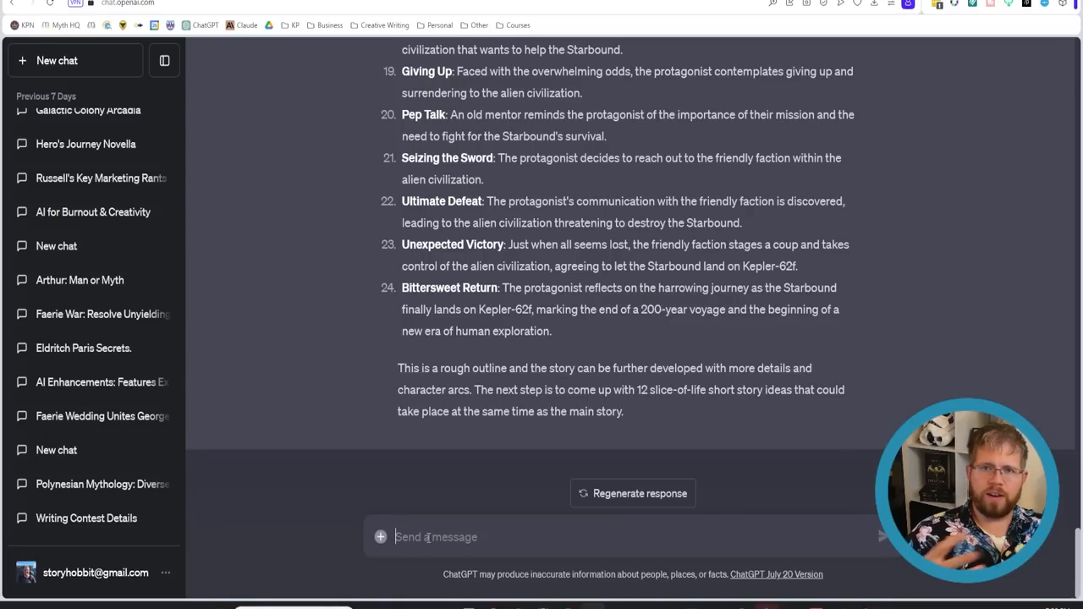
Send "Continue" and review the twelve slice-of-life short story ideas set aboard the Starbound.
{"action": "type", "text": "Conti"}
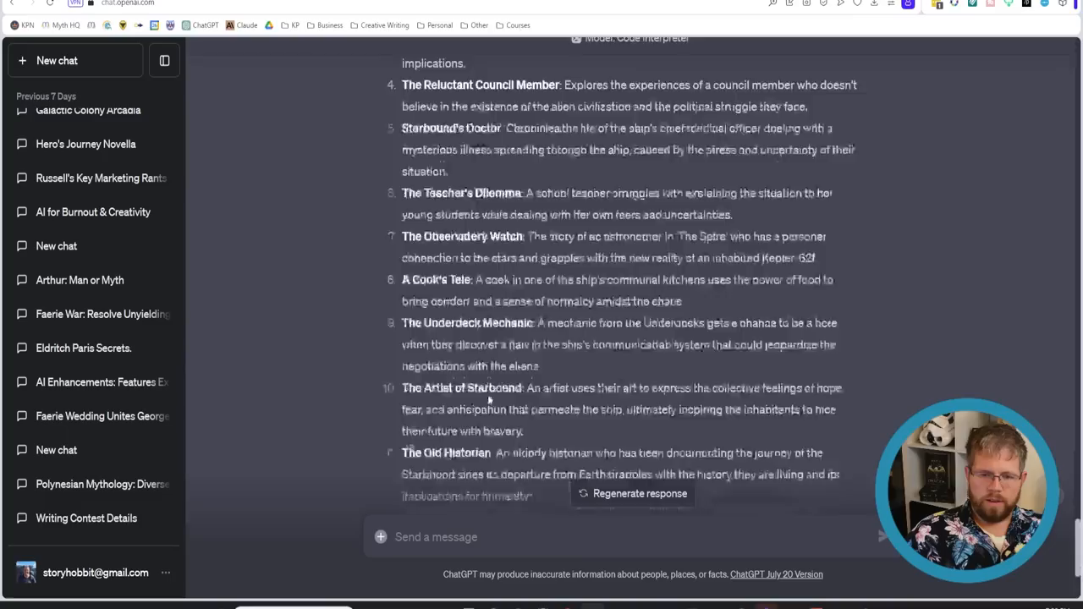
{"action": "scroll", "scroll_direction": "down", "scroll_amount": 3}
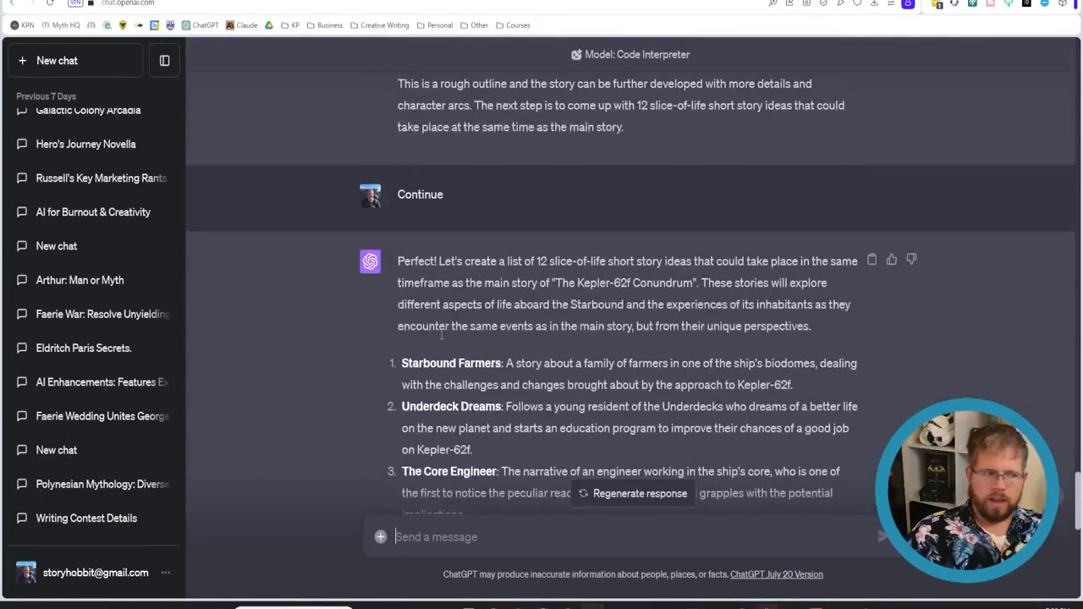
{"action": "scroll", "scroll_direction": "down", "scroll_amount": 3}
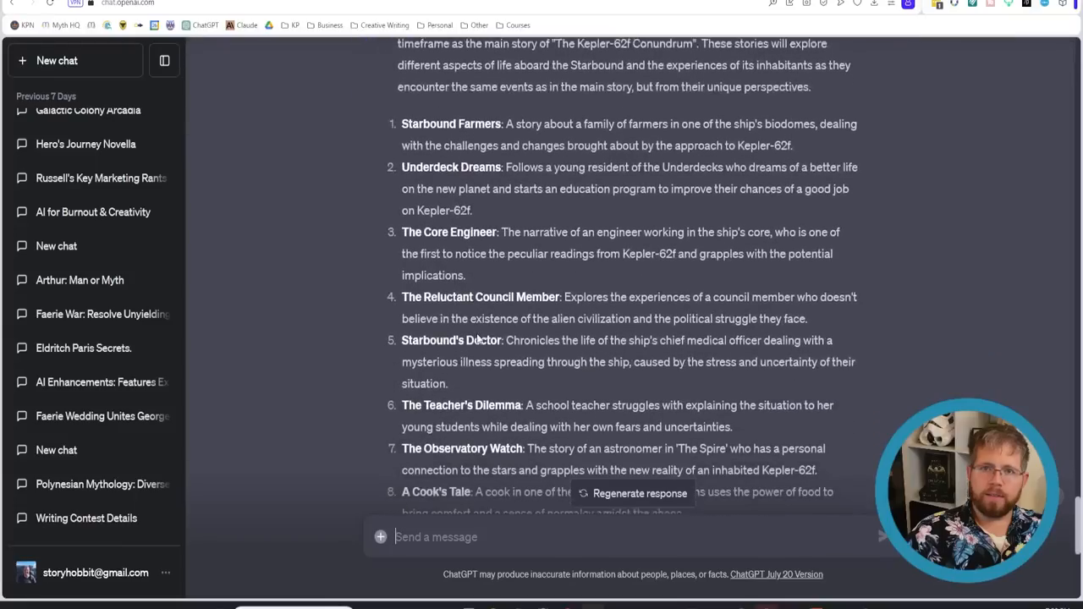
{"action": "scroll", "scroll_direction": "down", "scroll_amount": 3}
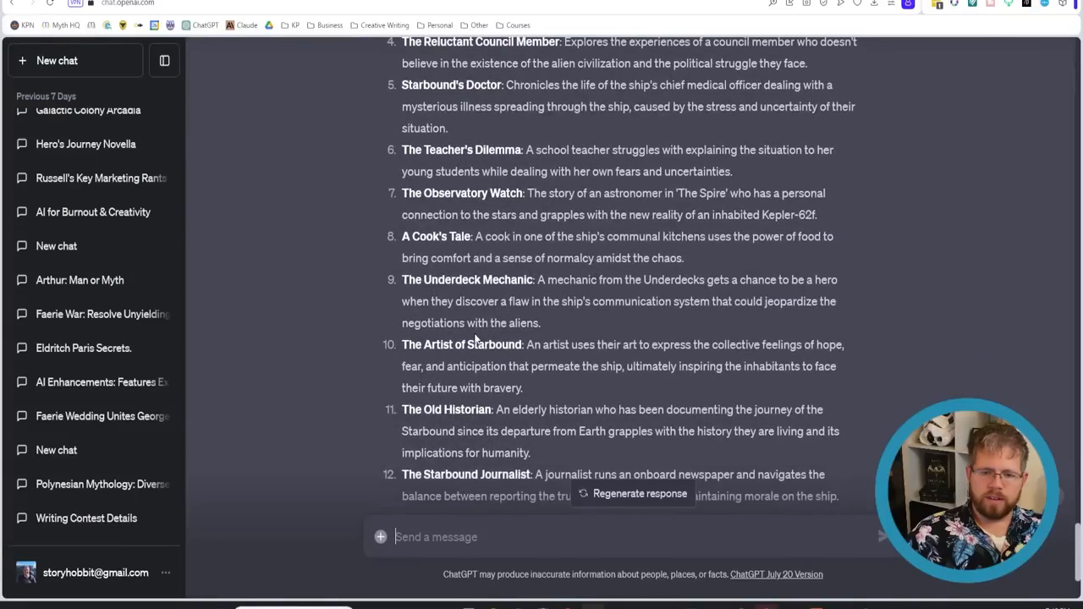
{"action": "scroll", "scroll_direction": "down", "scroll_amount": 3}
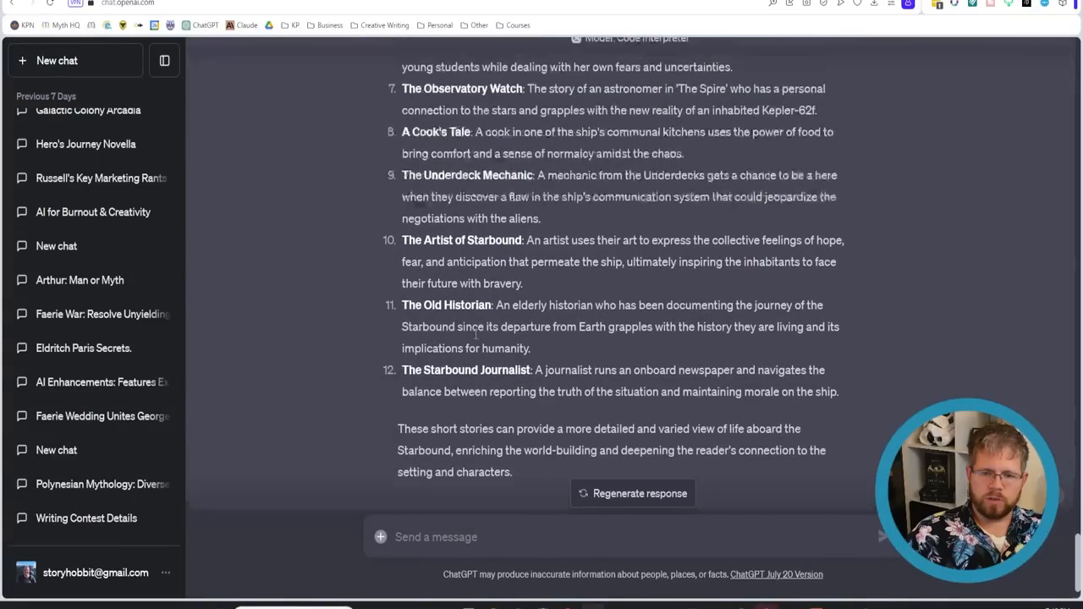
{"action": "scroll", "scroll_direction": "down", "scroll_amount": 3}
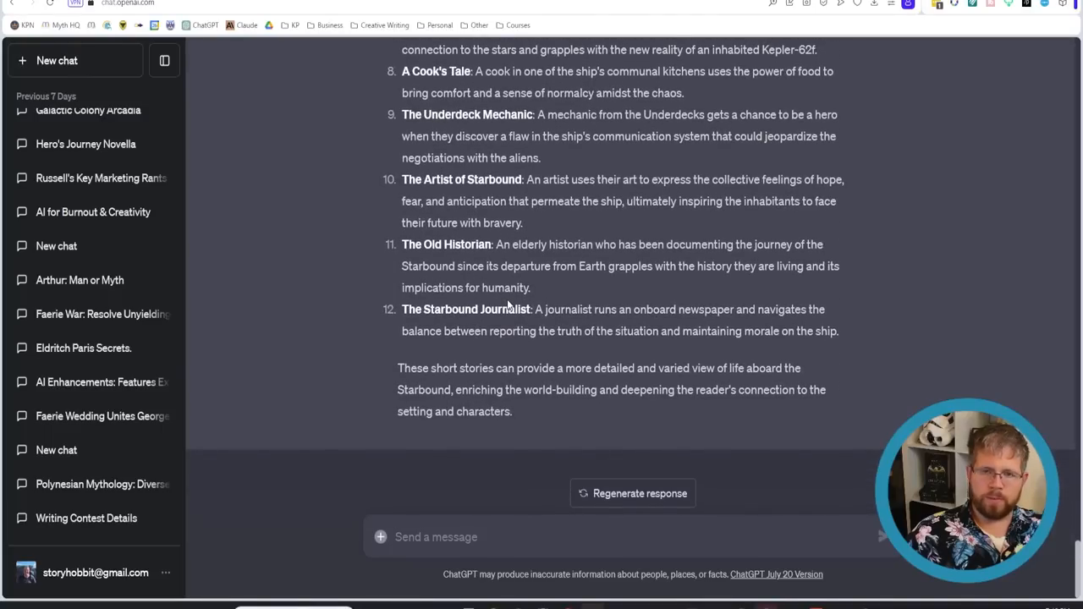
{"action": "mouse_move", "coordinate": [533, 262]}
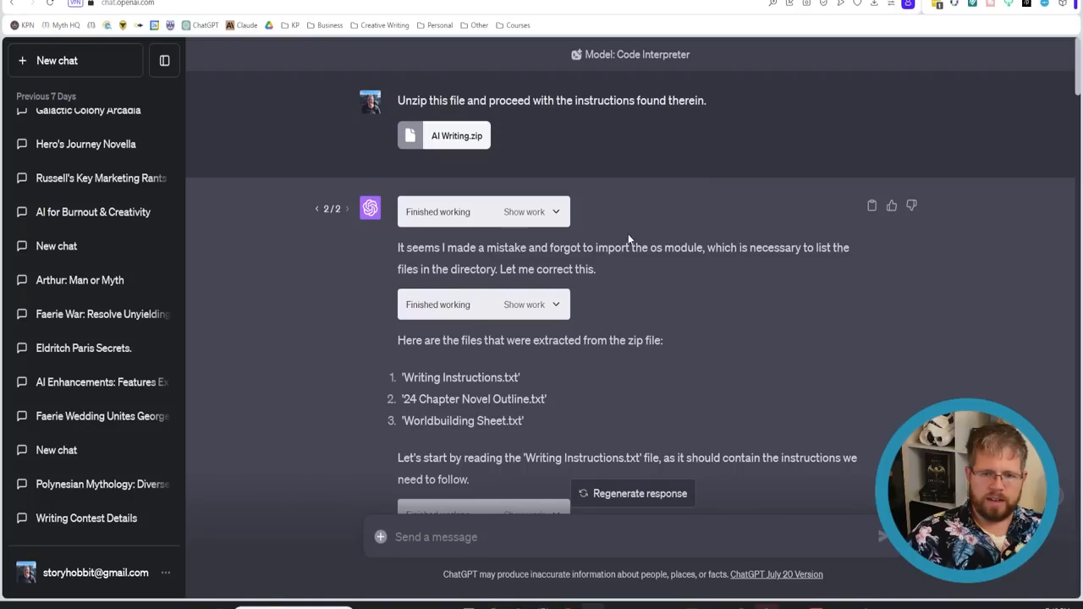
{"action": "scroll", "scroll_direction": "down", "scroll_amount": 3}
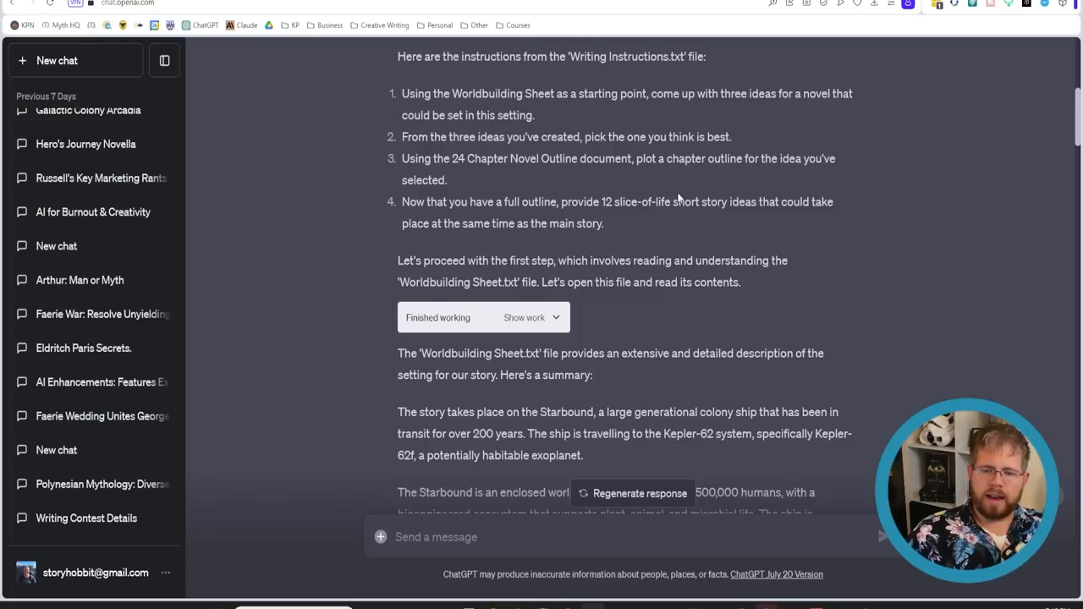
{"action": "scroll", "scroll_direction": "up", "scroll_amount": 3}
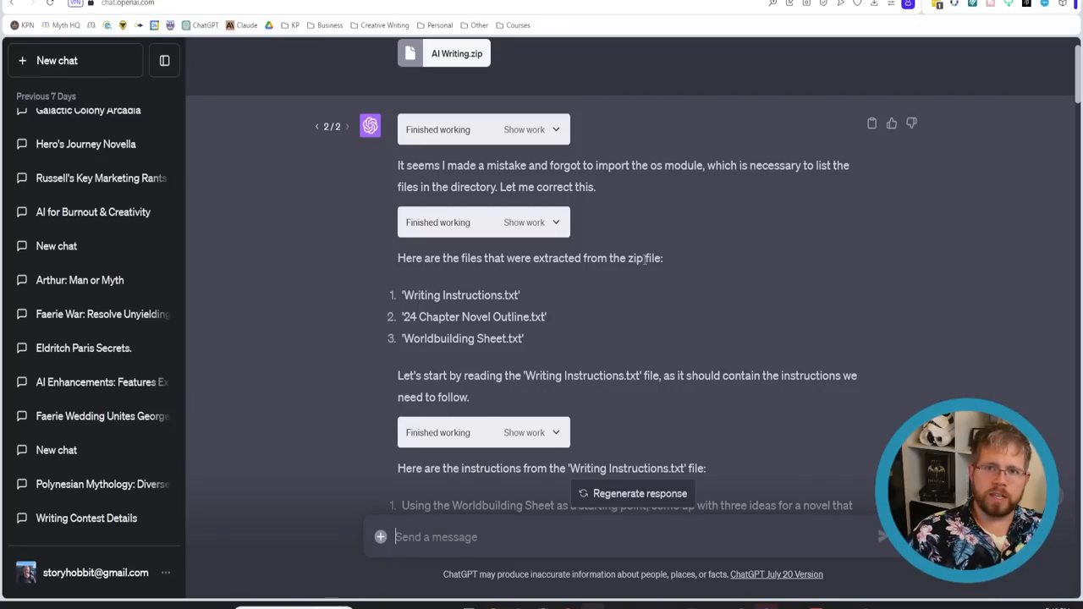
{"action": "scroll", "scroll_direction": "down", "scroll_amount": 3}
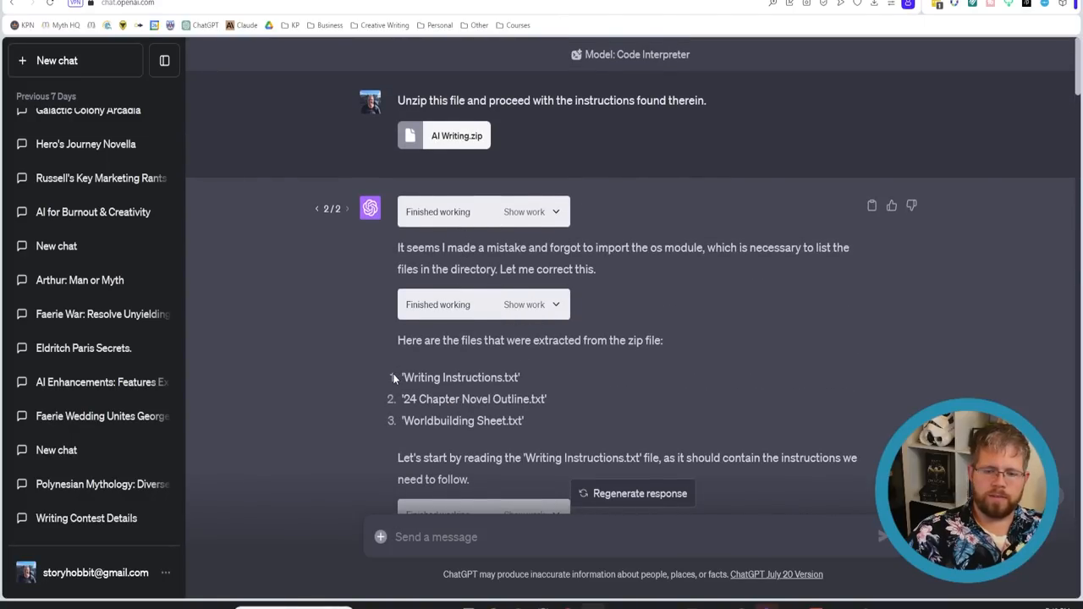
{"action": "scroll", "scroll_direction": "down", "scroll_amount": 3}
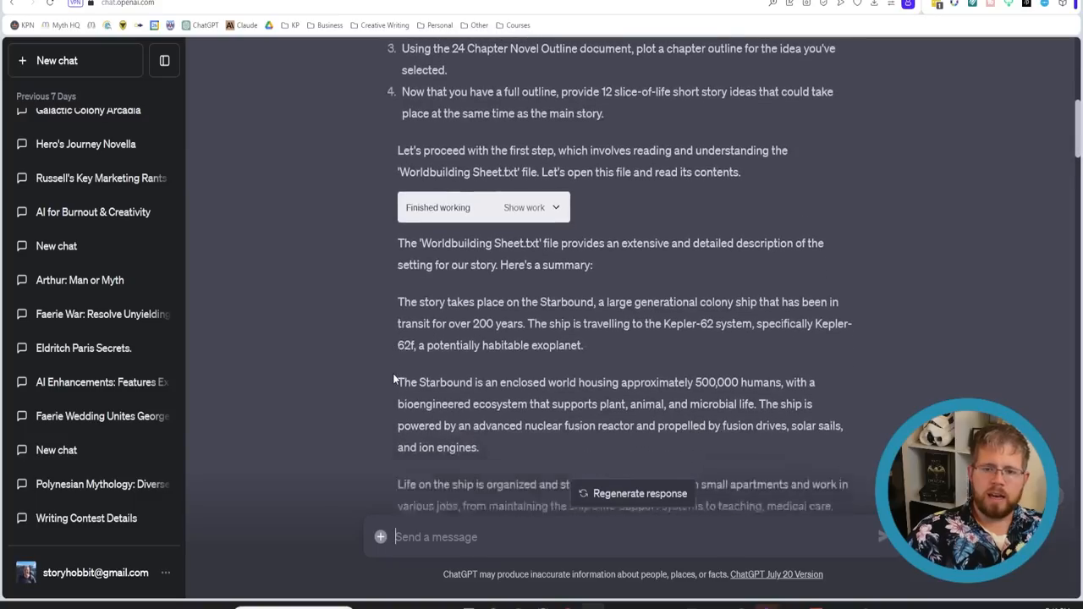
{"action": "scroll", "scroll_direction": "down", "scroll_amount": 3}
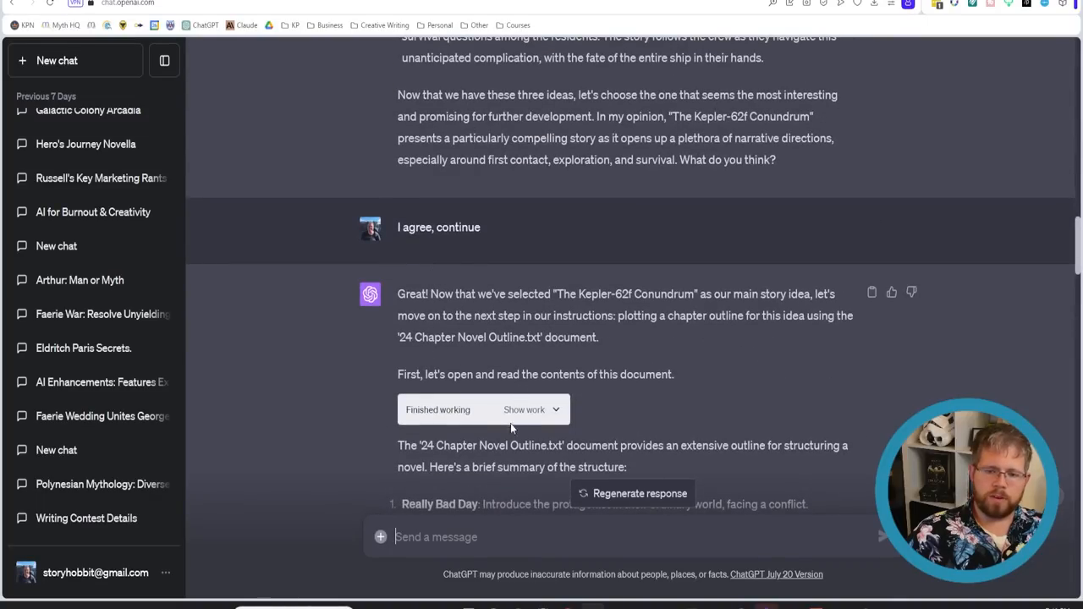
{"action": "mouse_move", "coordinate": [482, 426]}
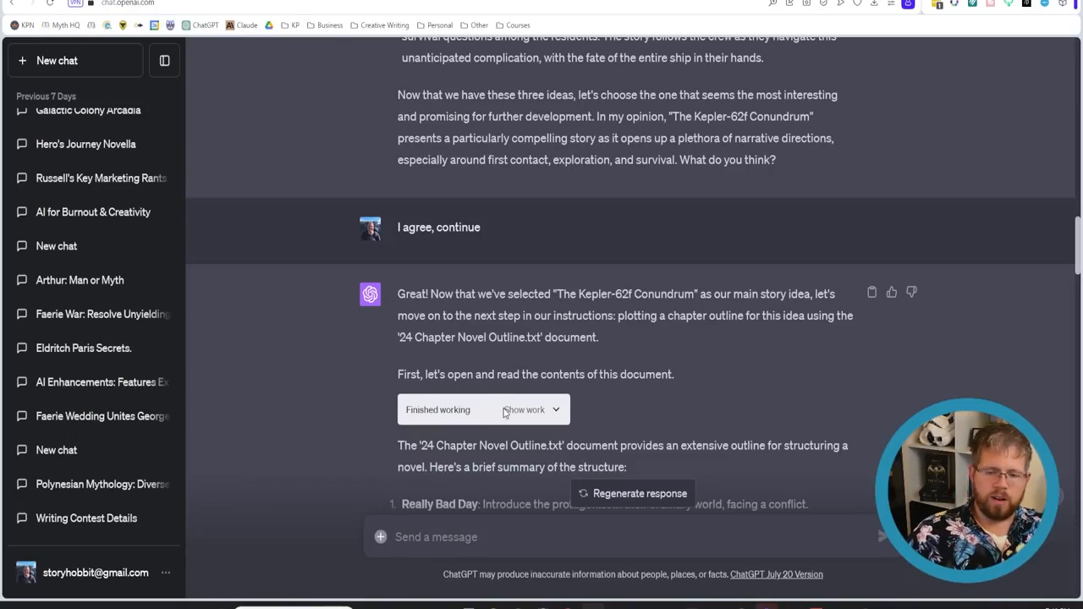
{"action": "scroll", "scroll_direction": "down", "scroll_amount": 3}
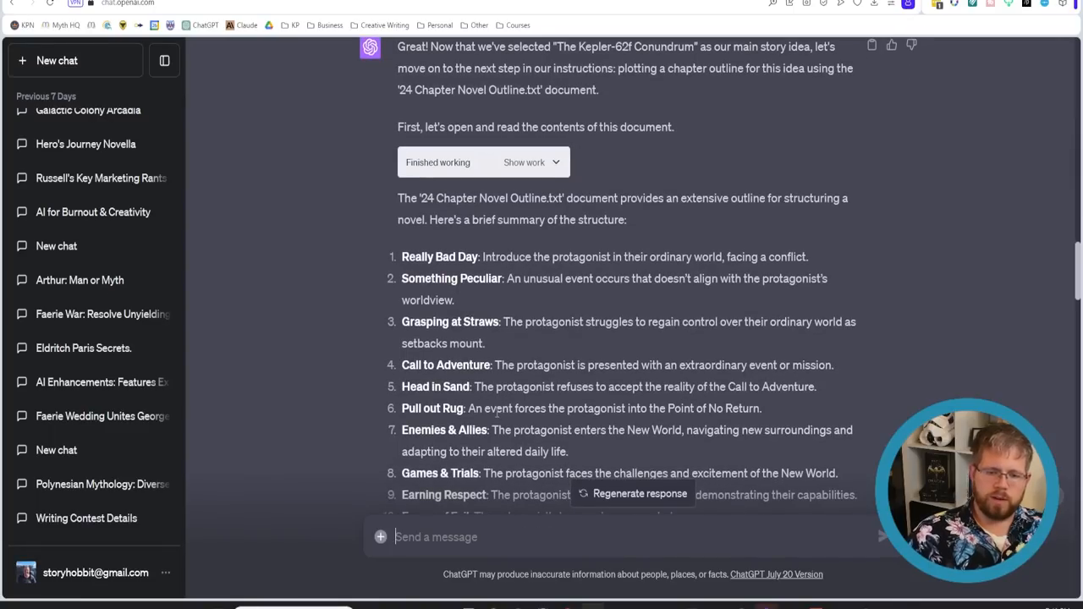
{"action": "scroll", "scroll_direction": "down", "scroll_amount": 3}
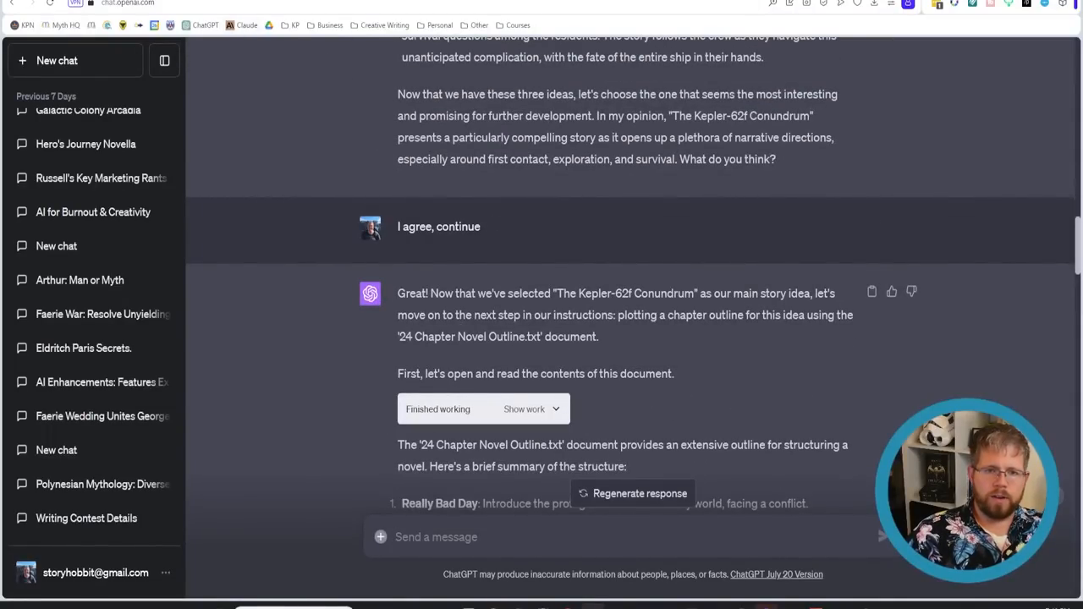
{"action": "left_click", "coordinate": [247, 25]}
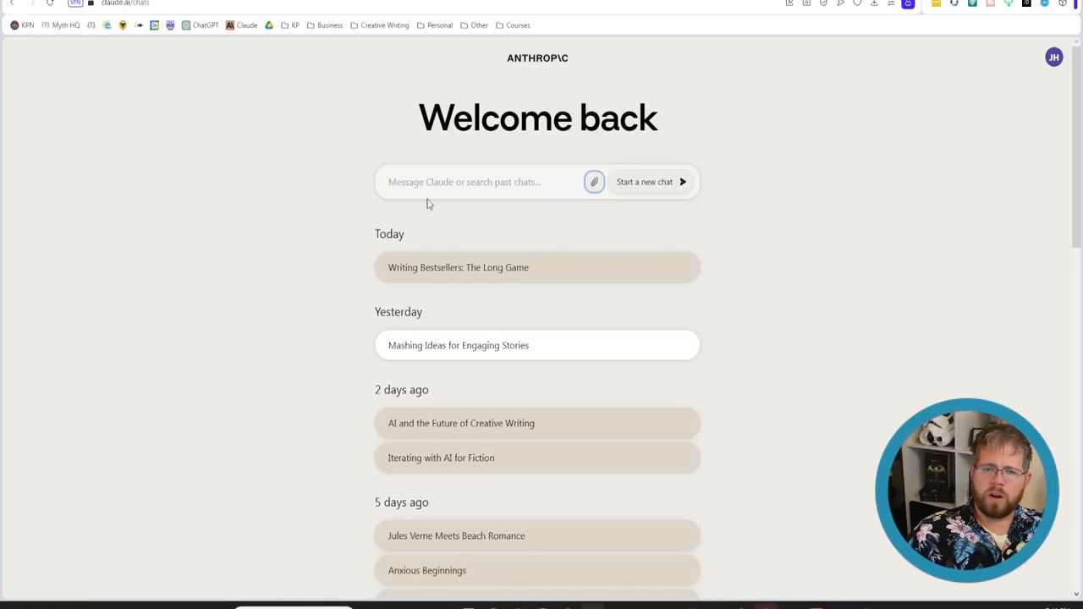
Switch to Claude's Welcome back page and focus the empty message field for a new prompt.
{"action": "left_click", "coordinate": [456, 183]}
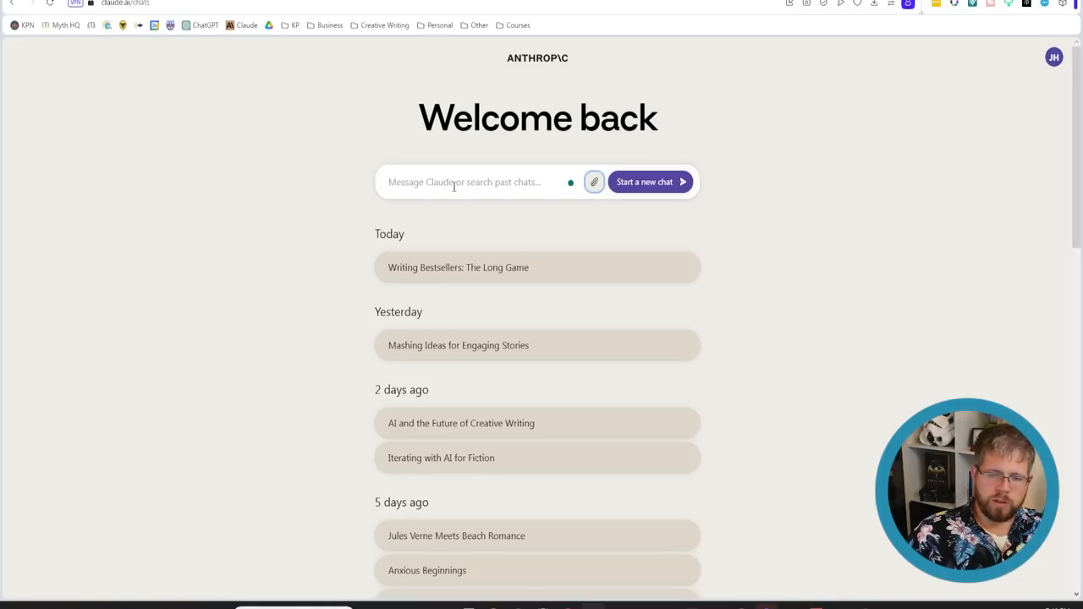
{"action": "left_click", "coordinate": [467, 183]}
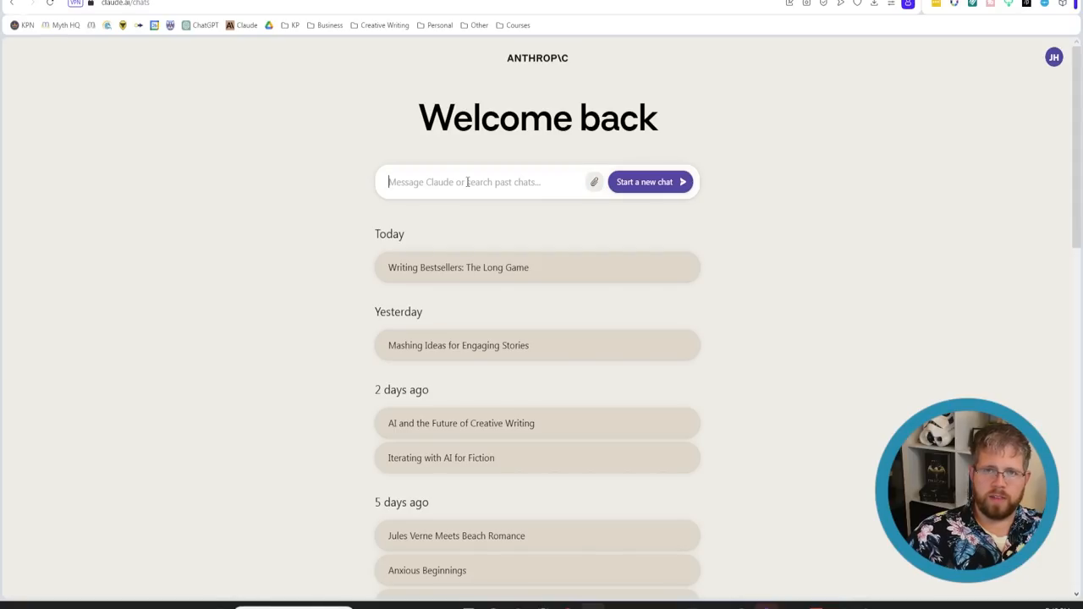